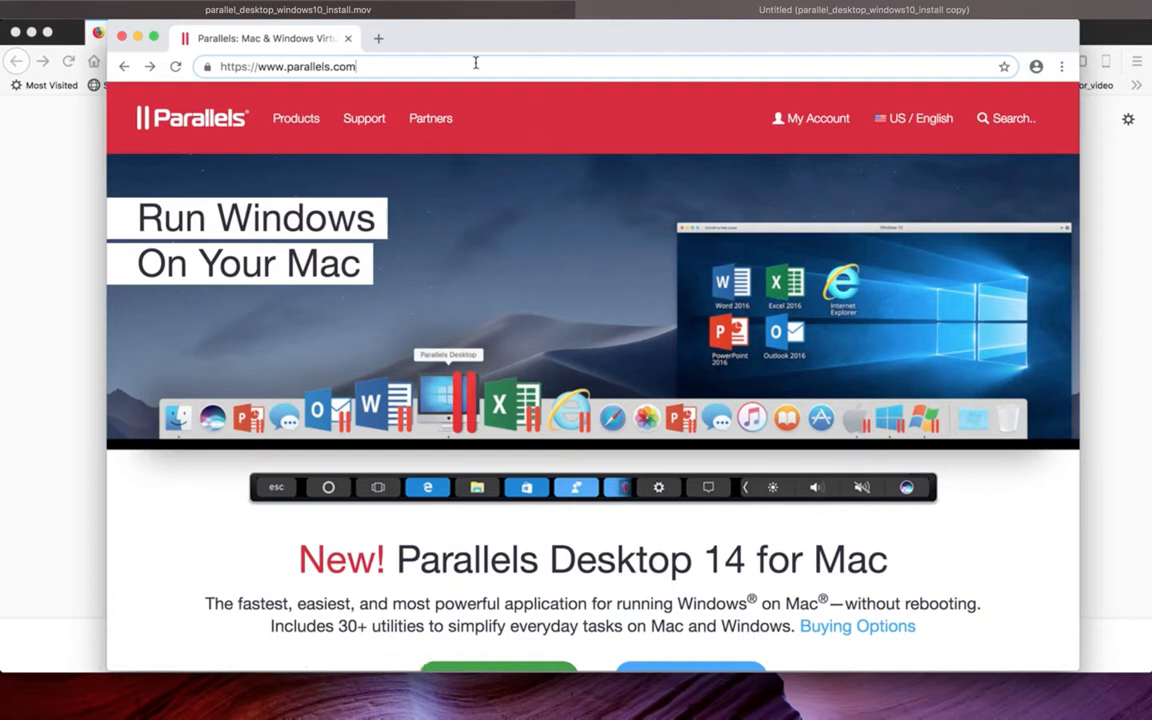
{"action": "mouse_move", "coordinate": [305, 72]}
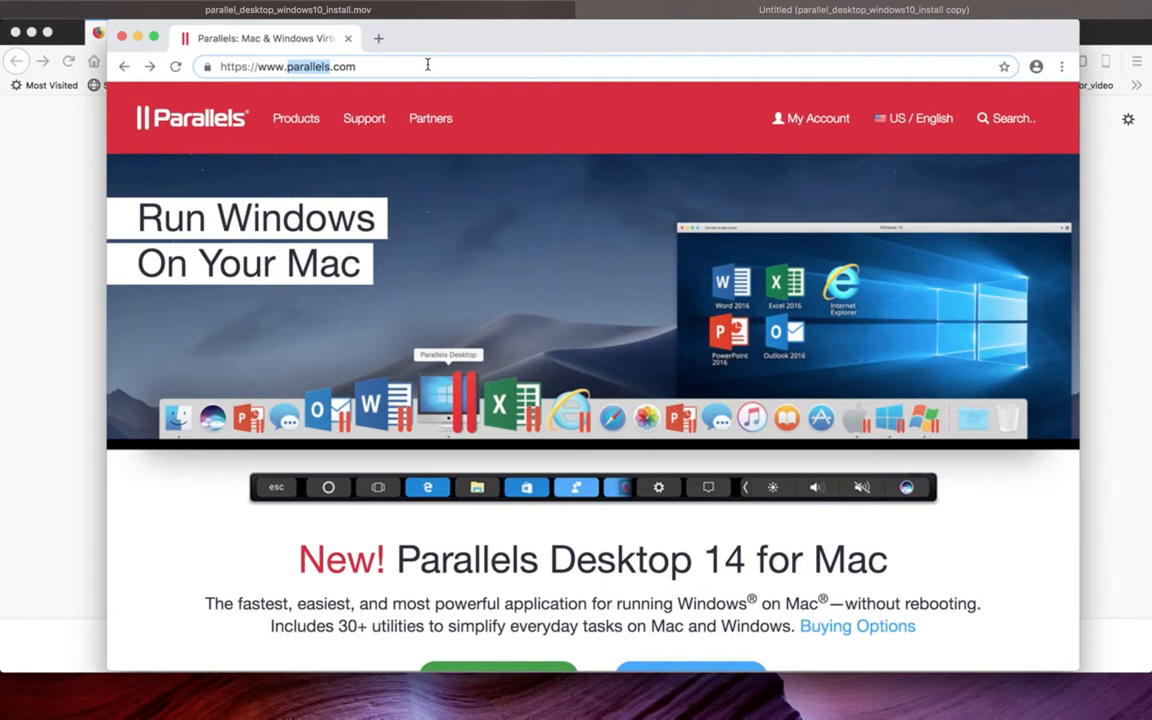
Download the Parallels Desktop 14 free 14-day trial installer from parallels.com
{"action": "scroll", "scroll_direction": "down", "scroll_amount": 3}
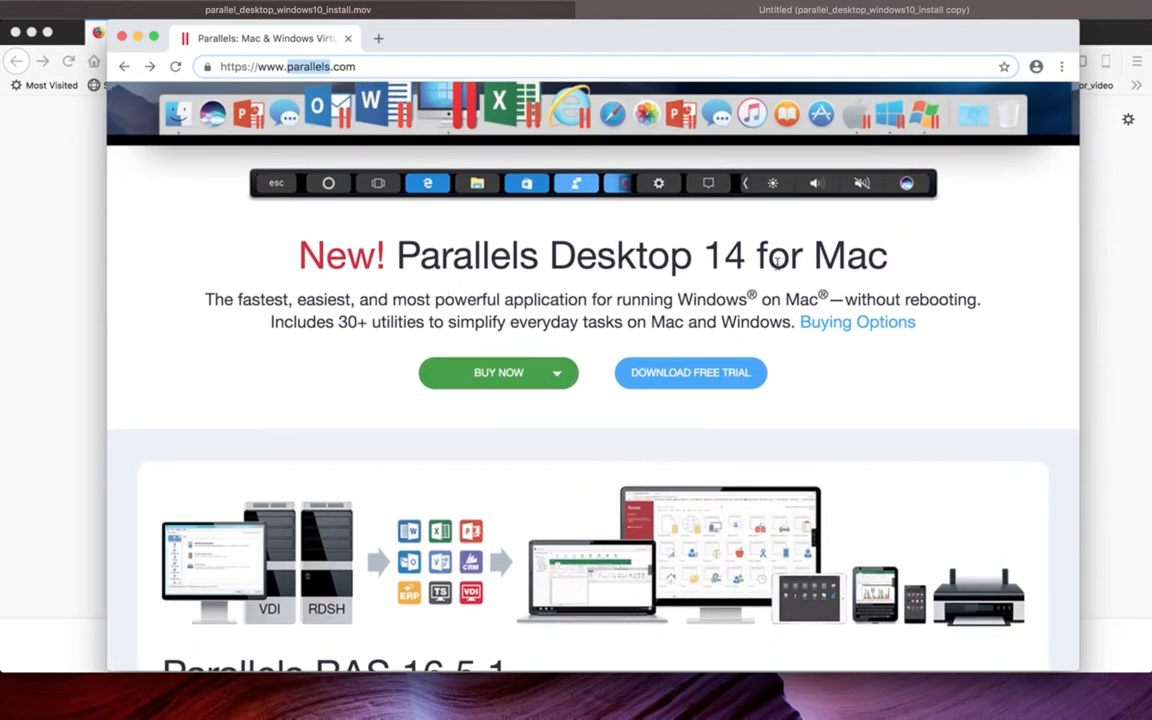
{"action": "mouse_move", "coordinate": [685, 385]}
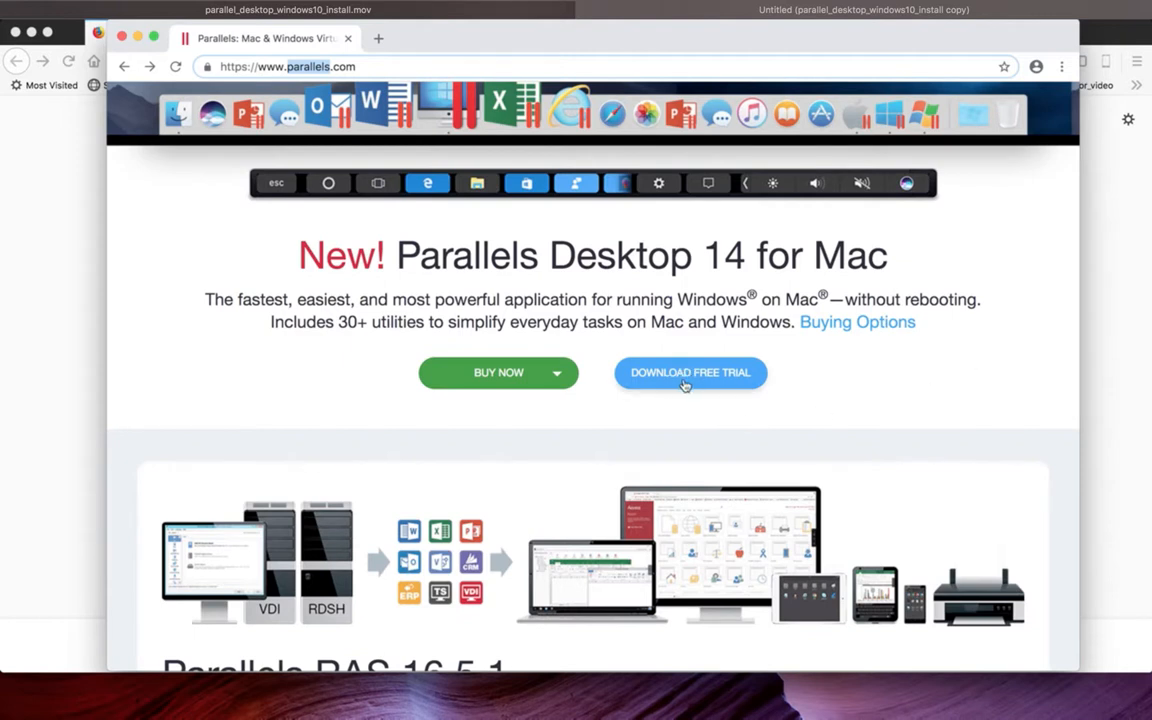
{"action": "mouse_move", "coordinate": [690, 375]}
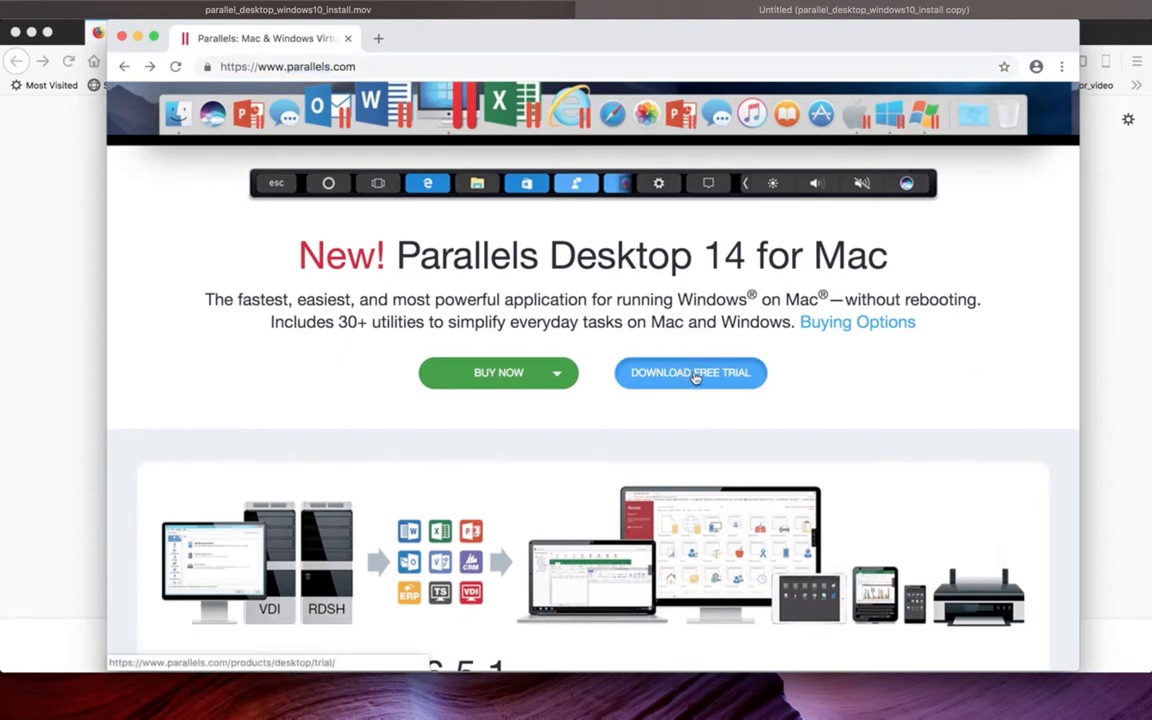
{"action": "left_click", "coordinate": [690, 372]}
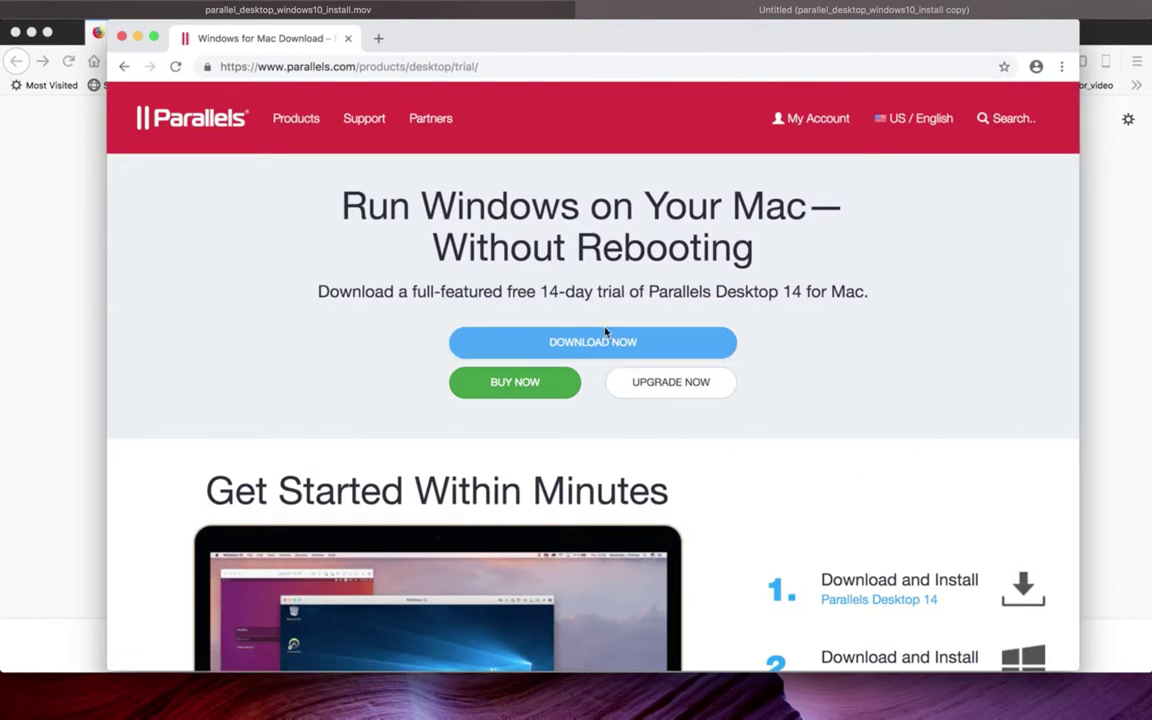
{"action": "mouse_move", "coordinate": [593, 342]}
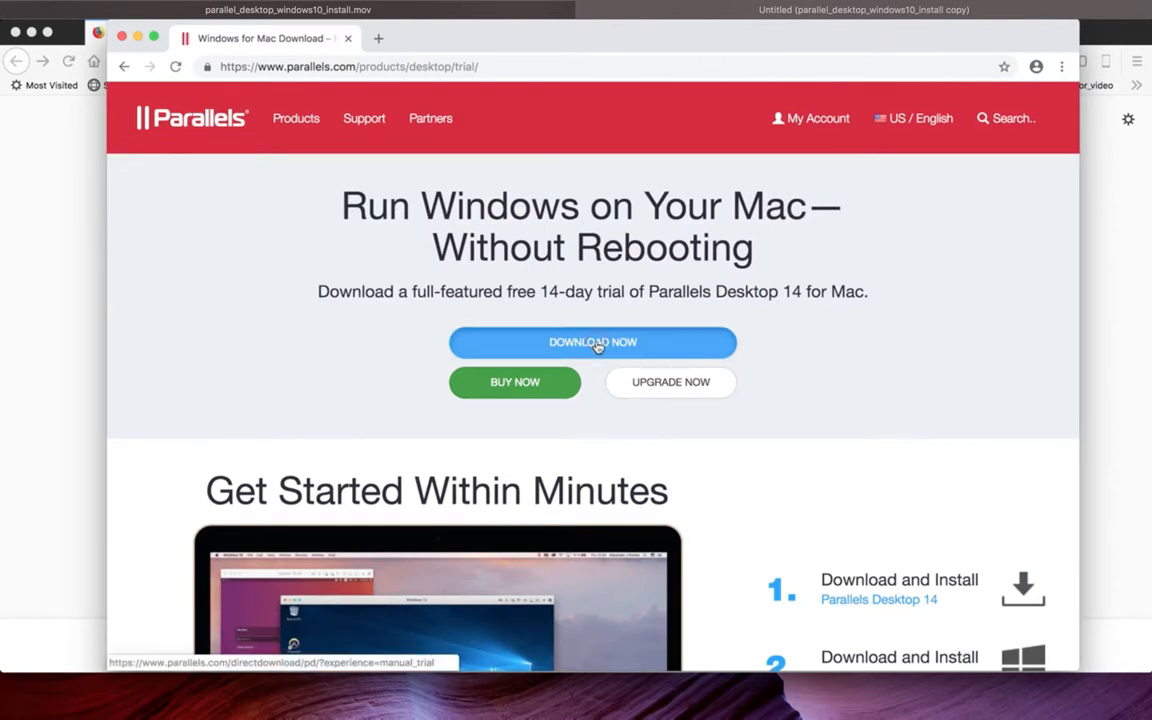
{"action": "left_click", "coordinate": [592, 342]}
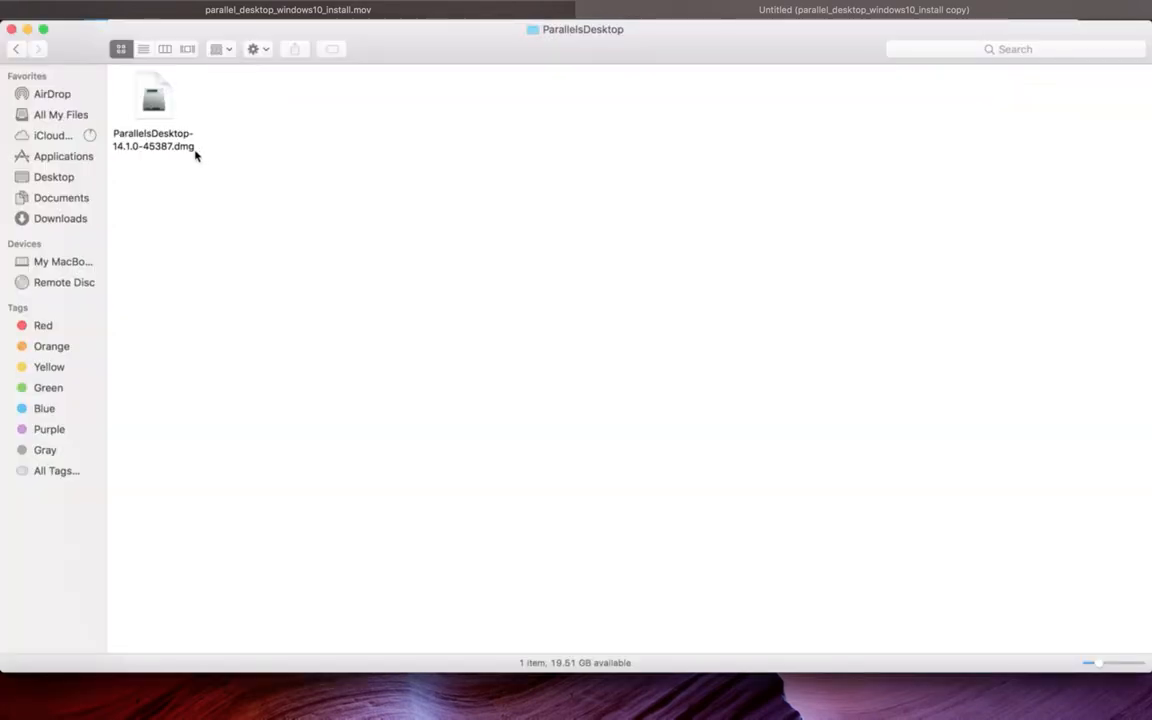
Mount the downloaded ParallelsDesktop disk image and centre its window
{"action": "right_click", "coordinate": [153, 110]}
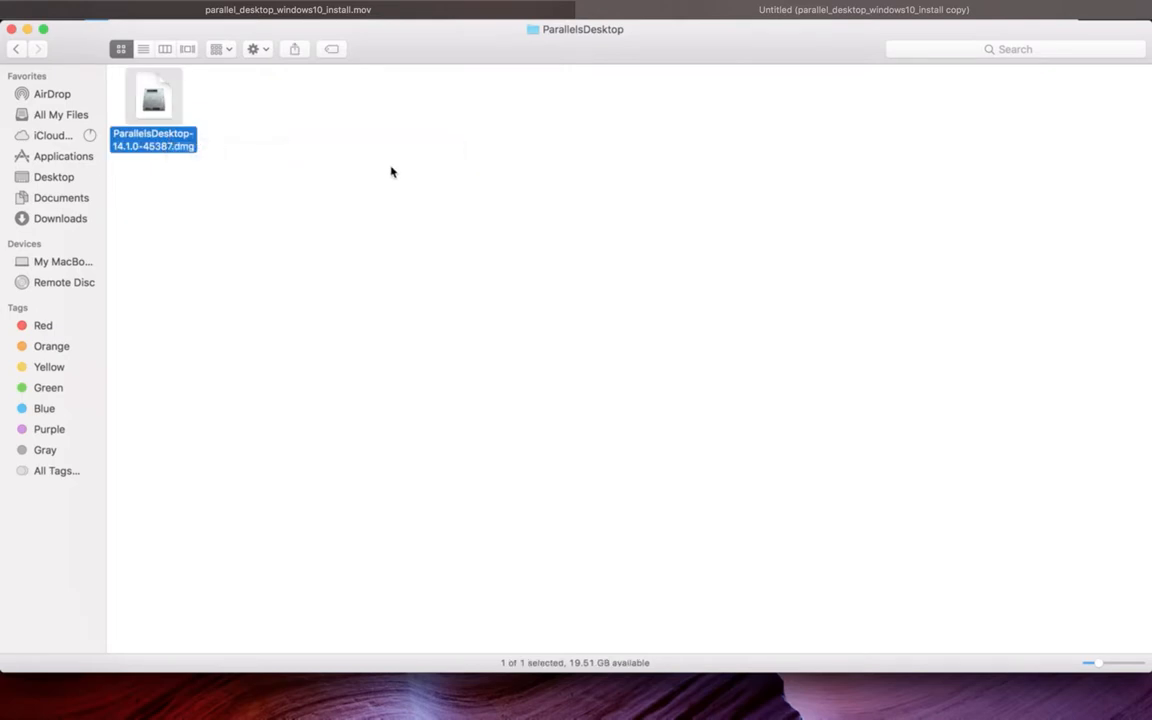
{"action": "double_click", "coordinate": [153, 95]}
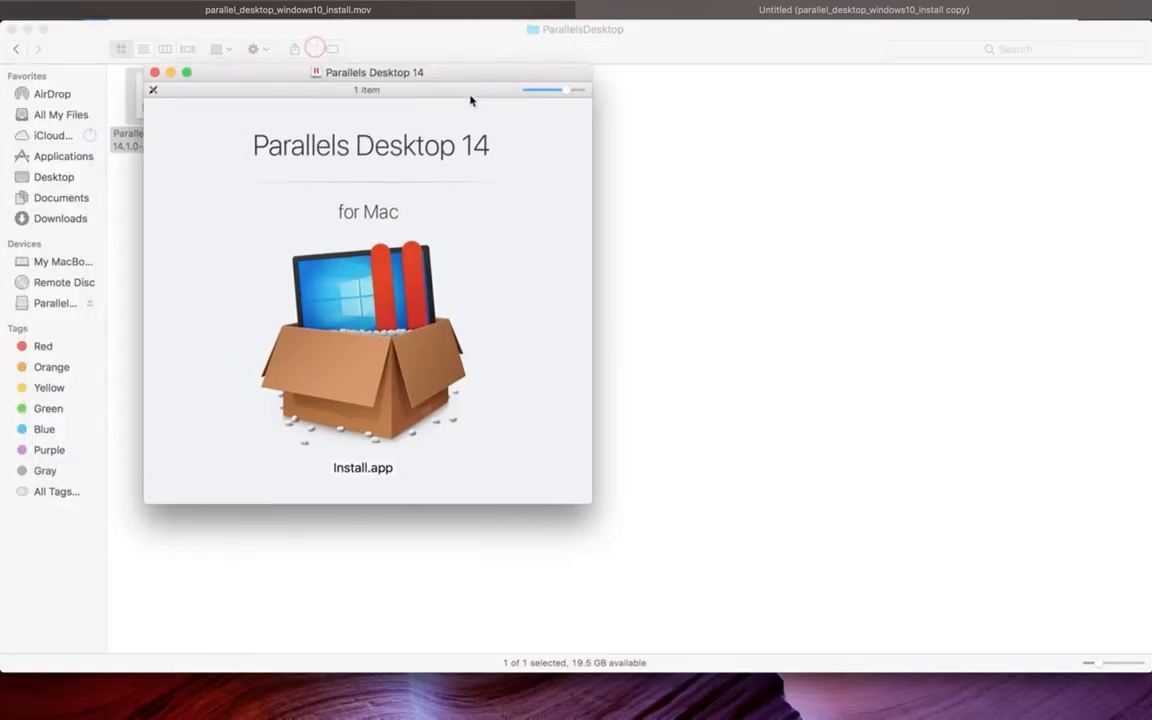
{"action": "left_click_drag", "start_coordinate": [370, 72], "coordinate": [628, 74]}
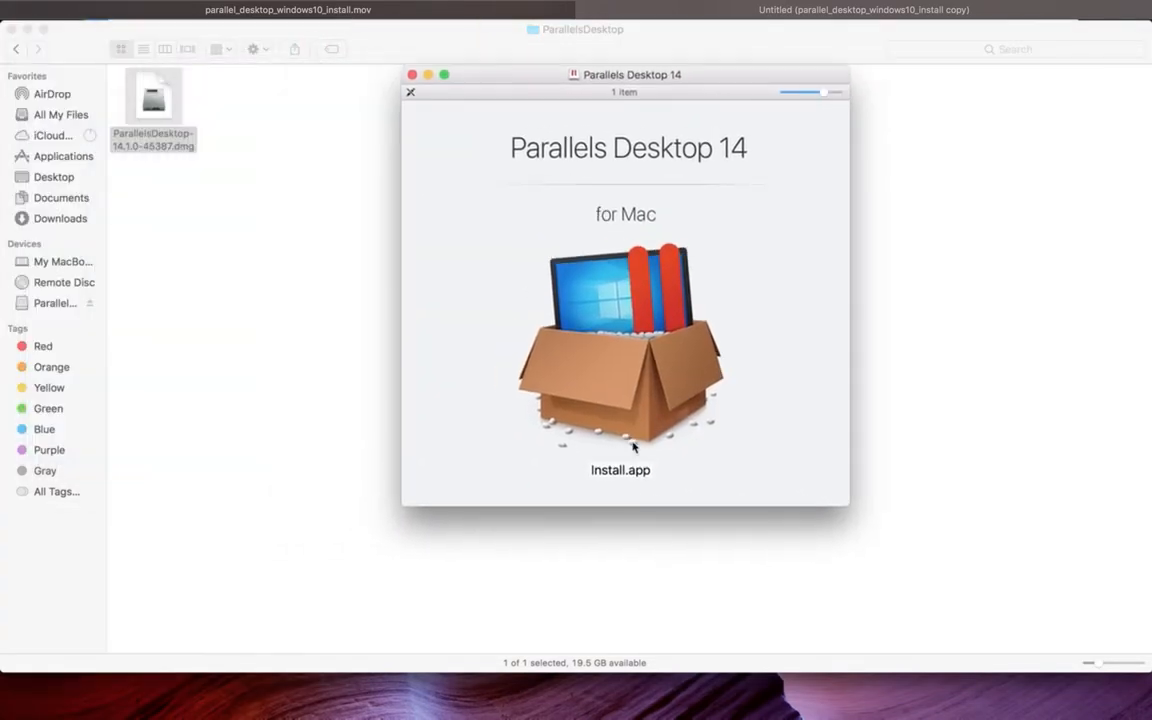
Launch Install.app, approving the downloaded-app security warning
{"action": "left_click", "coordinate": [620, 345]}
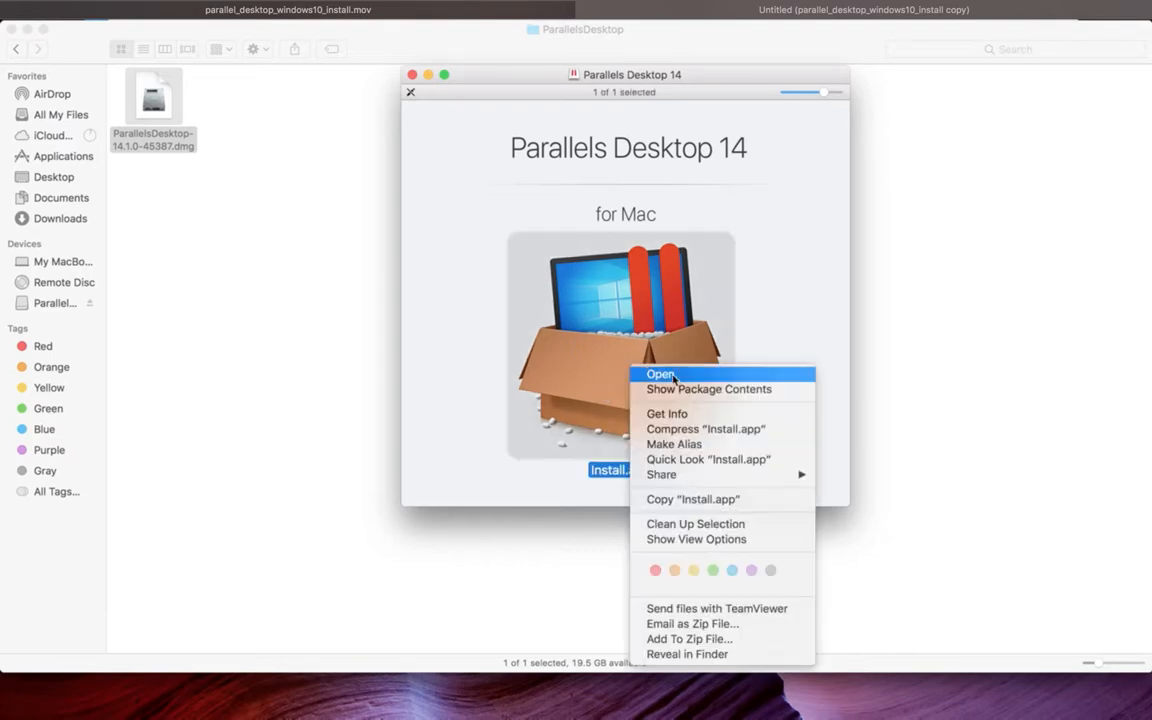
{"action": "left_click", "coordinate": [660, 374]}
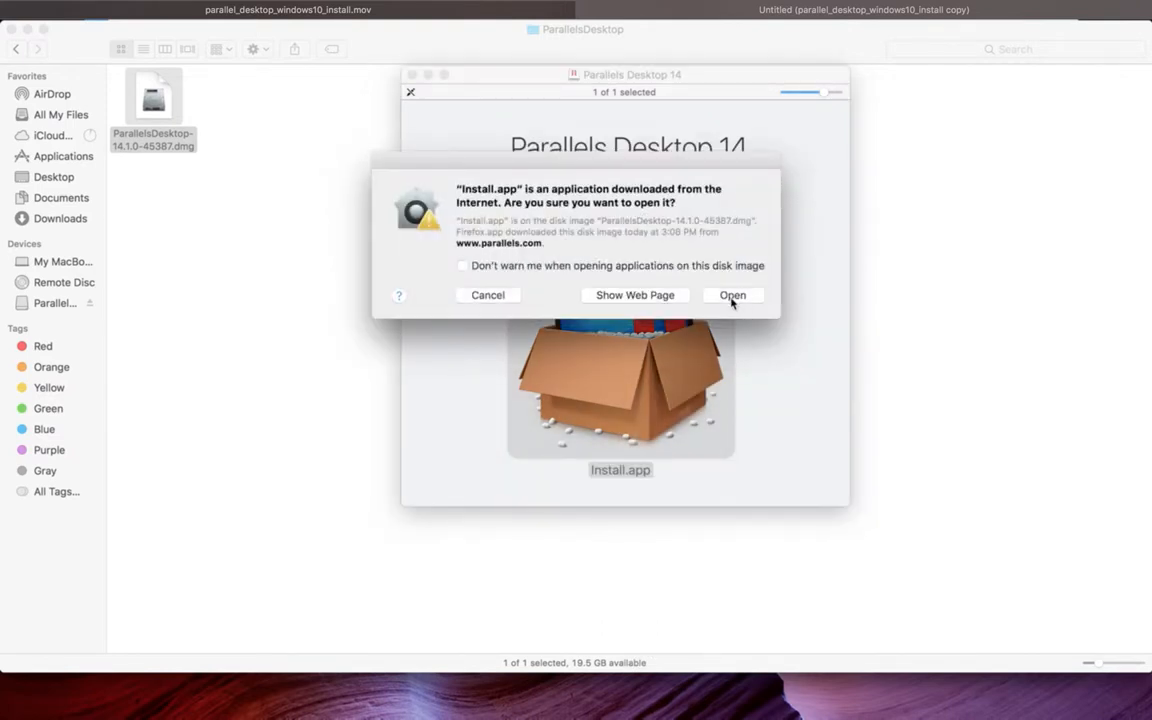
{"action": "left_click", "coordinate": [732, 295]}
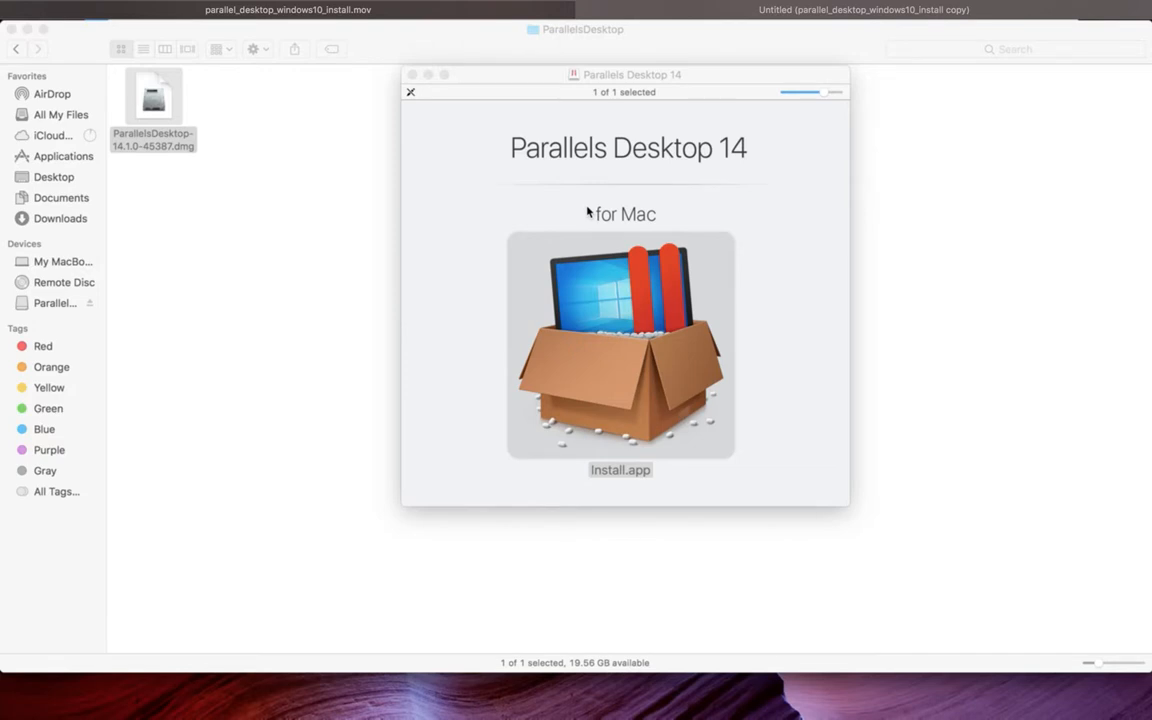
{"action": "double_click", "coordinate": [620, 347]}
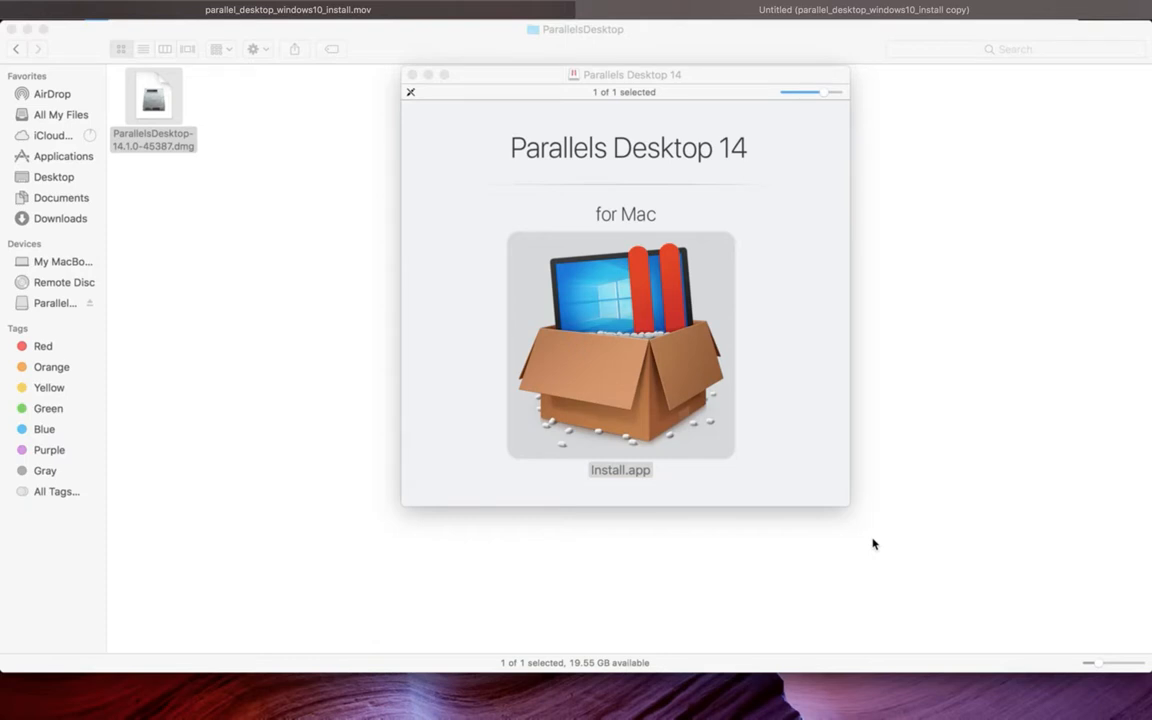
Run the installer and authorise it with the administrator password
{"action": "double_click", "coordinate": [620, 347]}
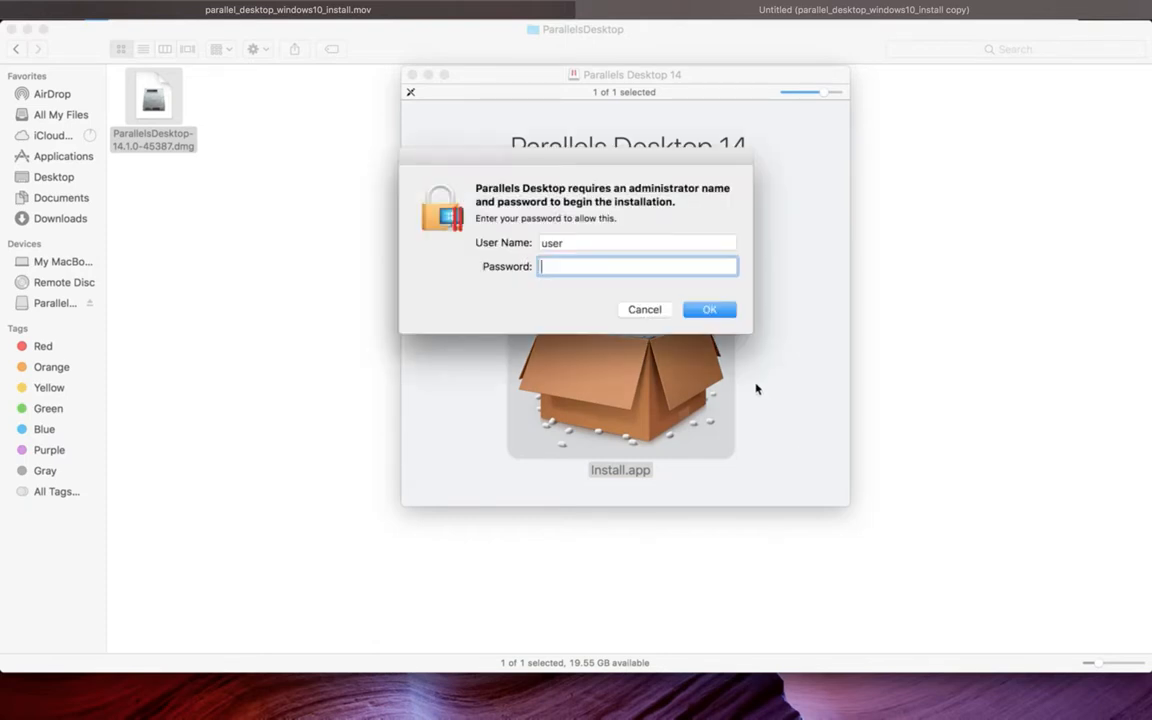
{"action": "type", "text": "•••••"}
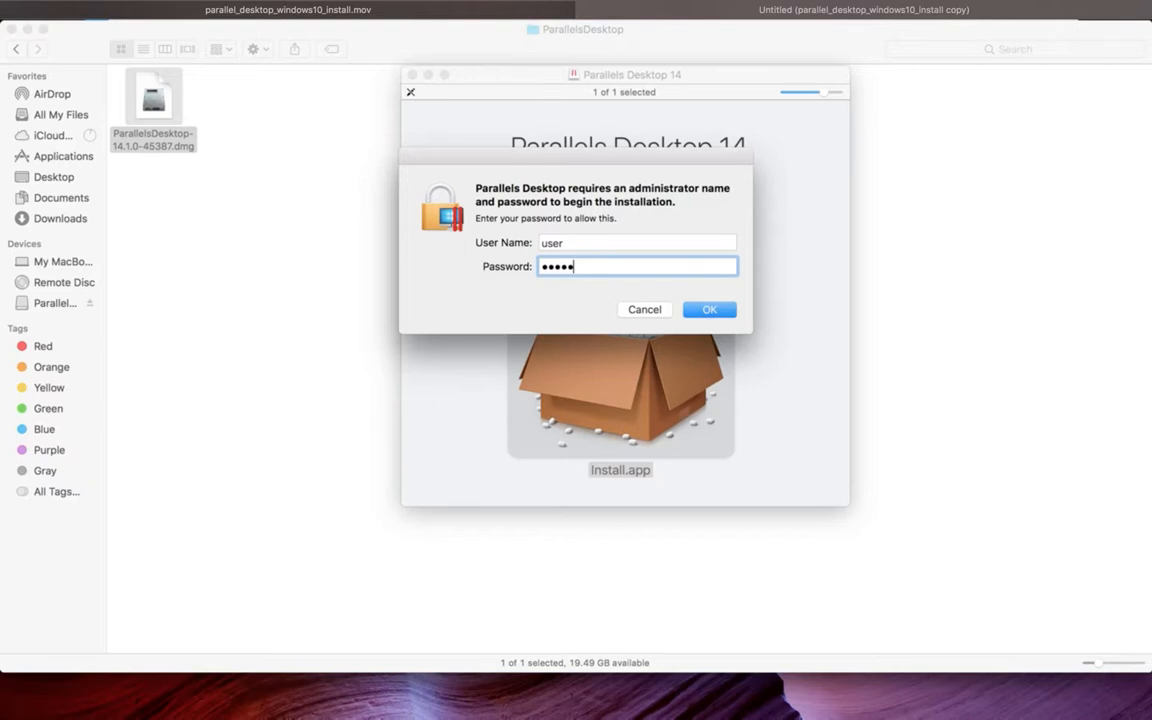
{"action": "left_click", "coordinate": [709, 309]}
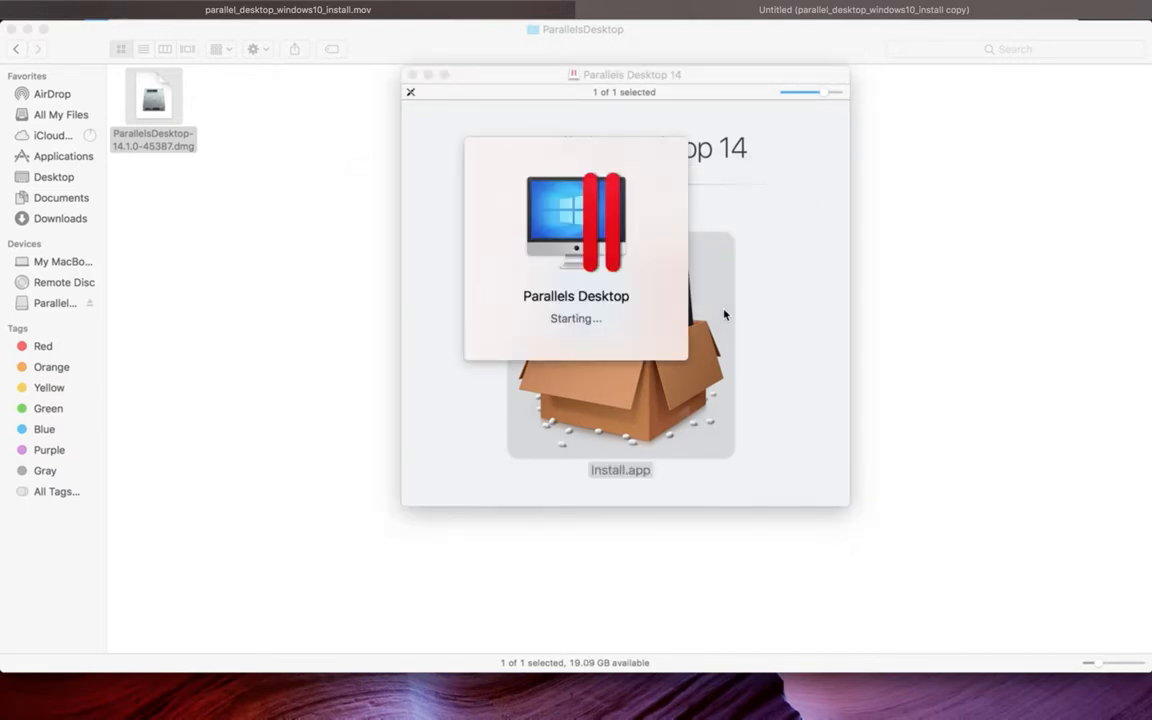
{"action": "mouse_move", "coordinate": [600, 331]}
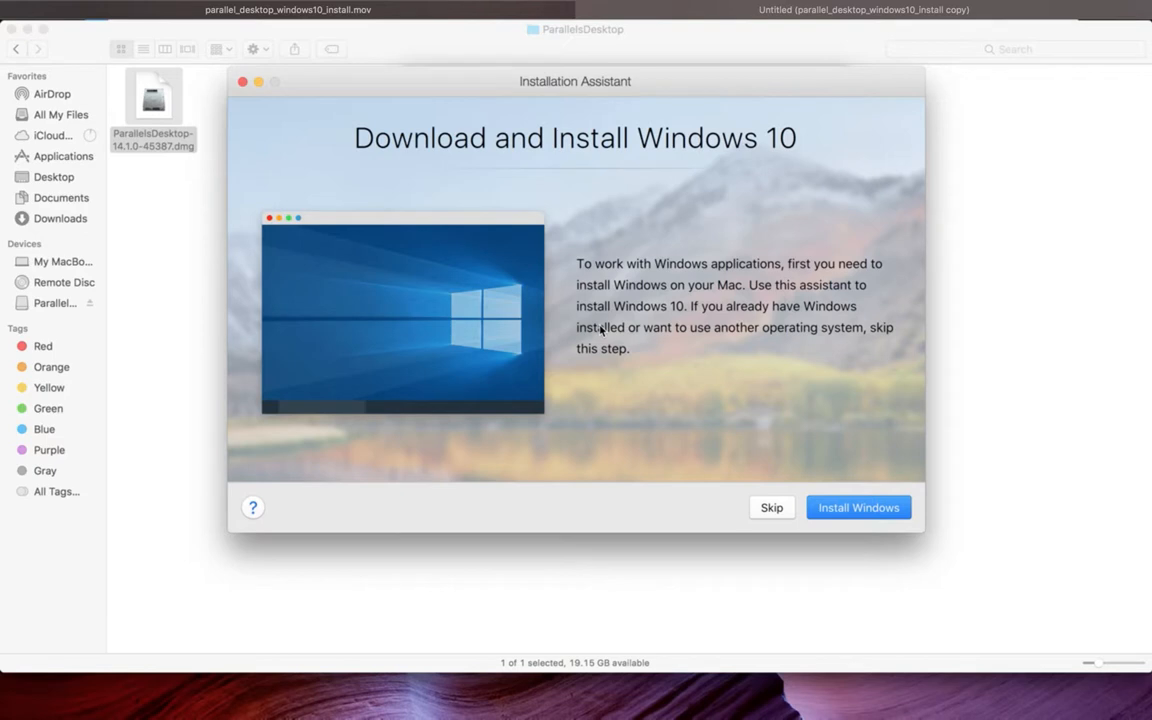
{"action": "mouse_move", "coordinate": [803, 220]}
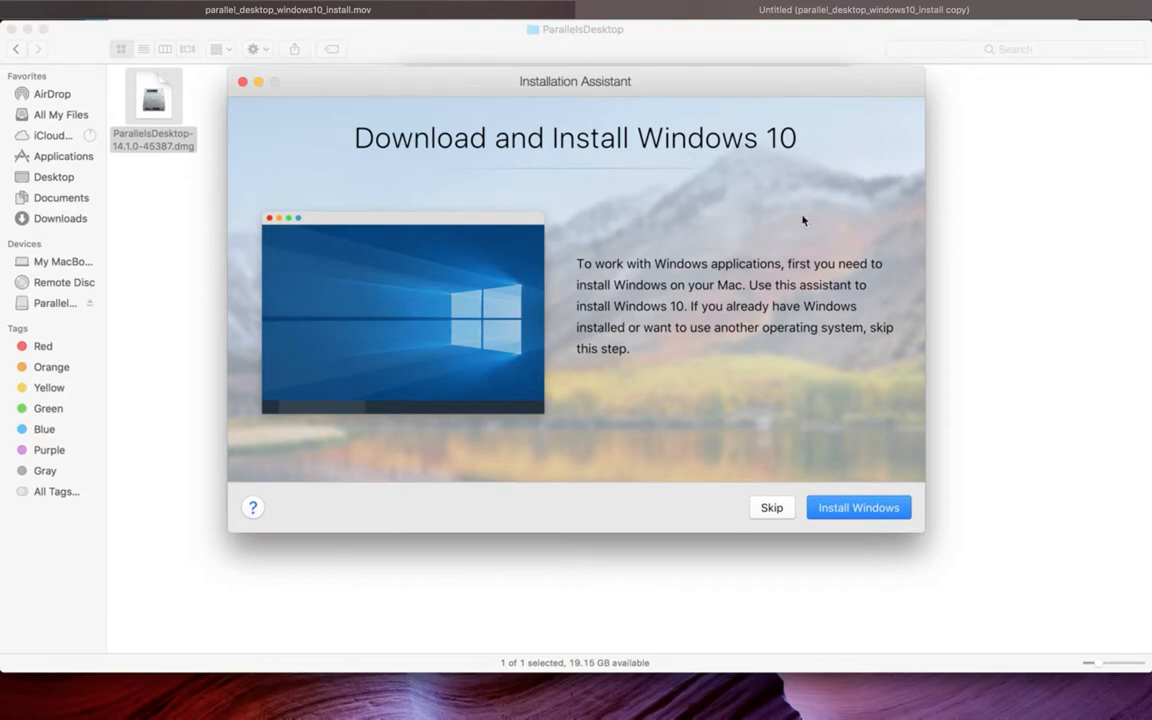
{"action": "mouse_move", "coordinate": [816, 298]}
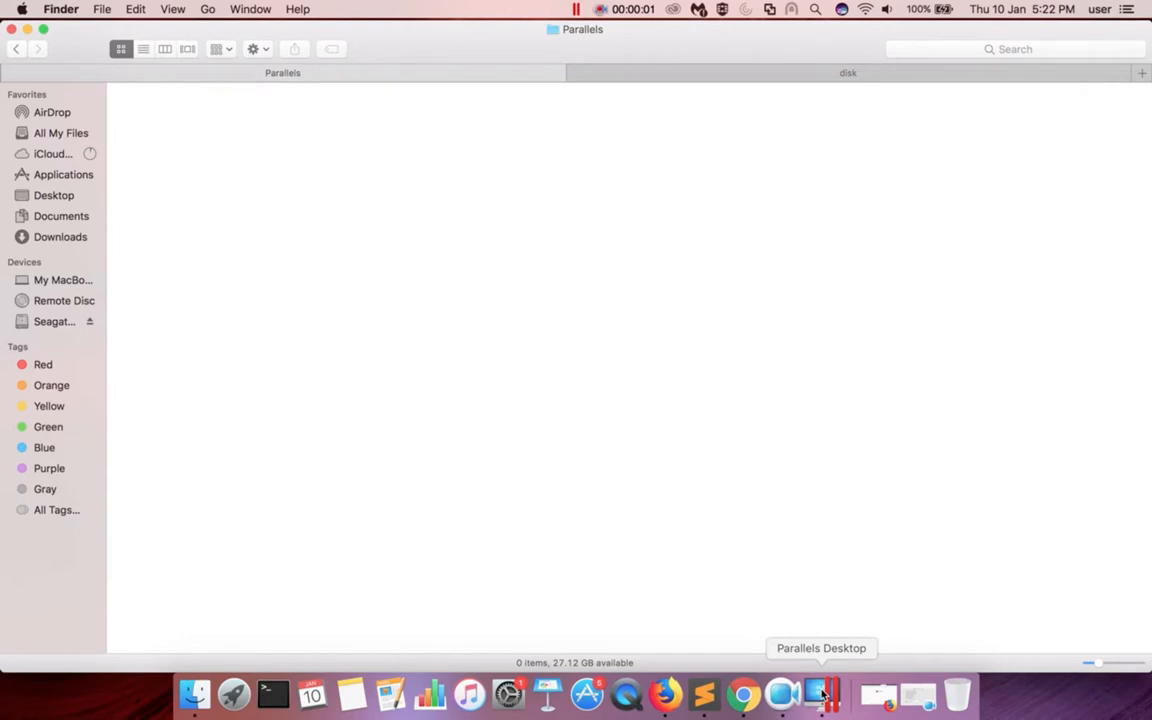
Open Control Center from the Dock icon menu and start a new virtual machine
{"action": "right_click", "coordinate": [821, 693]}
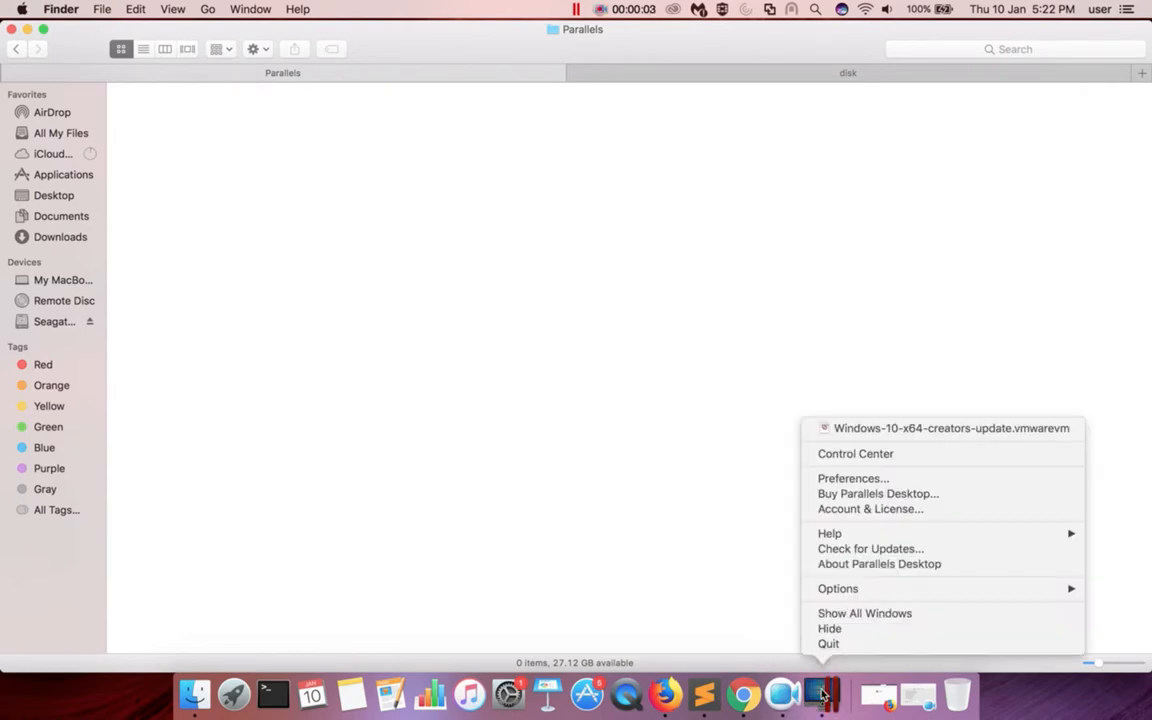
{"action": "mouse_move", "coordinate": [879, 563]}
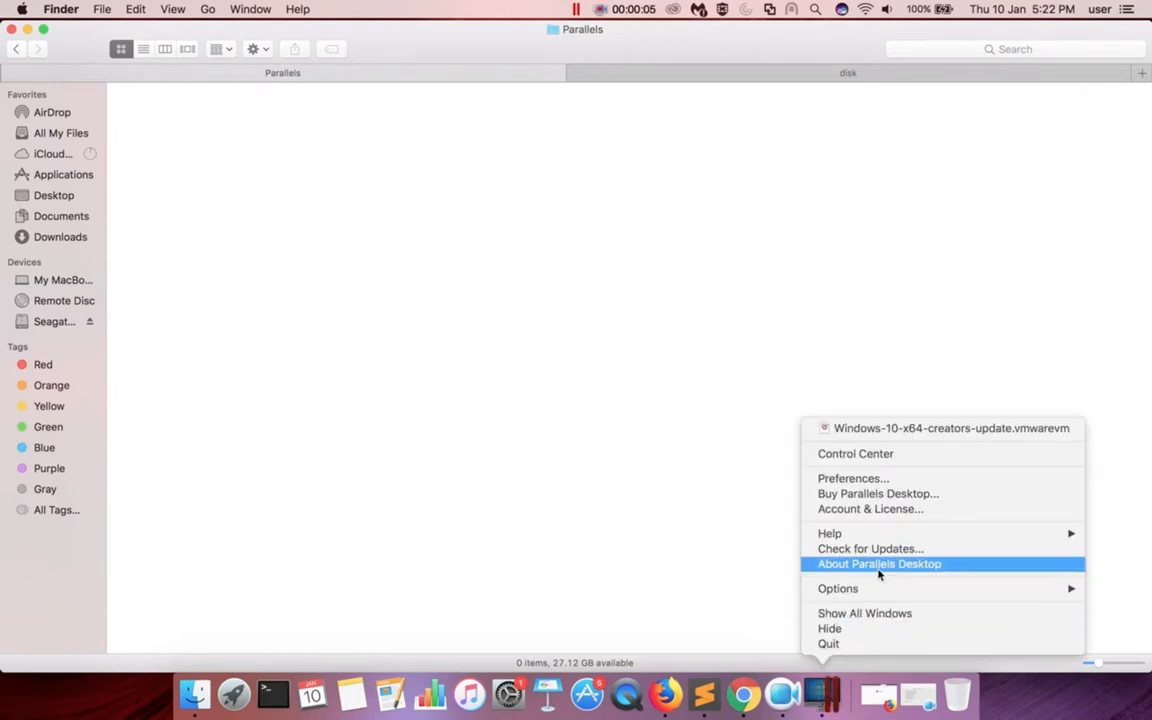
{"action": "mouse_move", "coordinate": [852, 478]}
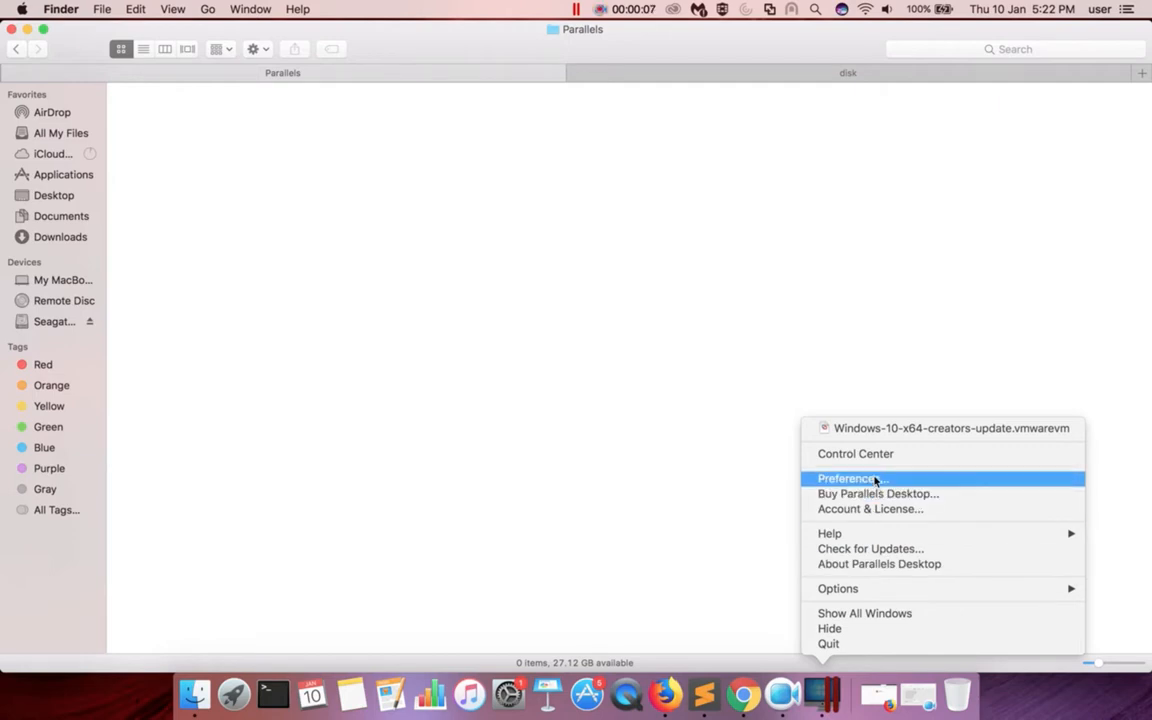
{"action": "mouse_move", "coordinate": [855, 453]}
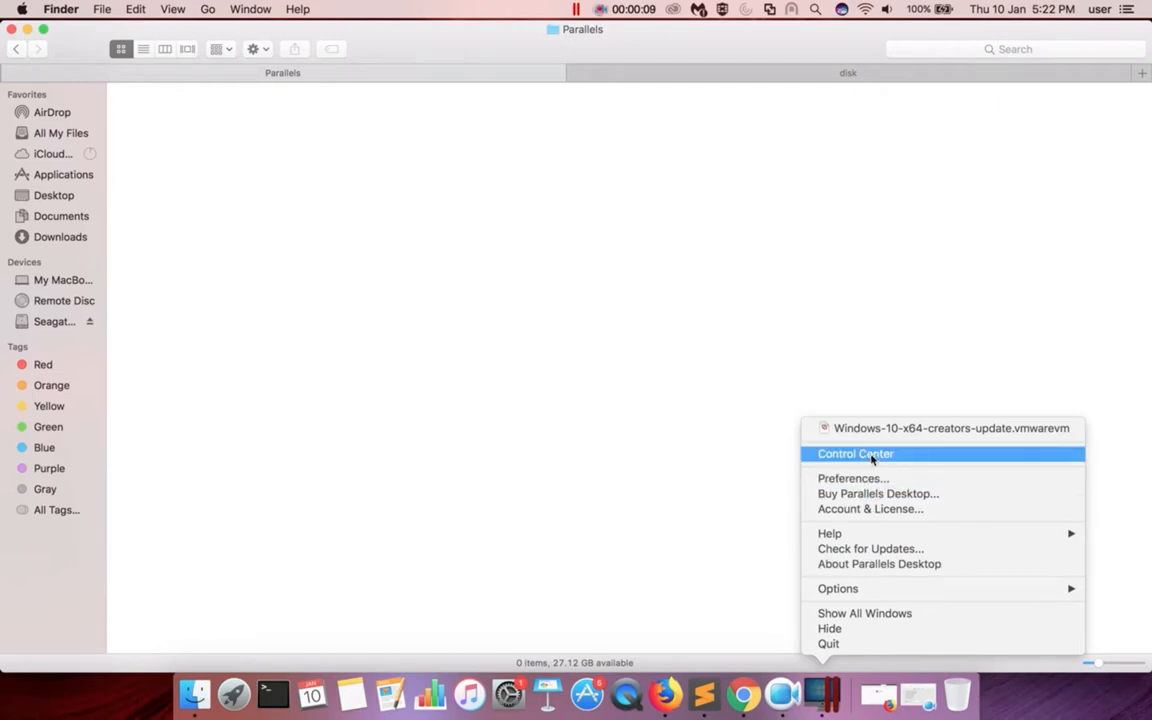
{"action": "left_click", "coordinate": [855, 454]}
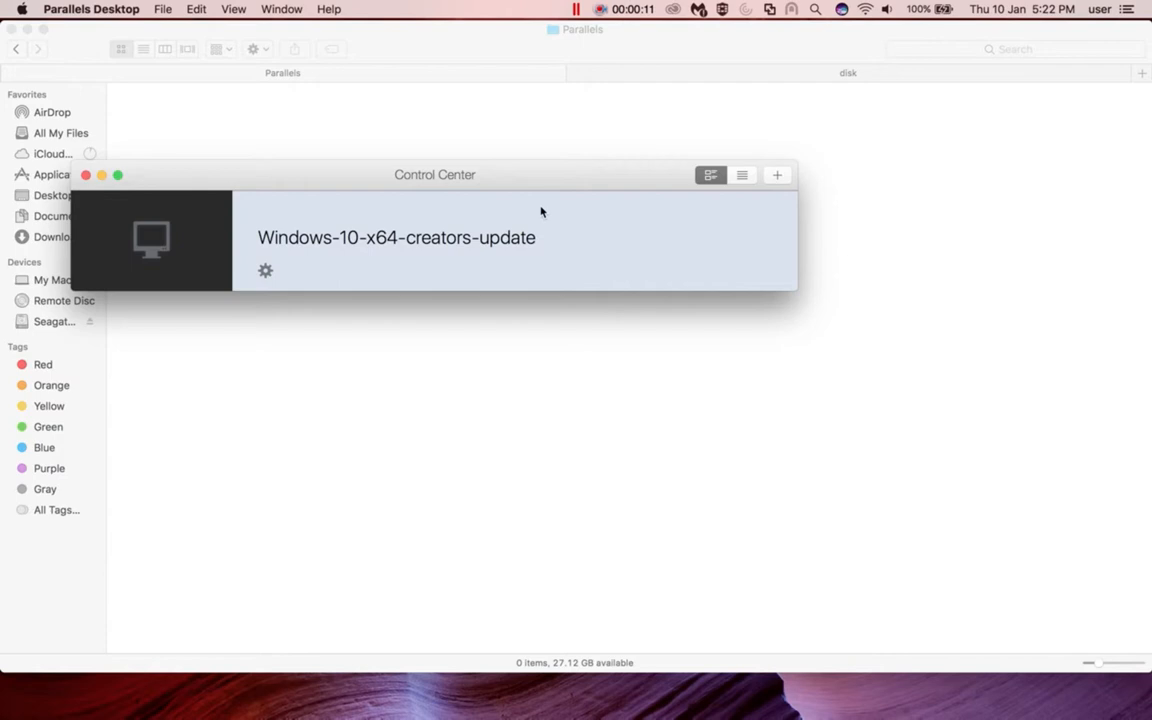
{"action": "left_click_drag", "start_coordinate": [434, 174], "coordinate": [646, 157]}
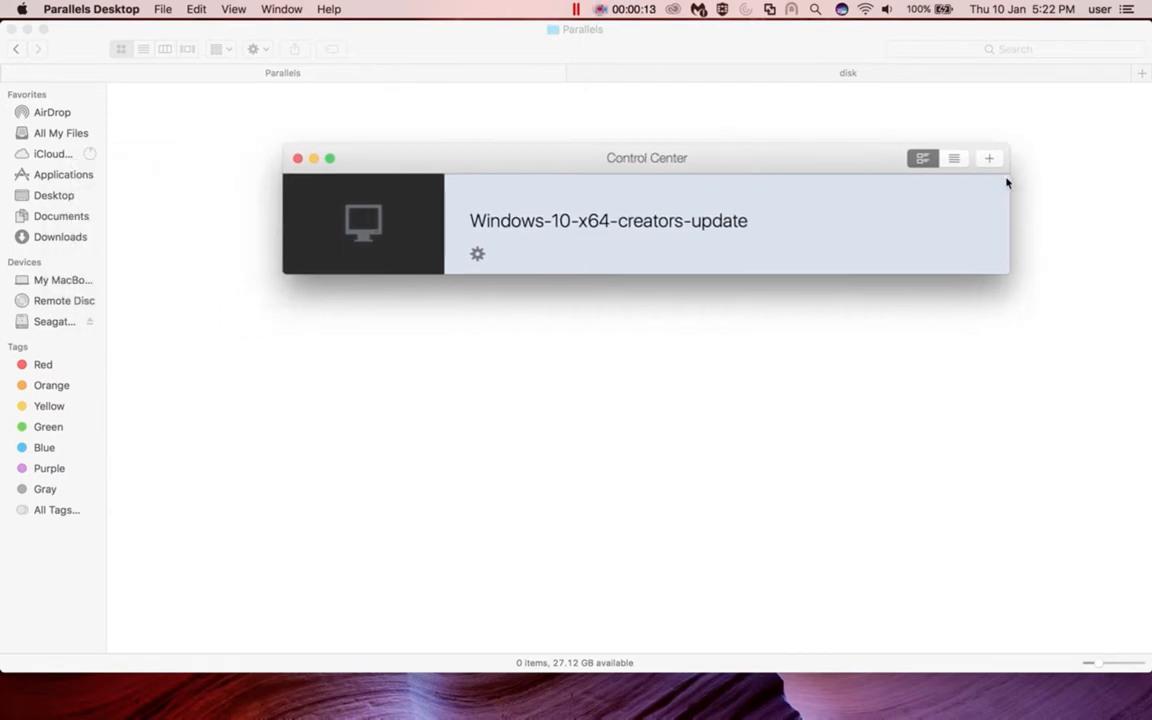
{"action": "mouse_move", "coordinate": [989, 158]}
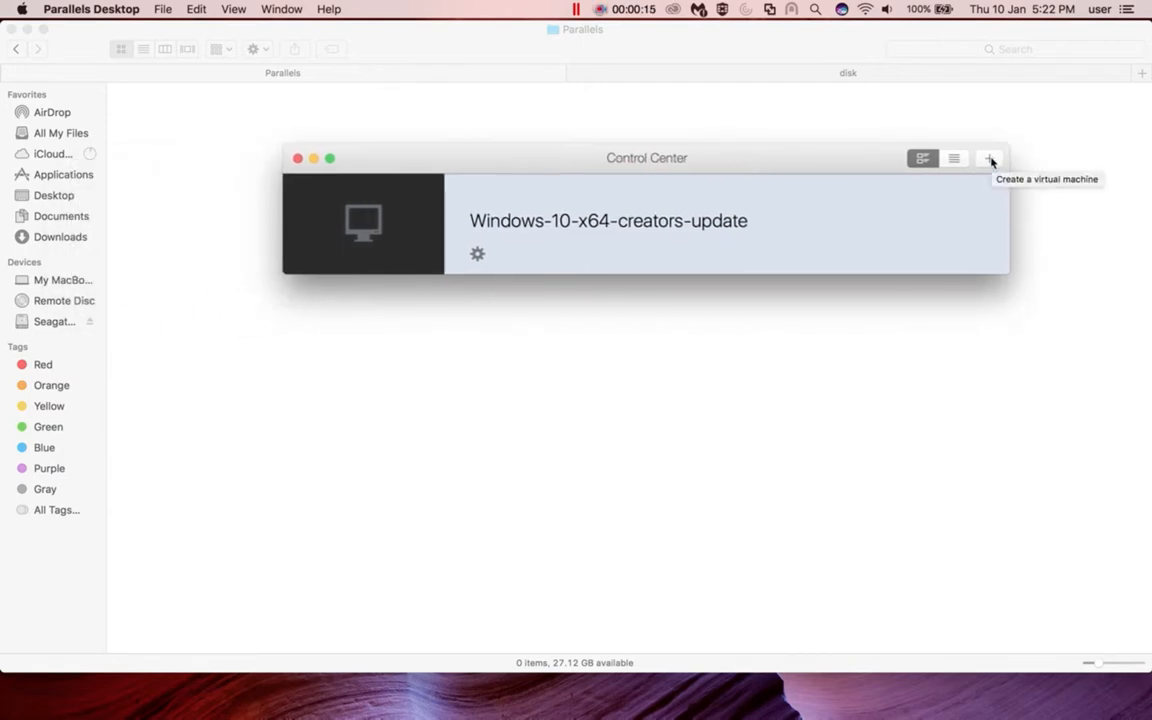
{"action": "left_click", "coordinate": [989, 158]}
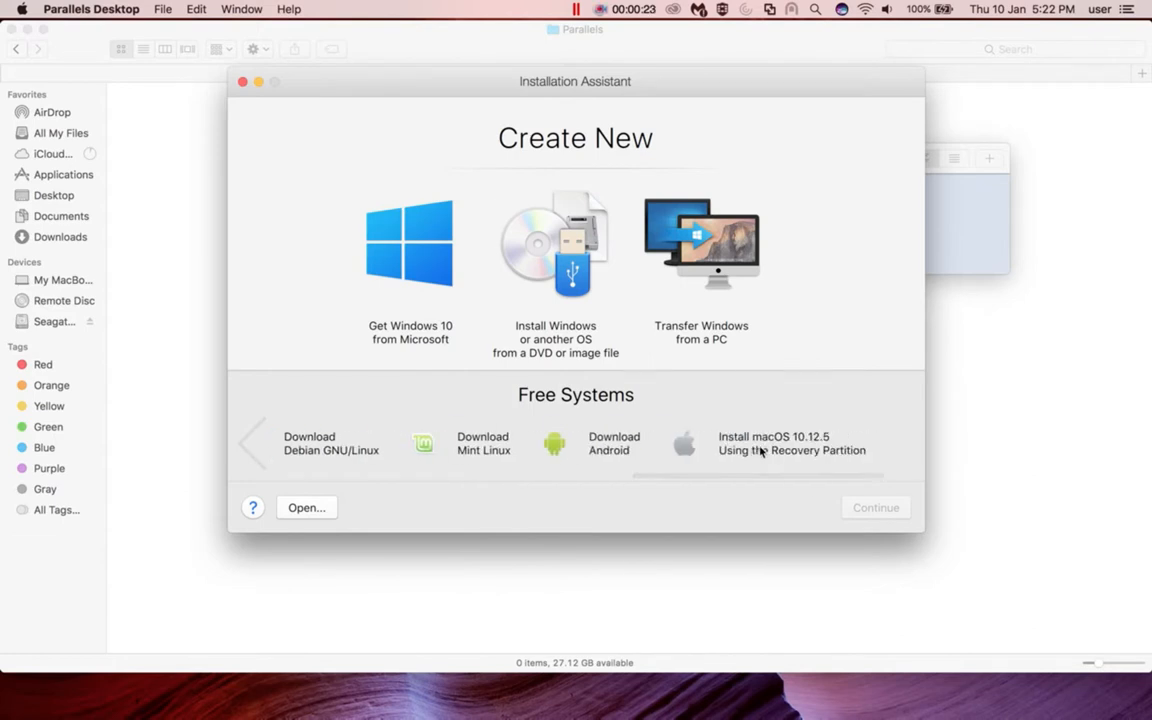
Choose Install macOS 10.12.5 Using the Recovery Partition, then open the Apple menu
{"action": "left_click", "coordinate": [684, 443]}
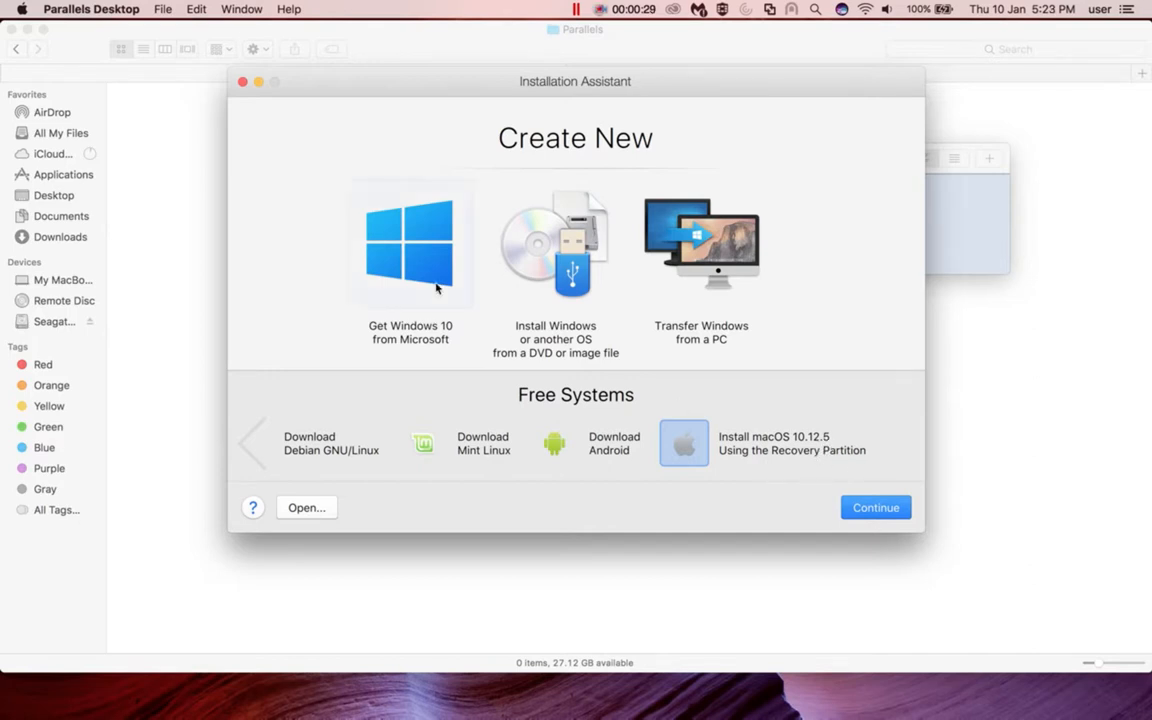
{"action": "left_click", "coordinate": [13, 9]}
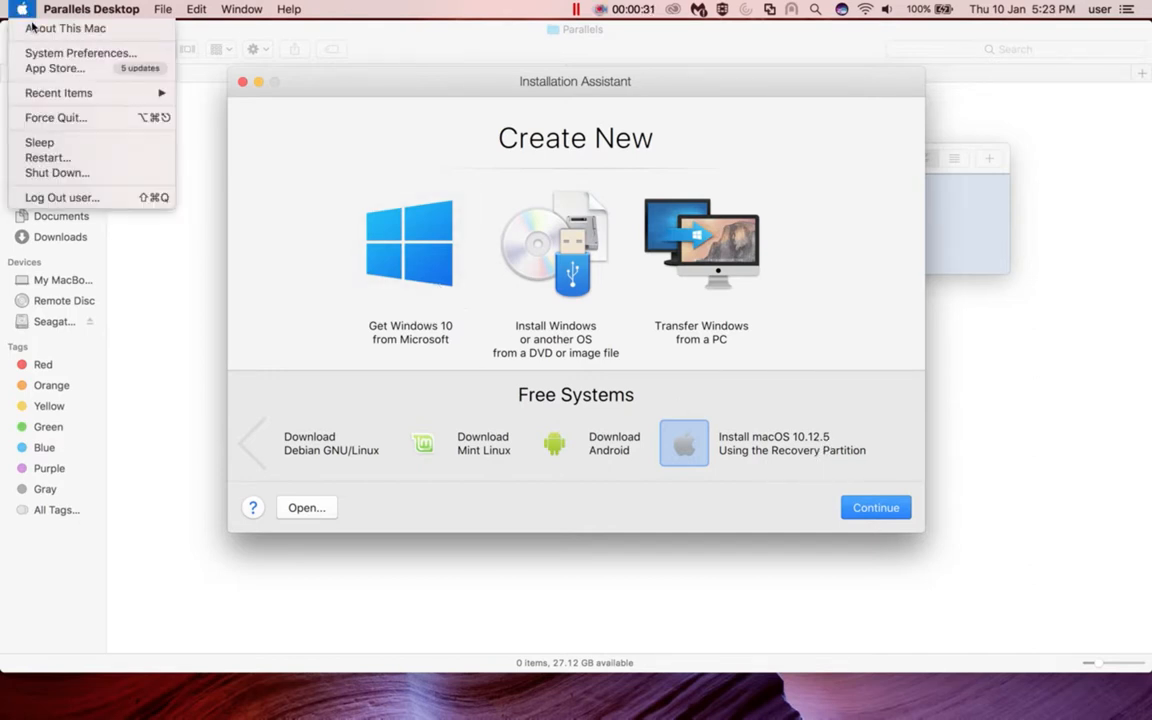
Move the About This Mac window showing macOS Sierra 10.12.5 aside and close it
{"action": "left_click", "coordinate": [64, 28]}
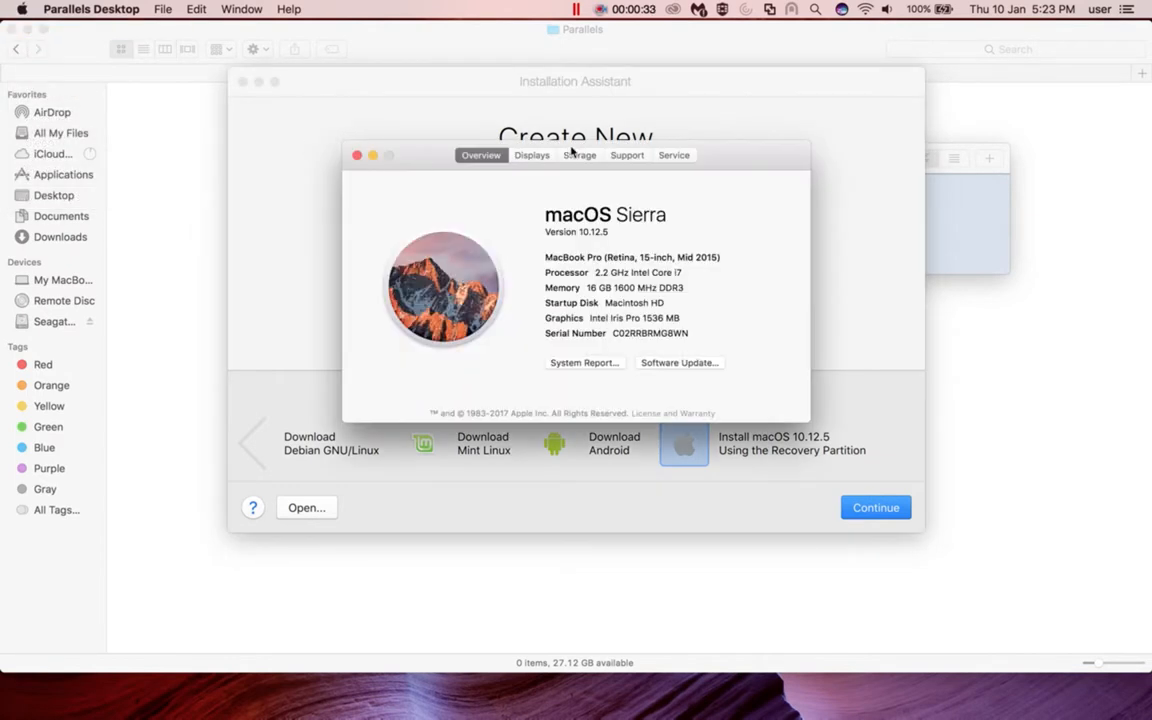
{"action": "left_click_drag", "start_coordinate": [575, 155], "coordinate": [442, 152]}
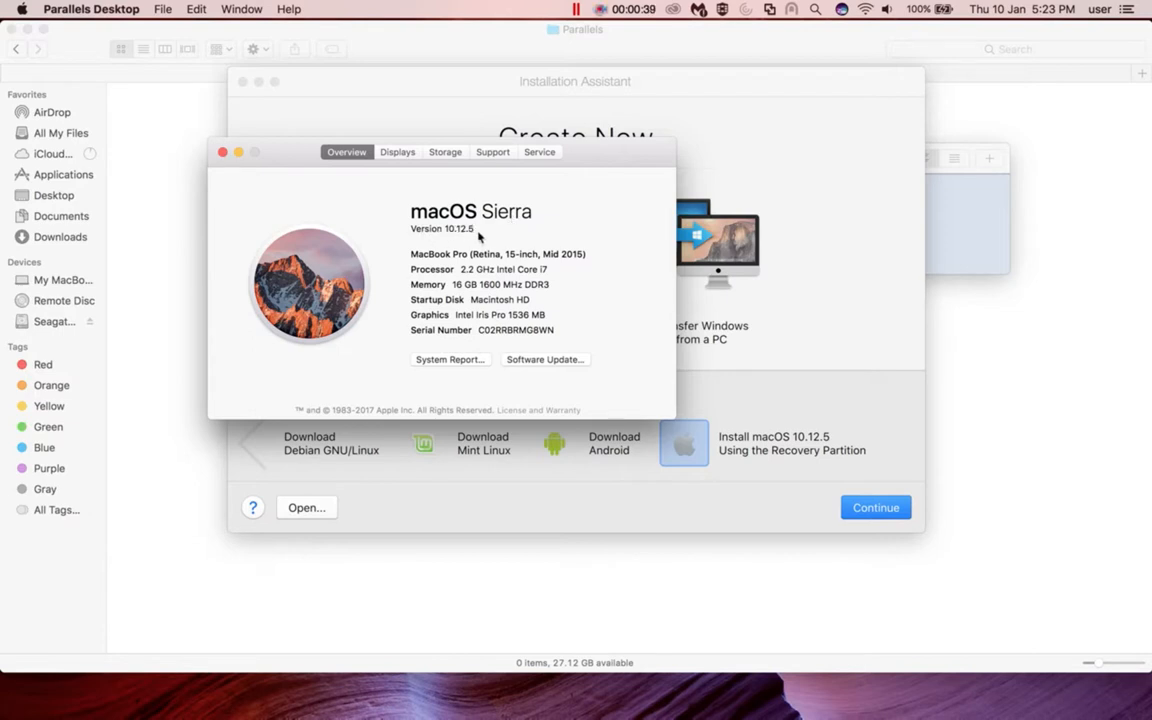
{"action": "mouse_move", "coordinate": [778, 442]}
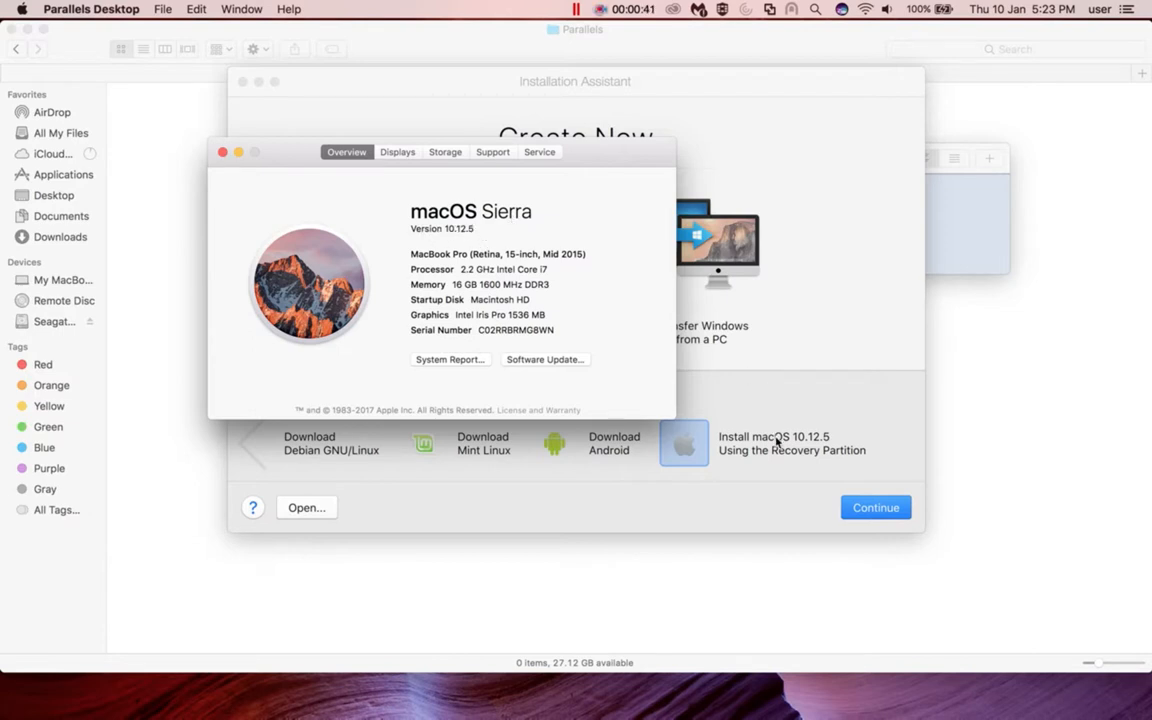
{"action": "left_click", "coordinate": [222, 152]}
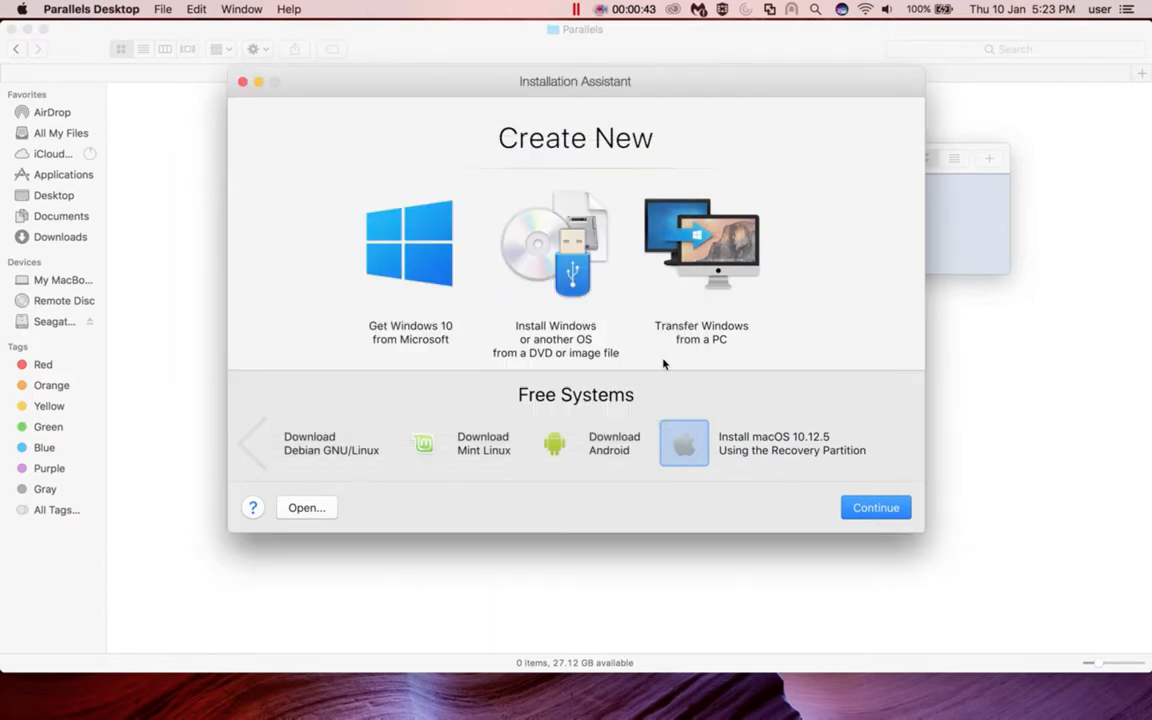
{"action": "mouse_move", "coordinate": [875, 508]}
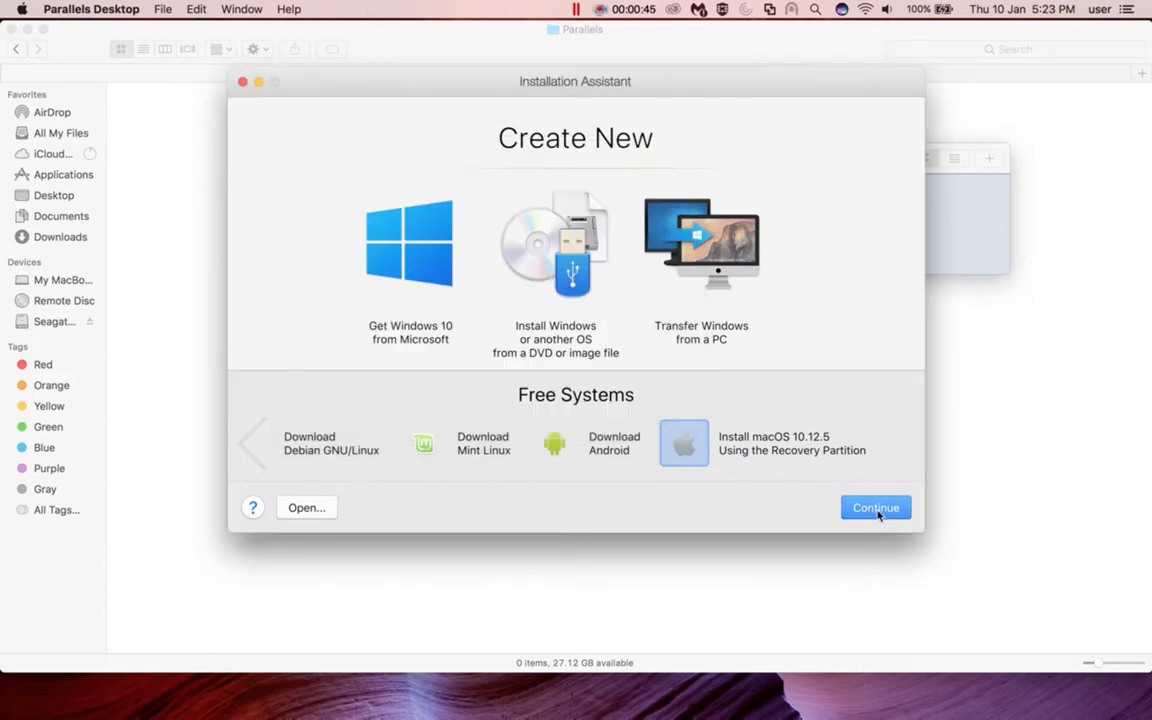
Create the macOS 10.12.5 virtual machine and choose Continue Trial on the notice
{"action": "left_click", "coordinate": [875, 507]}
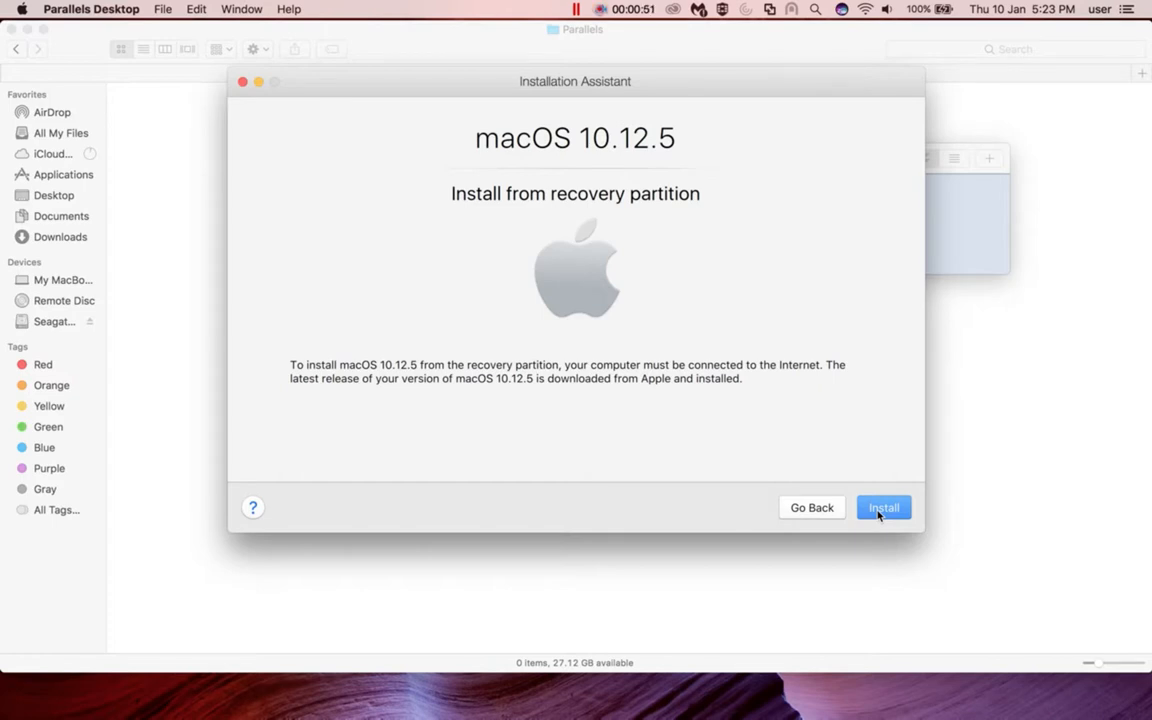
{"action": "left_click", "coordinate": [883, 507]}
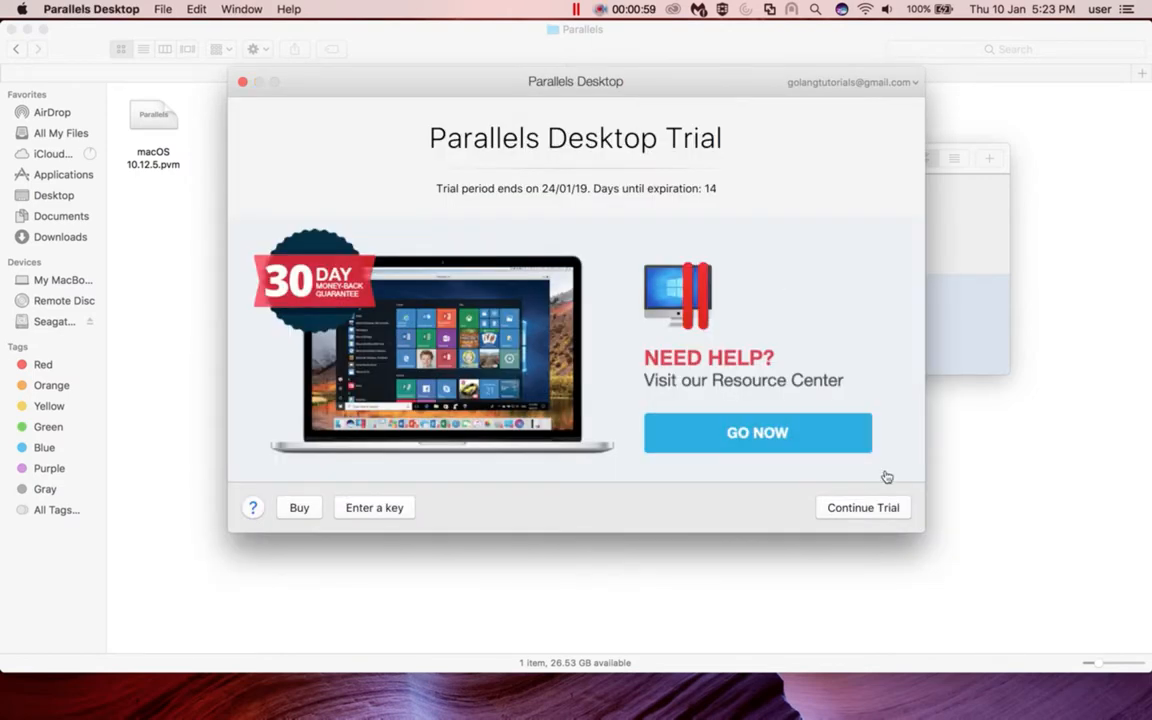
{"action": "mouse_move", "coordinate": [862, 512]}
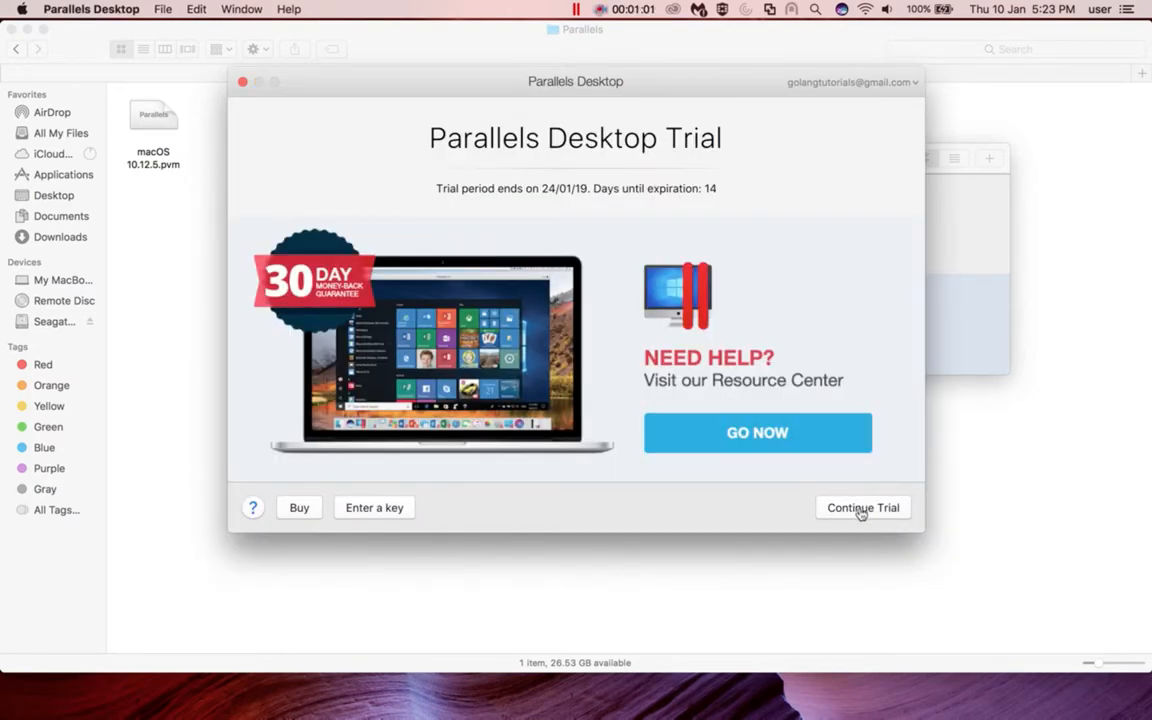
{"action": "left_click", "coordinate": [862, 507]}
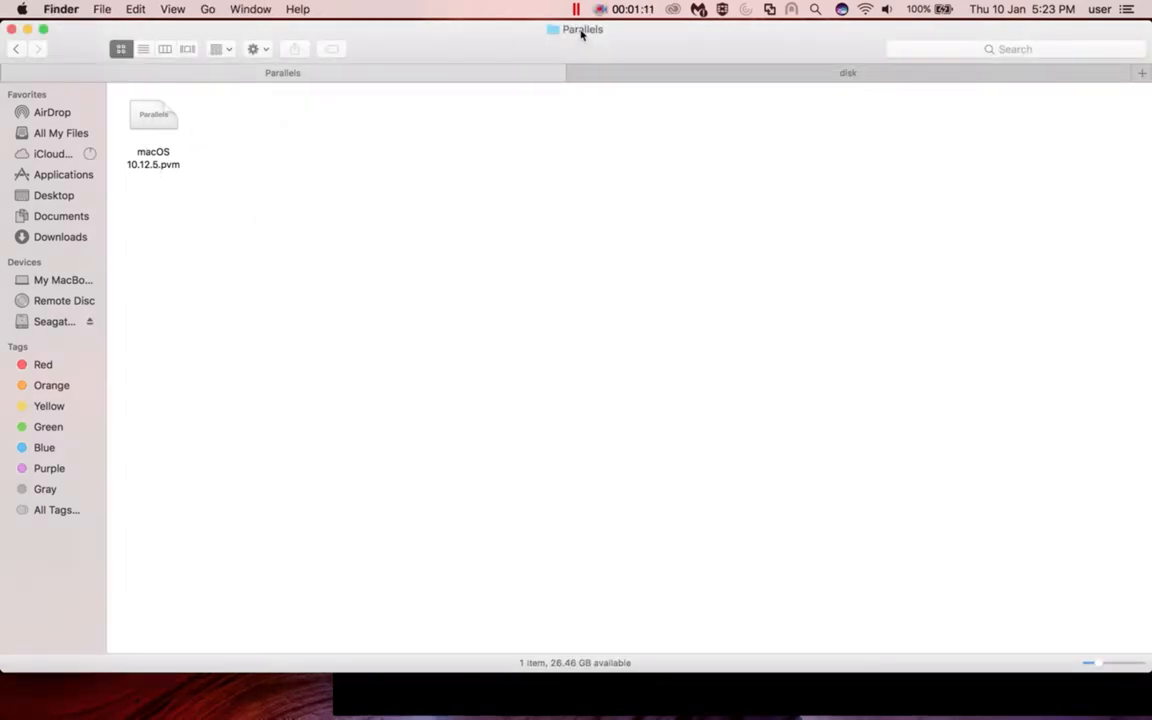
Check the Parallels folder path and open Get Info for macOS 10.12.5.pvm
{"action": "left_click", "coordinate": [582, 29]}
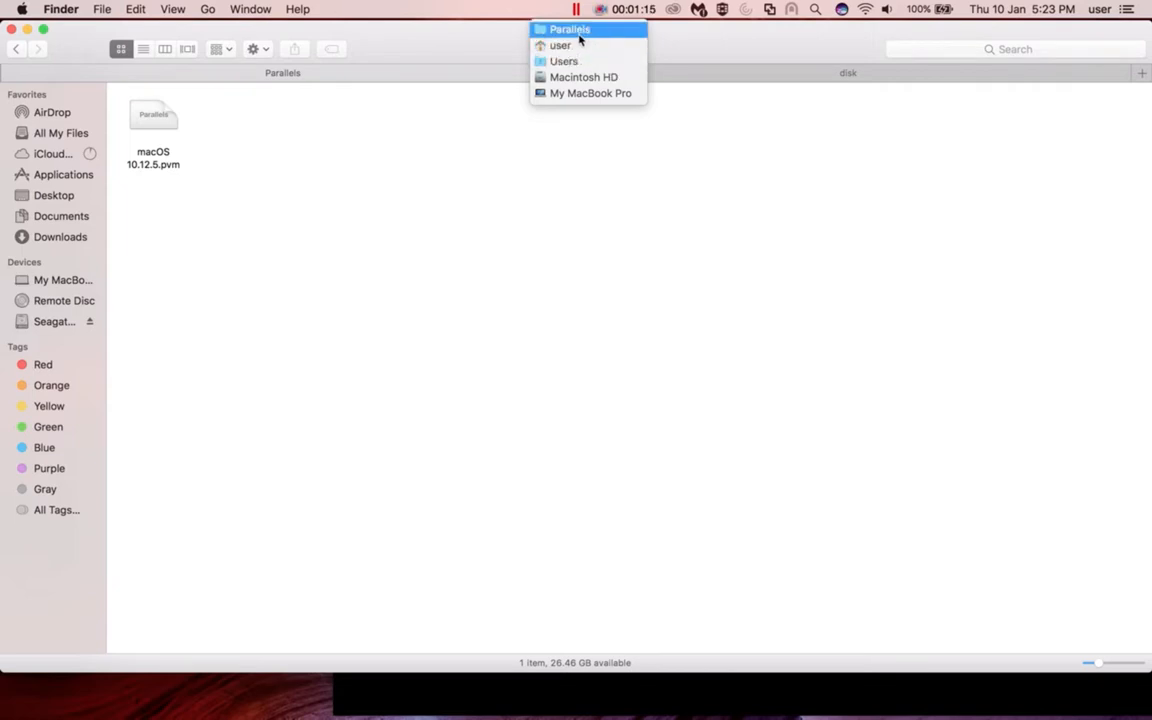
{"action": "left_click", "coordinate": [570, 29]}
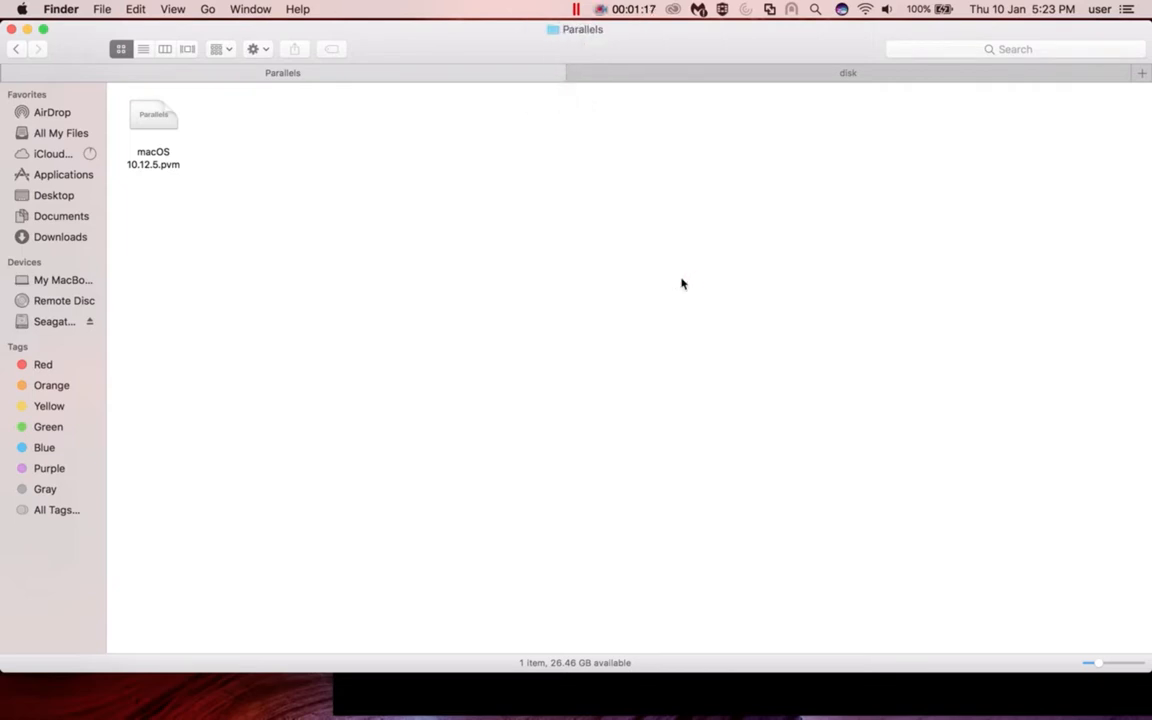
{"action": "right_click", "coordinate": [153, 140]}
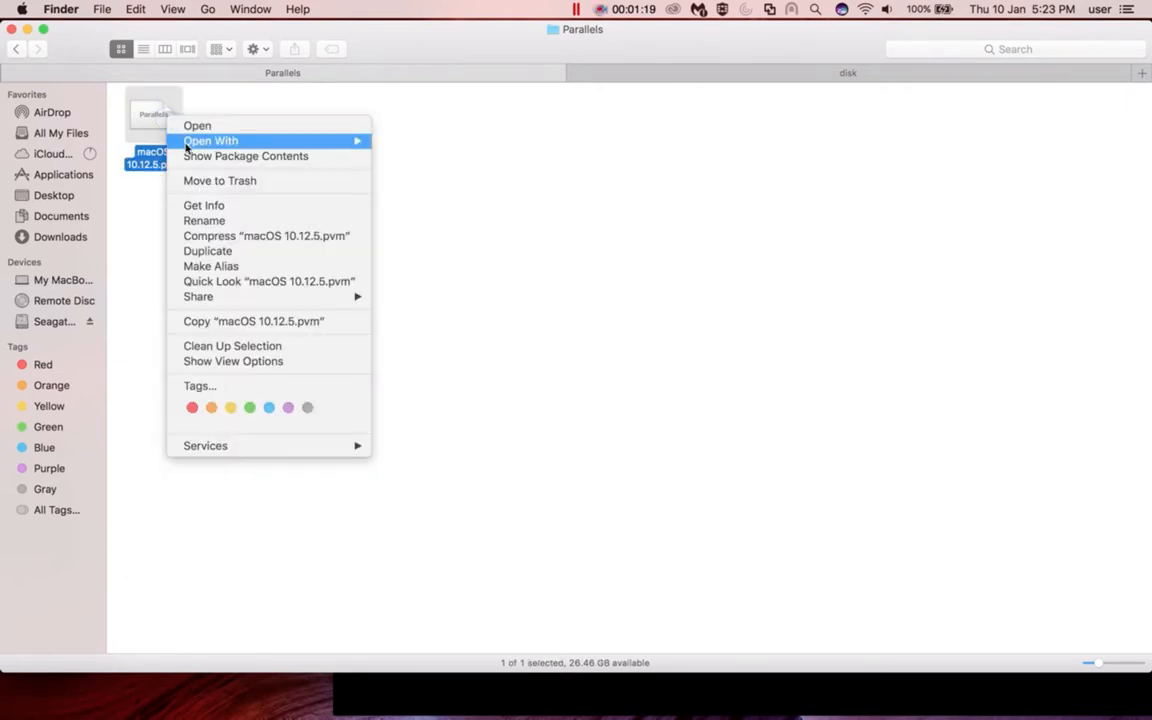
{"action": "left_click", "coordinate": [204, 205]}
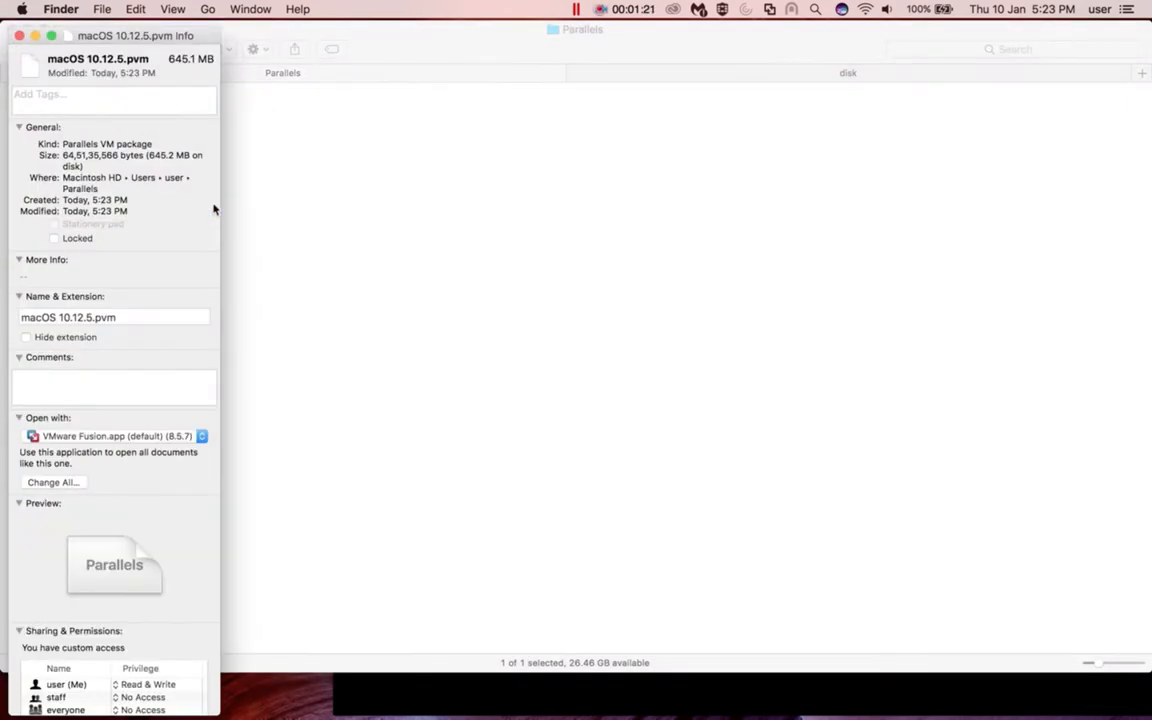
{"action": "mouse_move", "coordinate": [170, 156]}
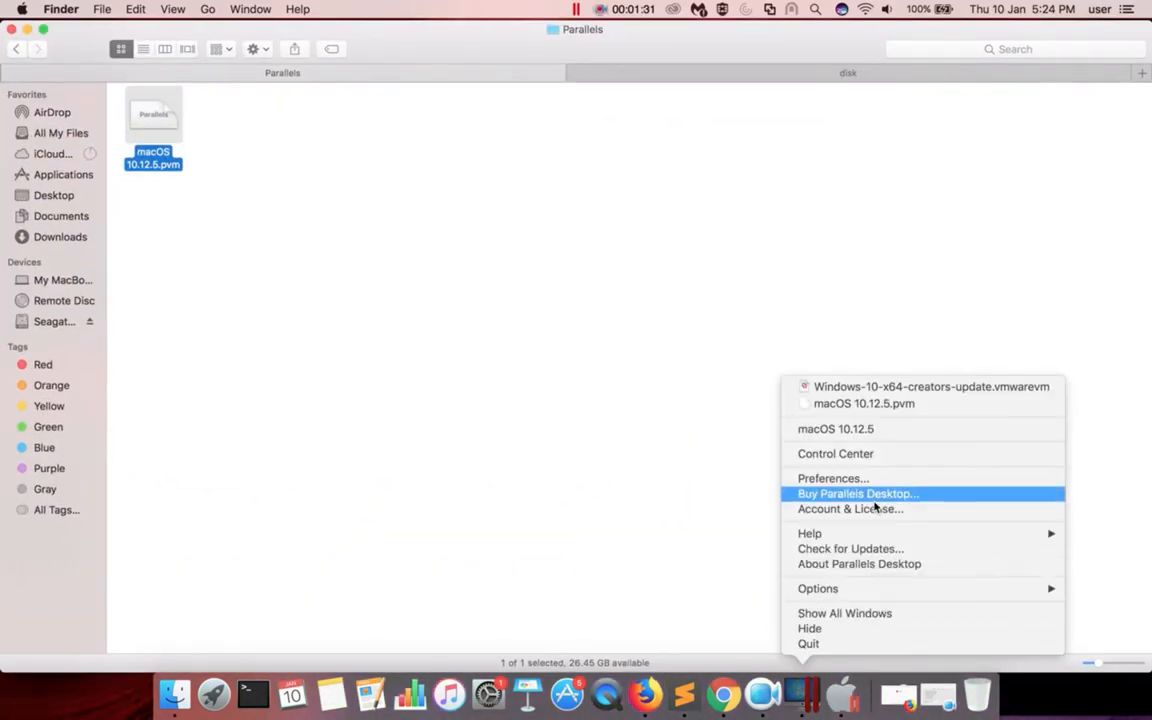
{"action": "mouse_move", "coordinate": [900, 447]}
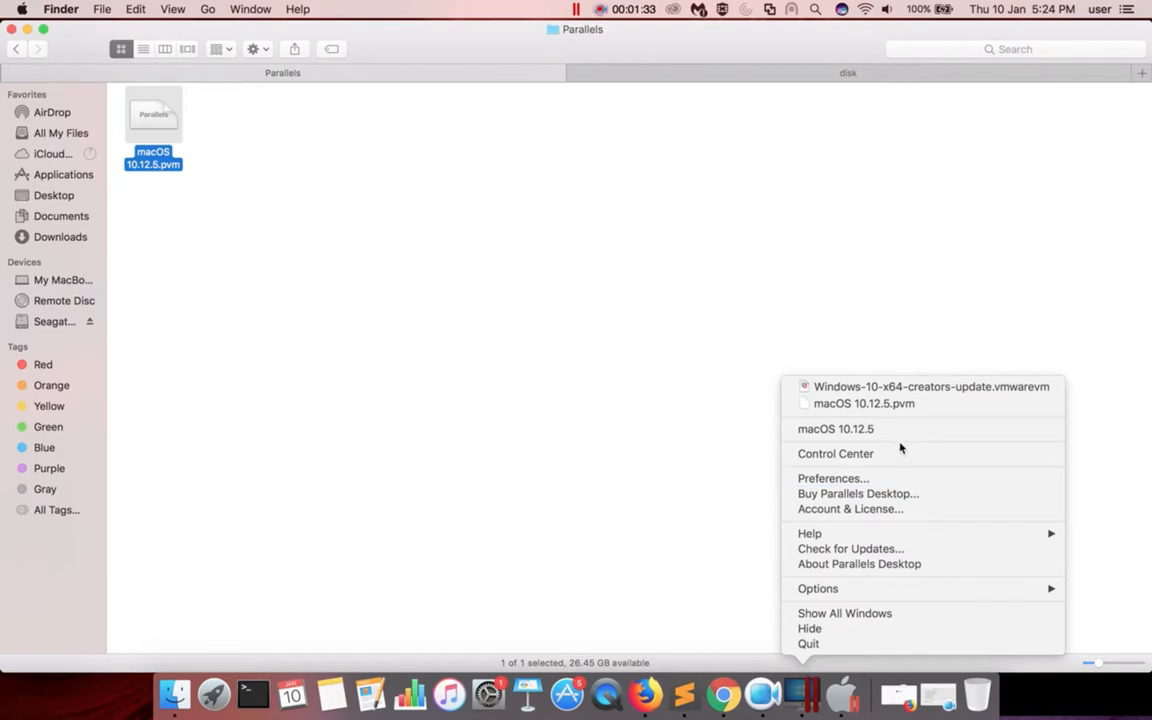
{"action": "mouse_move", "coordinate": [895, 462]}
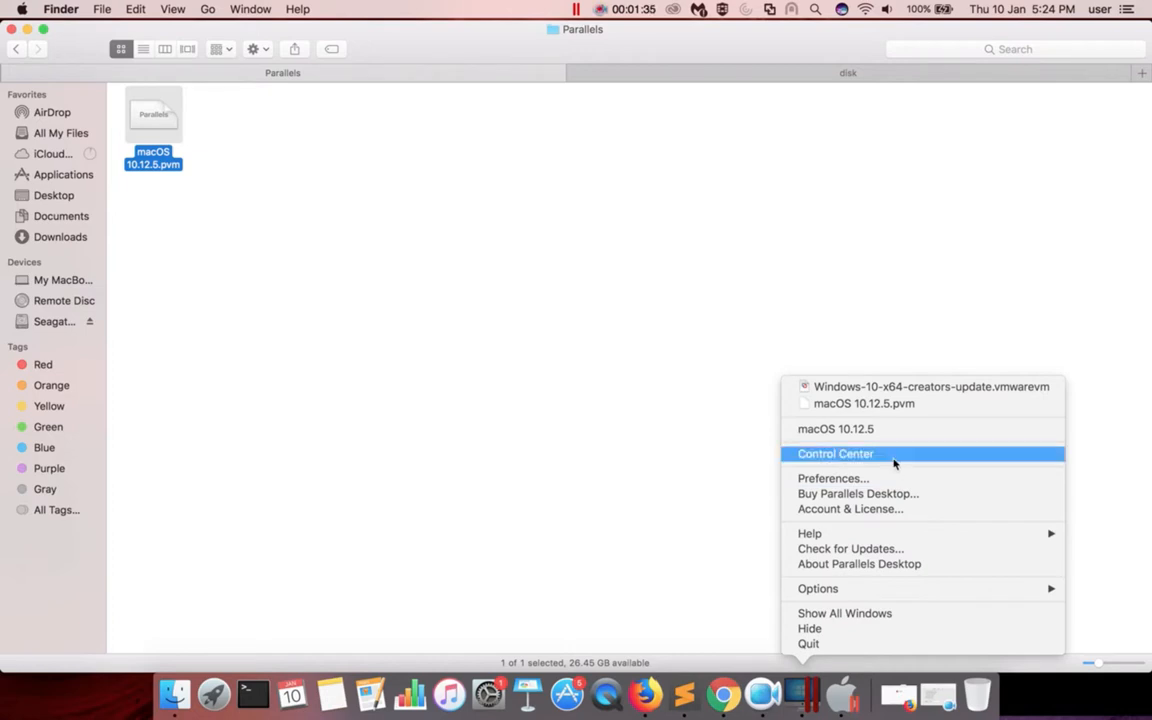
{"action": "mouse_move", "coordinate": [890, 478]}
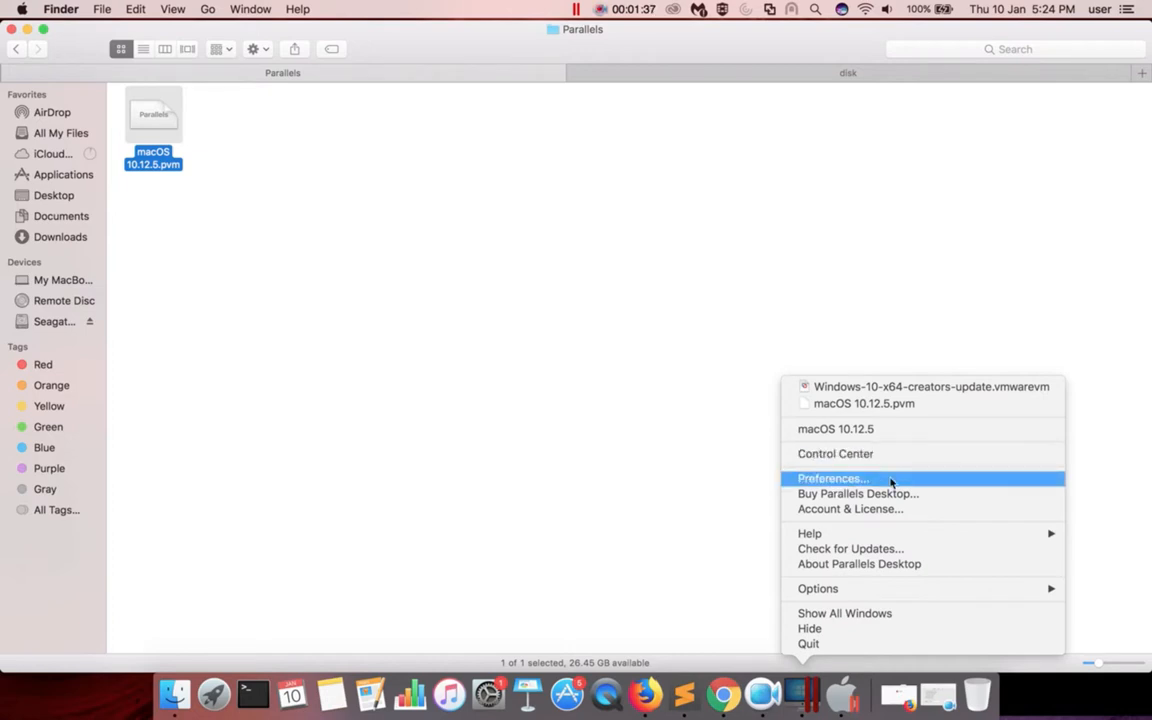
Open Parallels Desktop Preferences from the Dock menu
{"action": "left_click", "coordinate": [832, 478]}
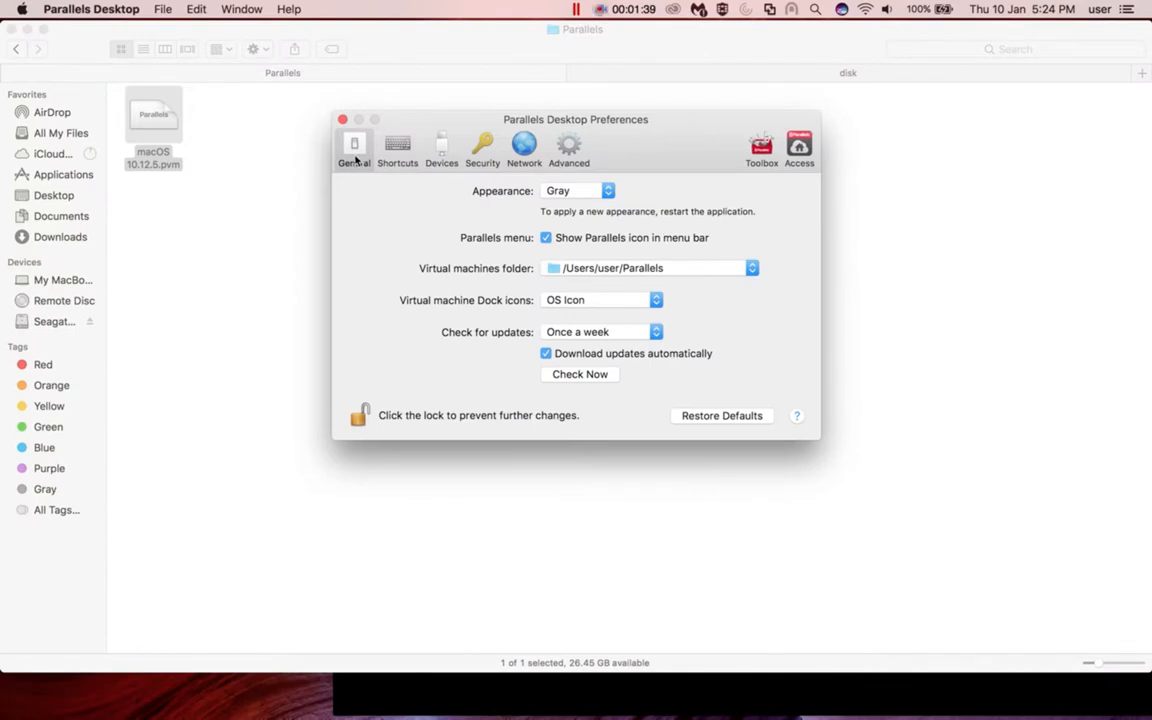
{"action": "mouse_move", "coordinate": [466, 278]}
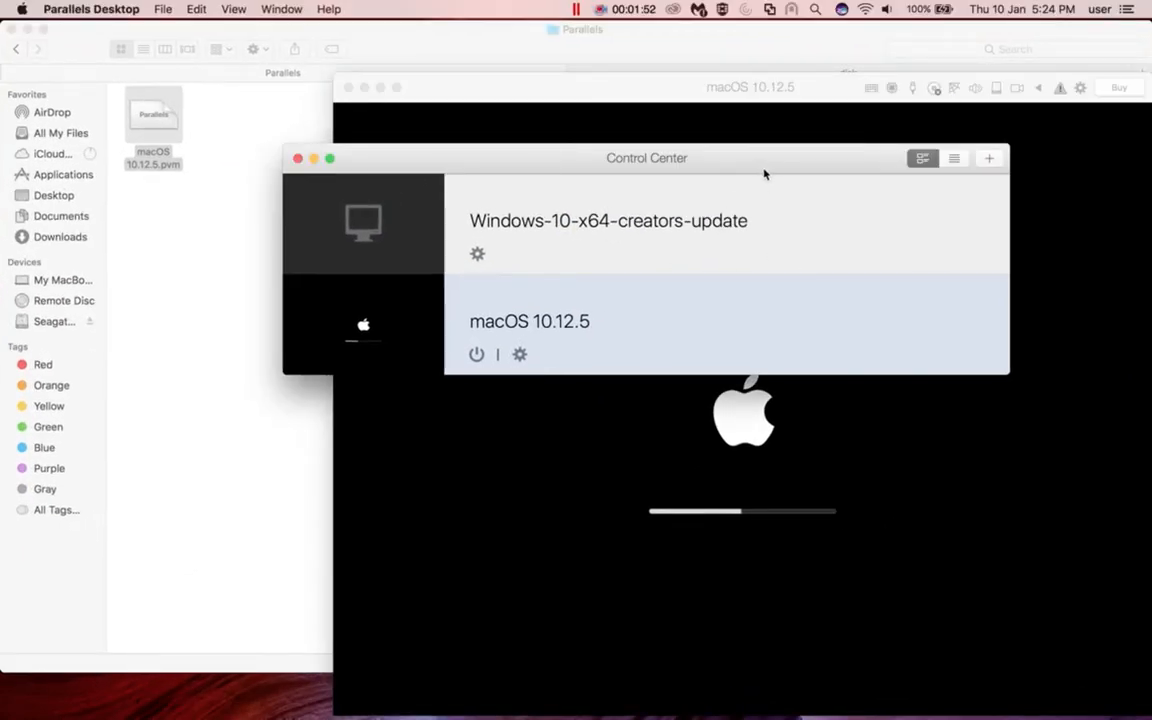
Drag Control Center to the upper left while the VM boots to macOS Utilities
{"action": "left_click_drag", "start_coordinate": [646, 158], "coordinate": [349, 51]}
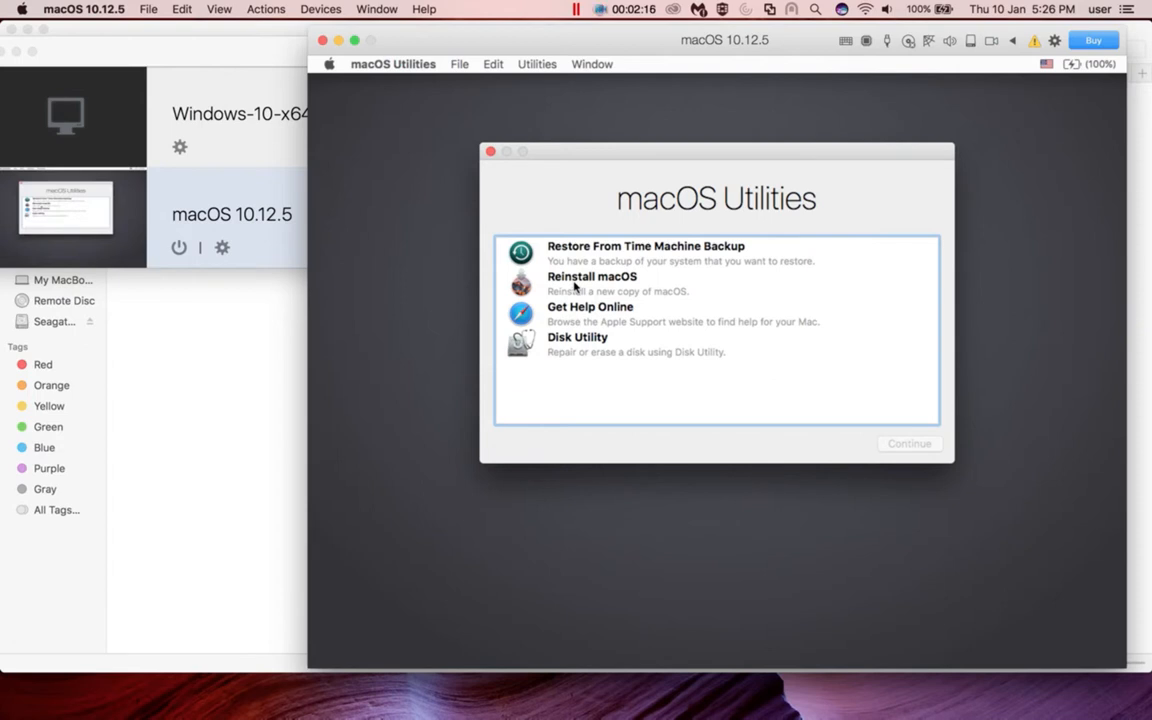
Choose Reinstall macOS and start the macOS Sierra installer, allowing Apple's eligibility check
{"action": "left_click", "coordinate": [592, 283]}
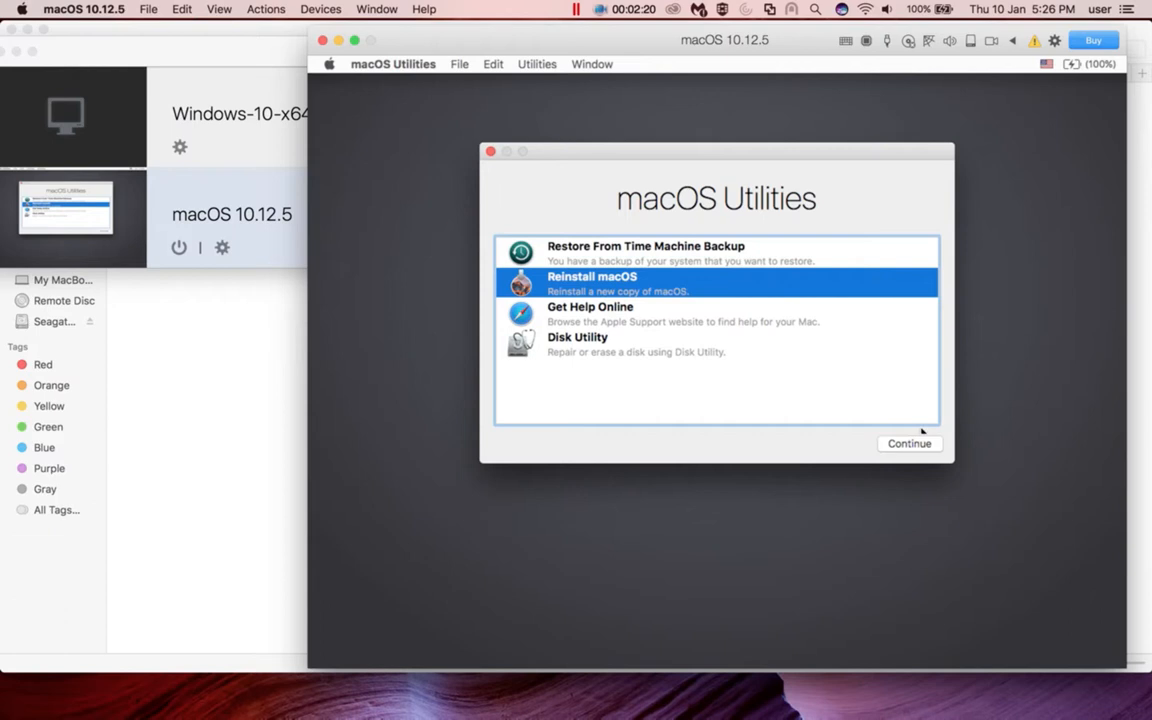
{"action": "left_click", "coordinate": [909, 443]}
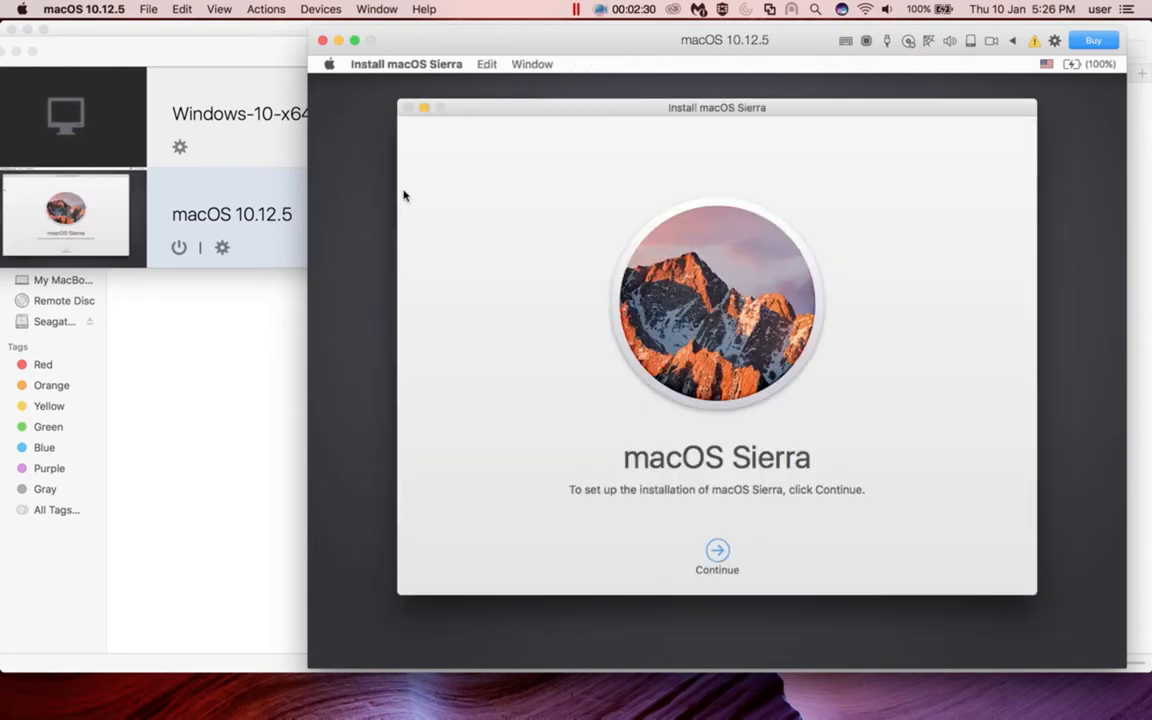
{"action": "mouse_move", "coordinate": [717, 550]}
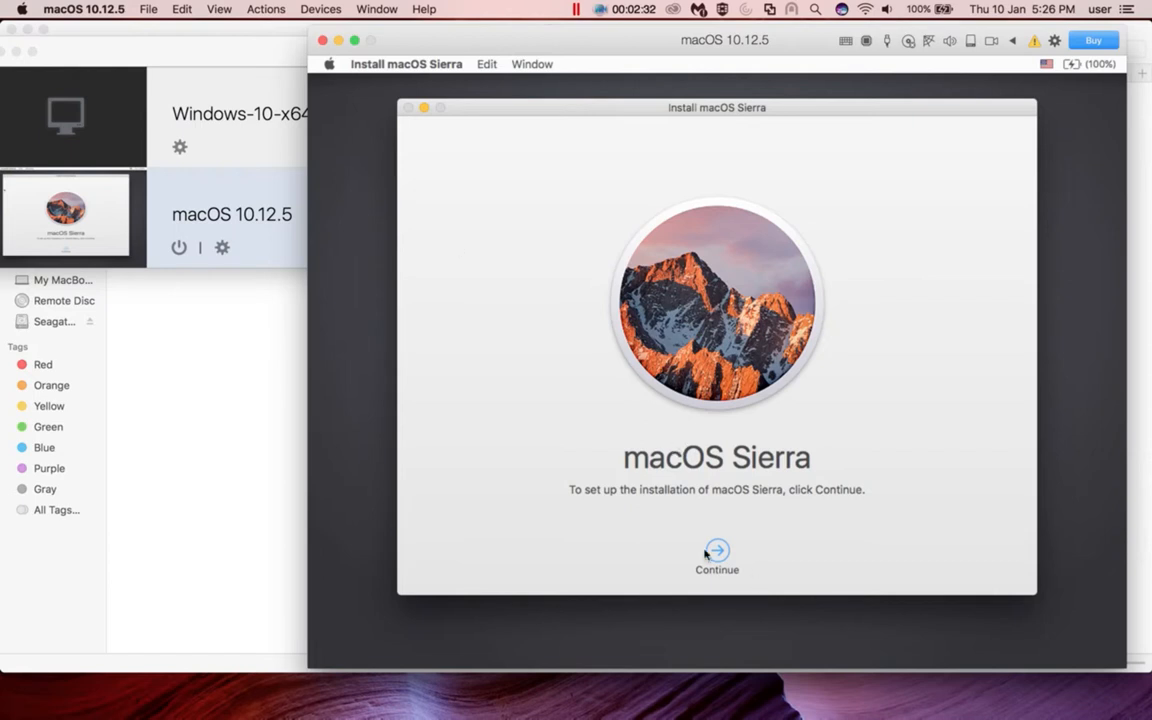
{"action": "left_click", "coordinate": [717, 556]}
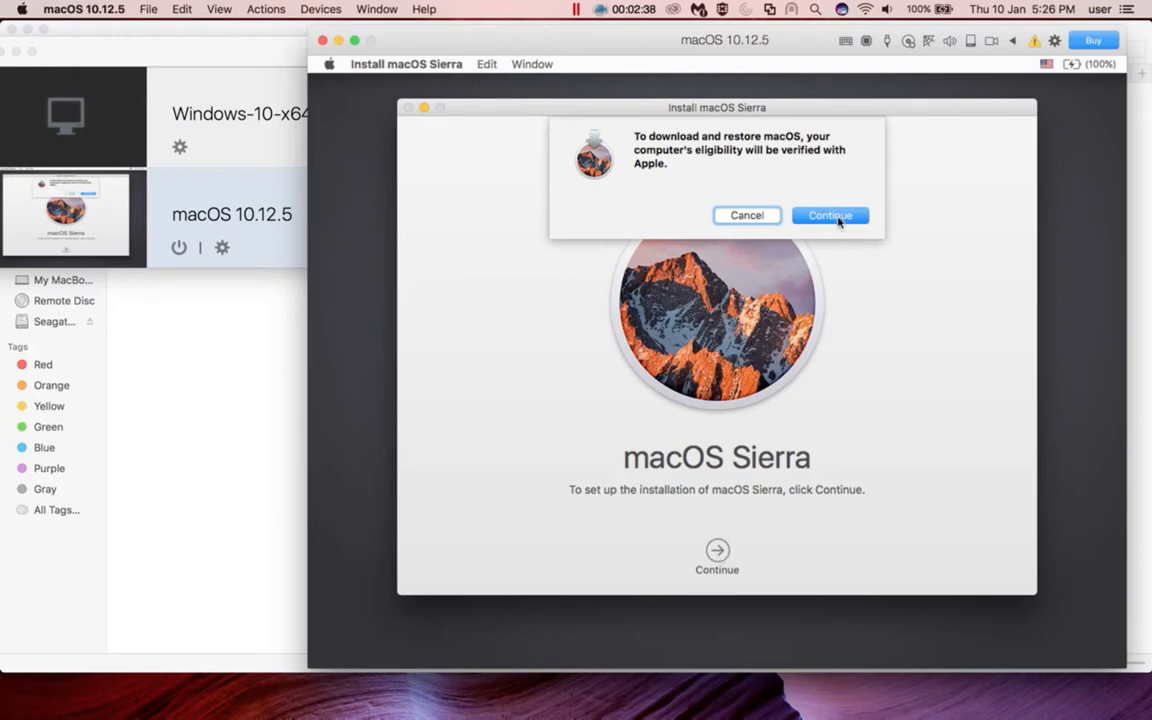
{"action": "left_click", "coordinate": [830, 215]}
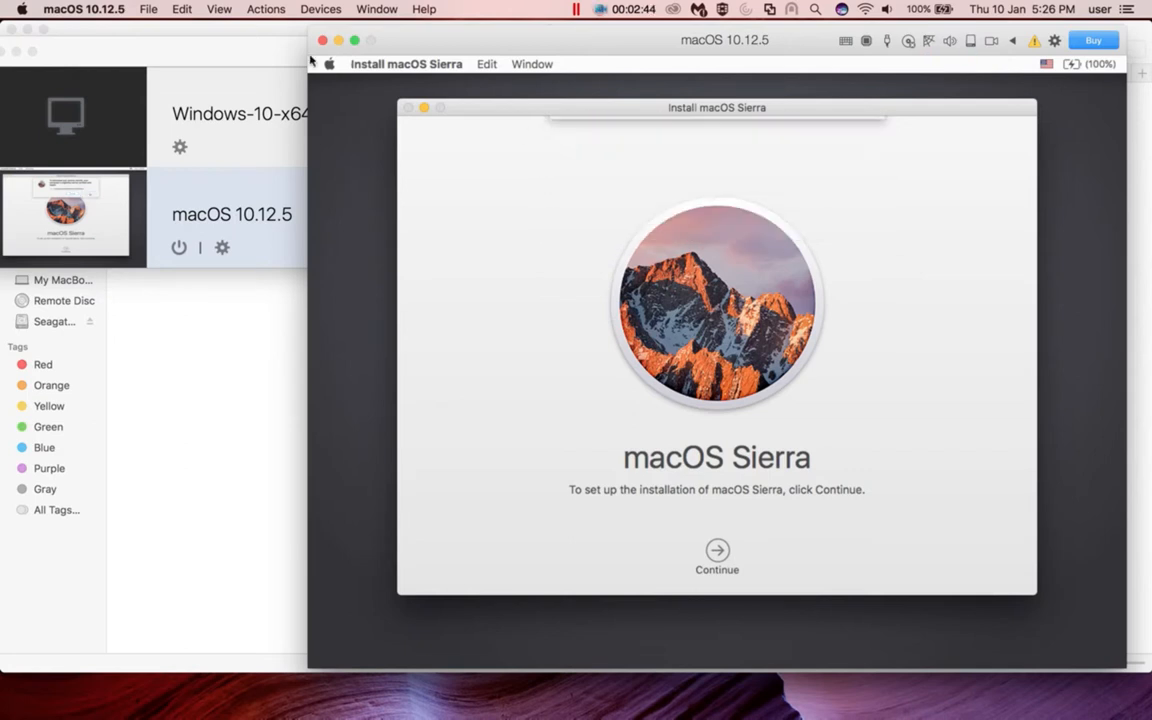
Agree to the macOS Sierra software license terms
{"action": "left_click", "coordinate": [717, 550]}
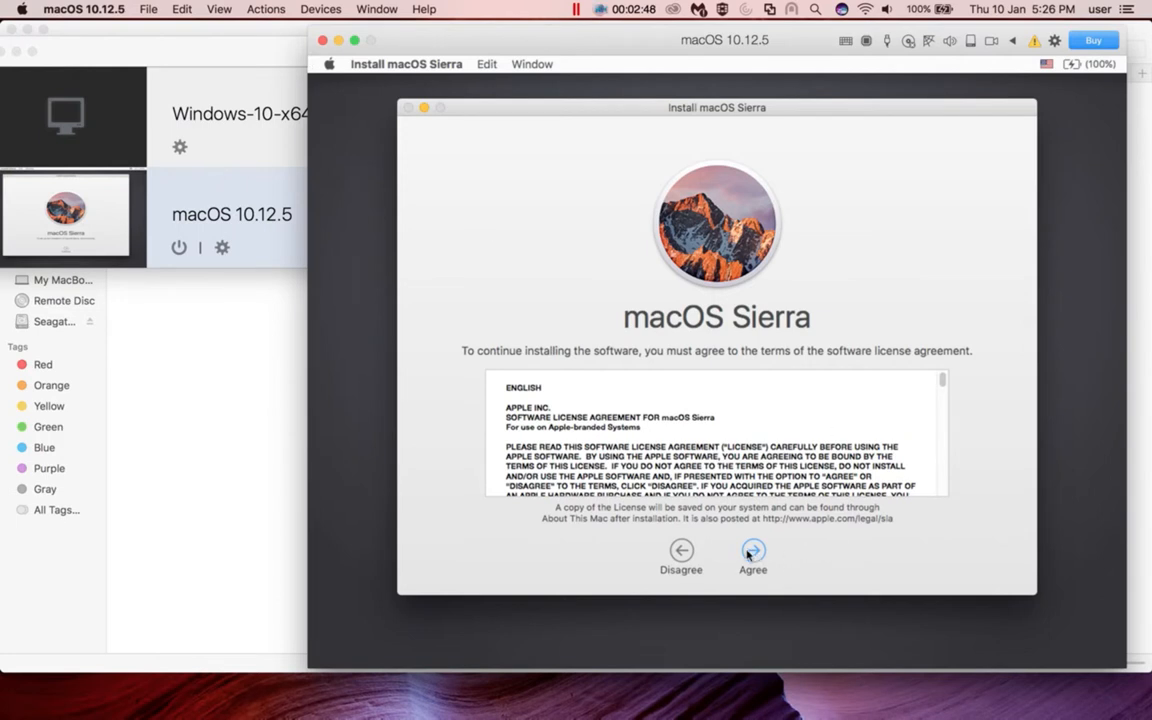
{"action": "left_click", "coordinate": [752, 555]}
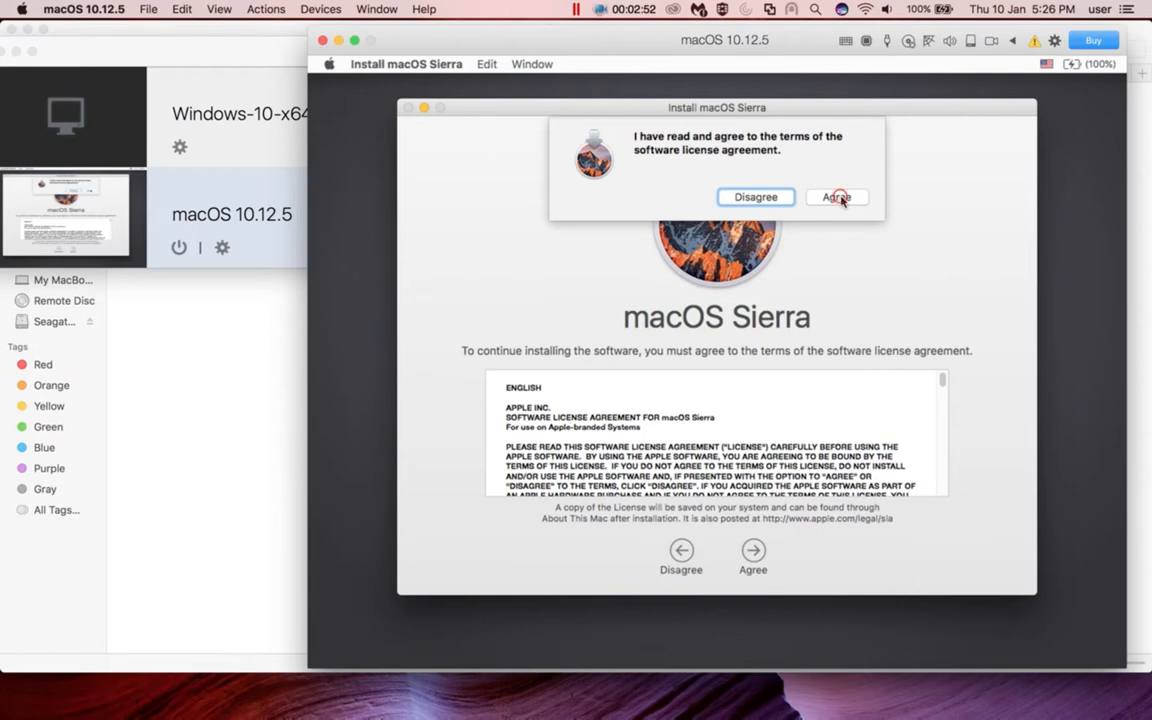
{"action": "left_click", "coordinate": [835, 196]}
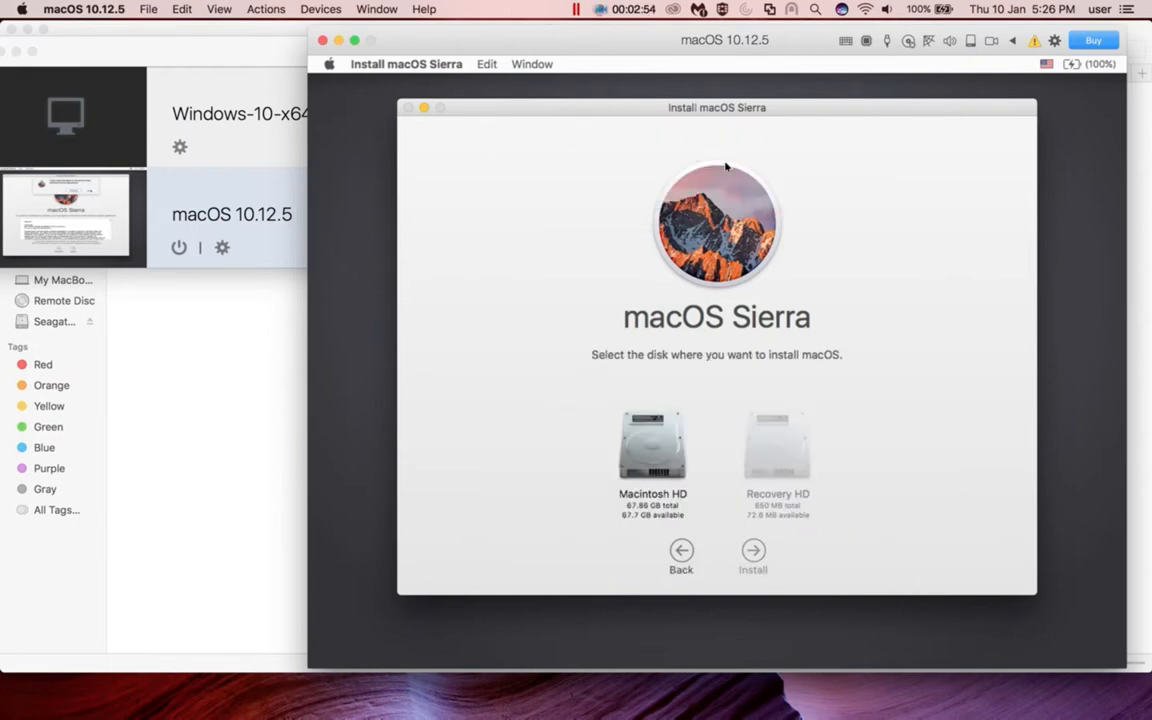
{"action": "mouse_move", "coordinate": [753, 365]}
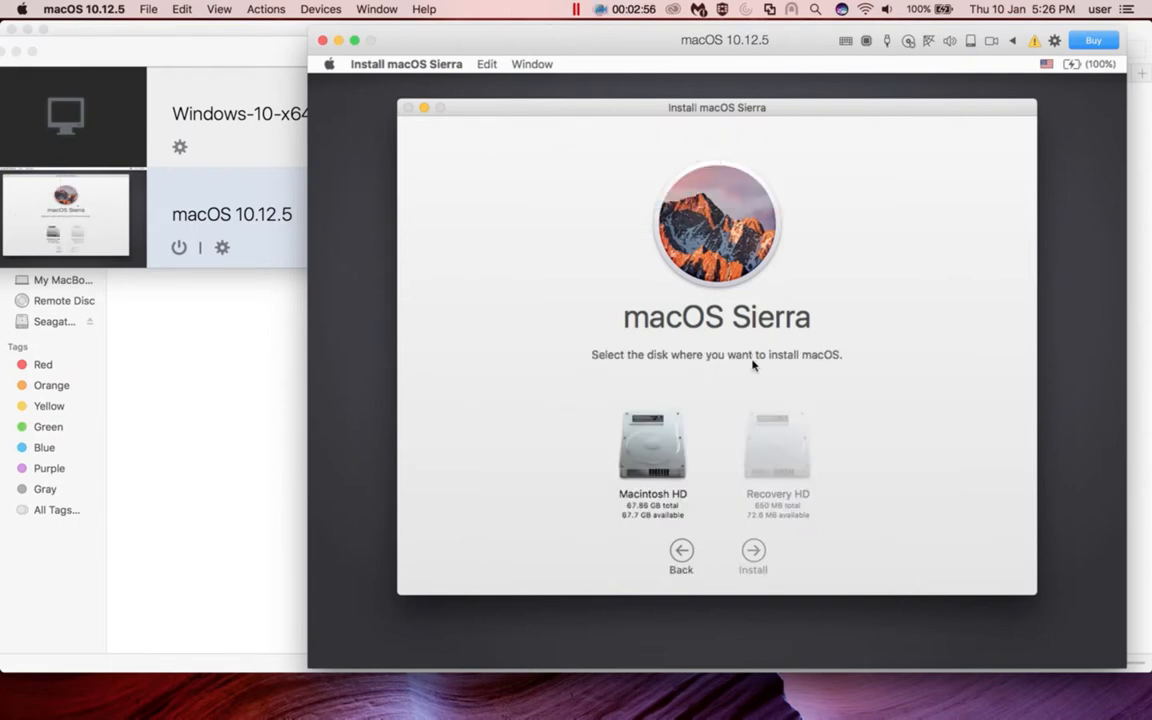
{"action": "mouse_move", "coordinate": [828, 370]}
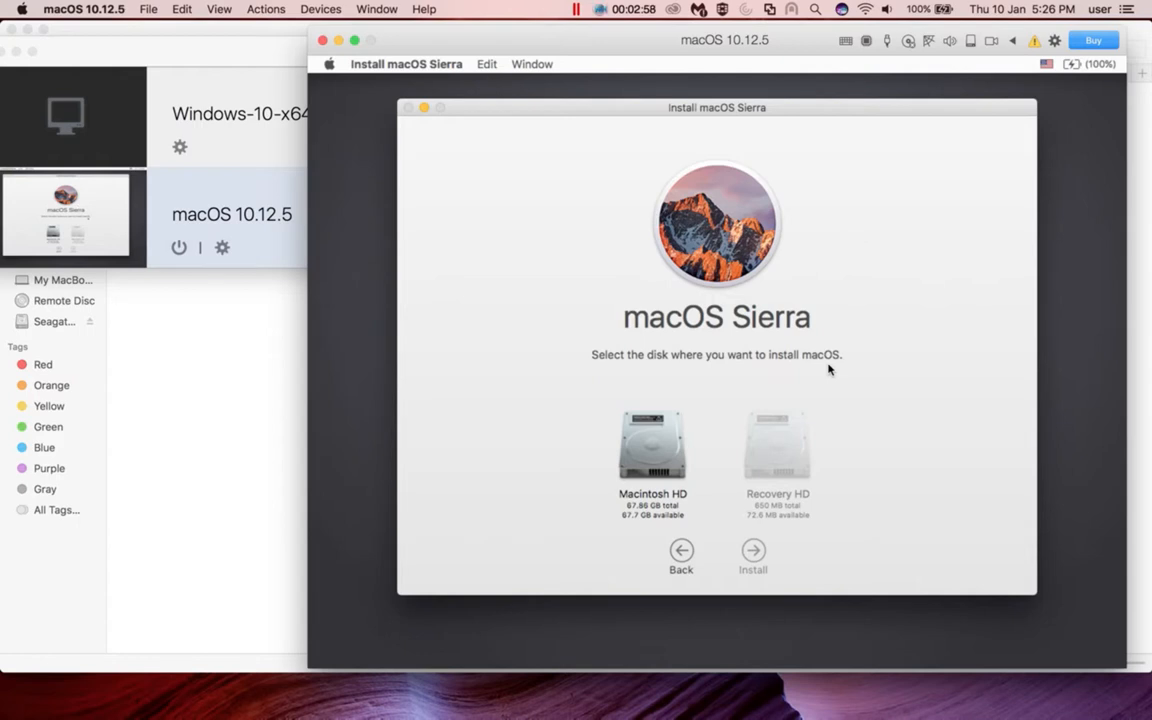
{"action": "mouse_move", "coordinate": [762, 491]}
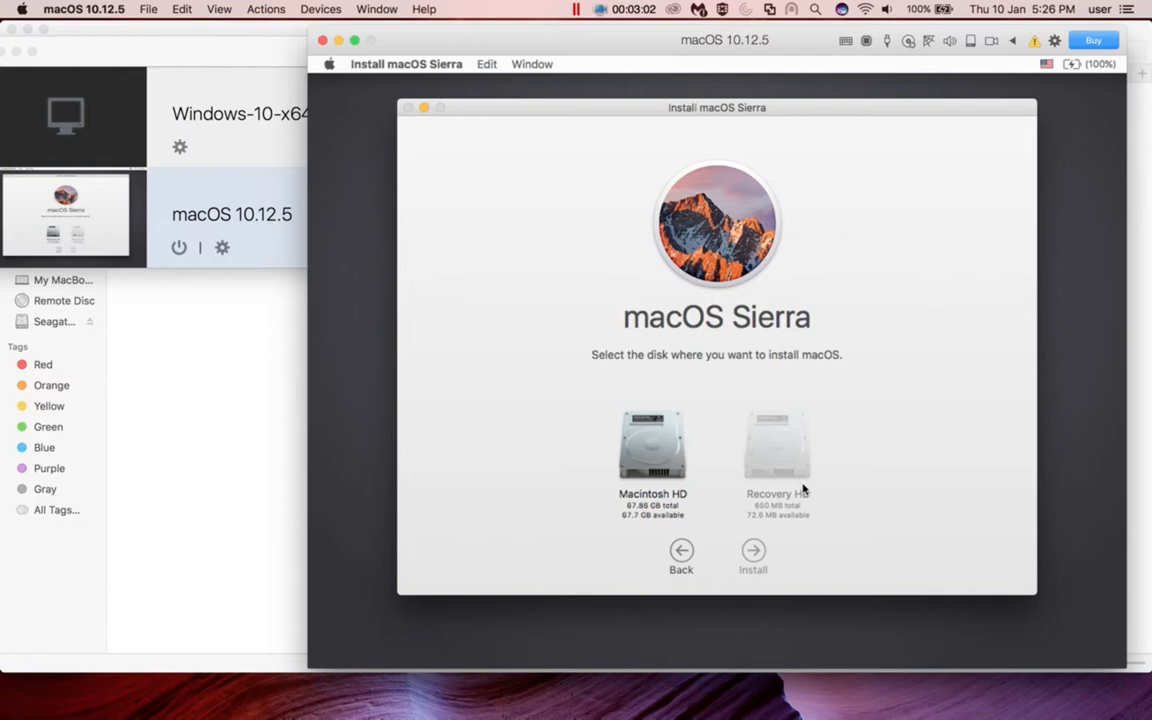
Install macOS Sierra onto the Macintosh HD disk
{"action": "left_click", "coordinate": [652, 450]}
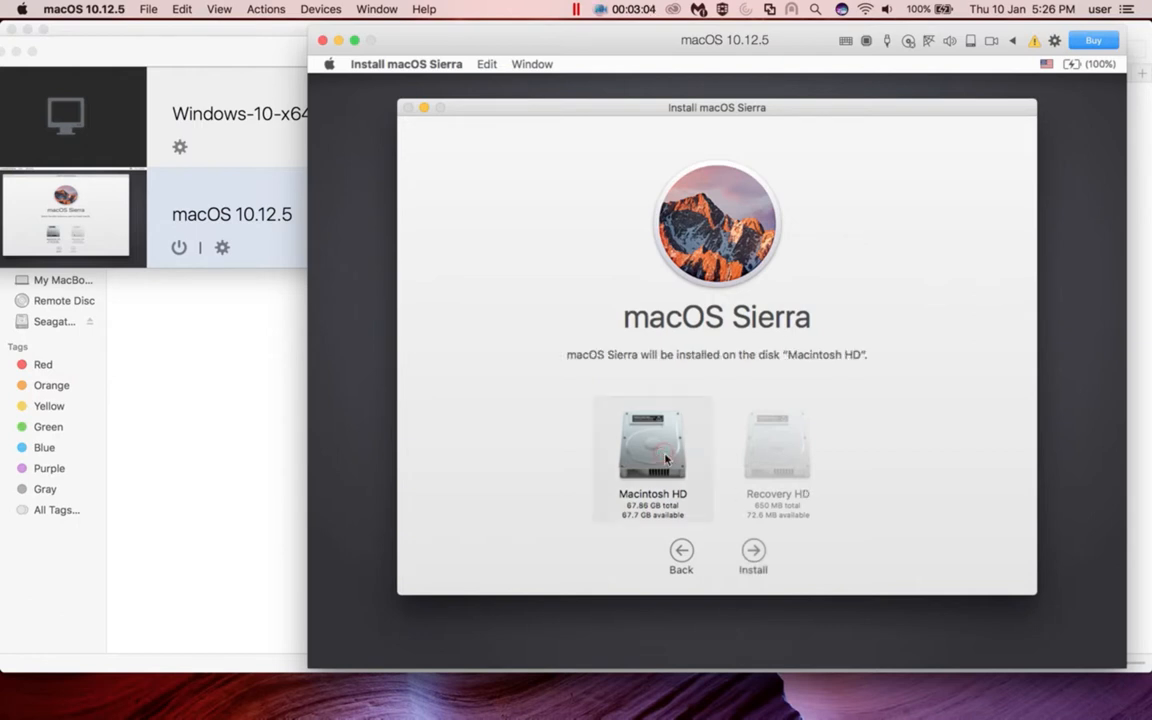
{"action": "mouse_move", "coordinate": [681, 529]}
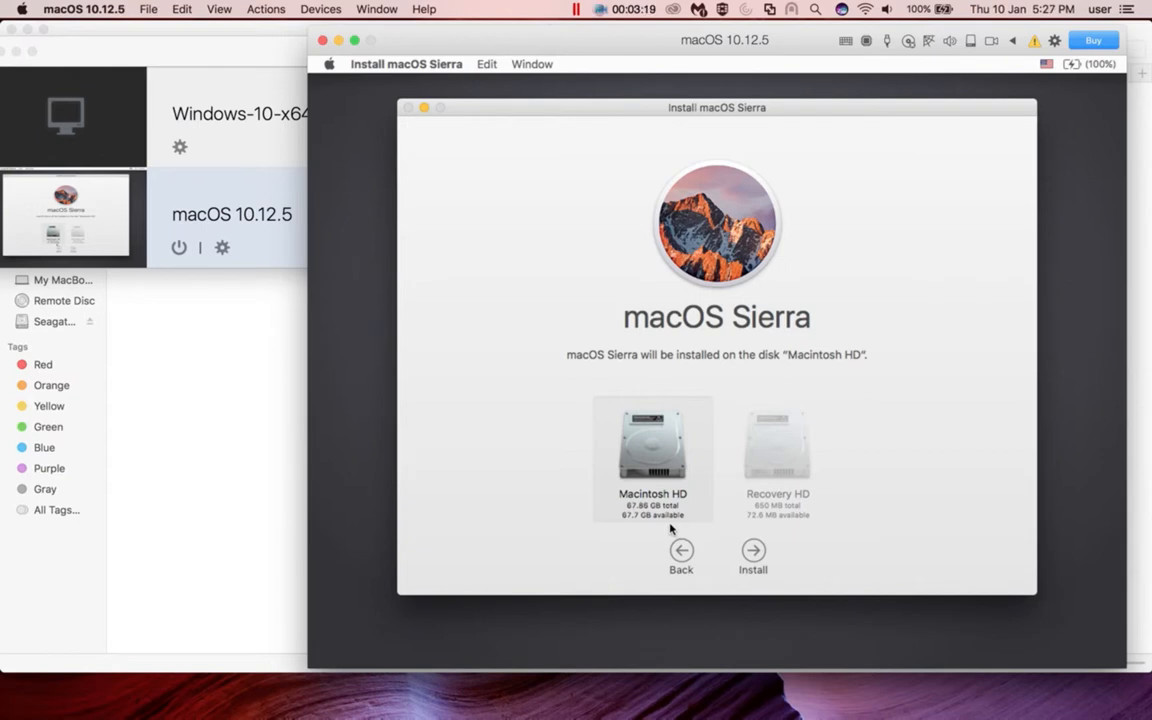
{"action": "left_click", "coordinate": [752, 555]}
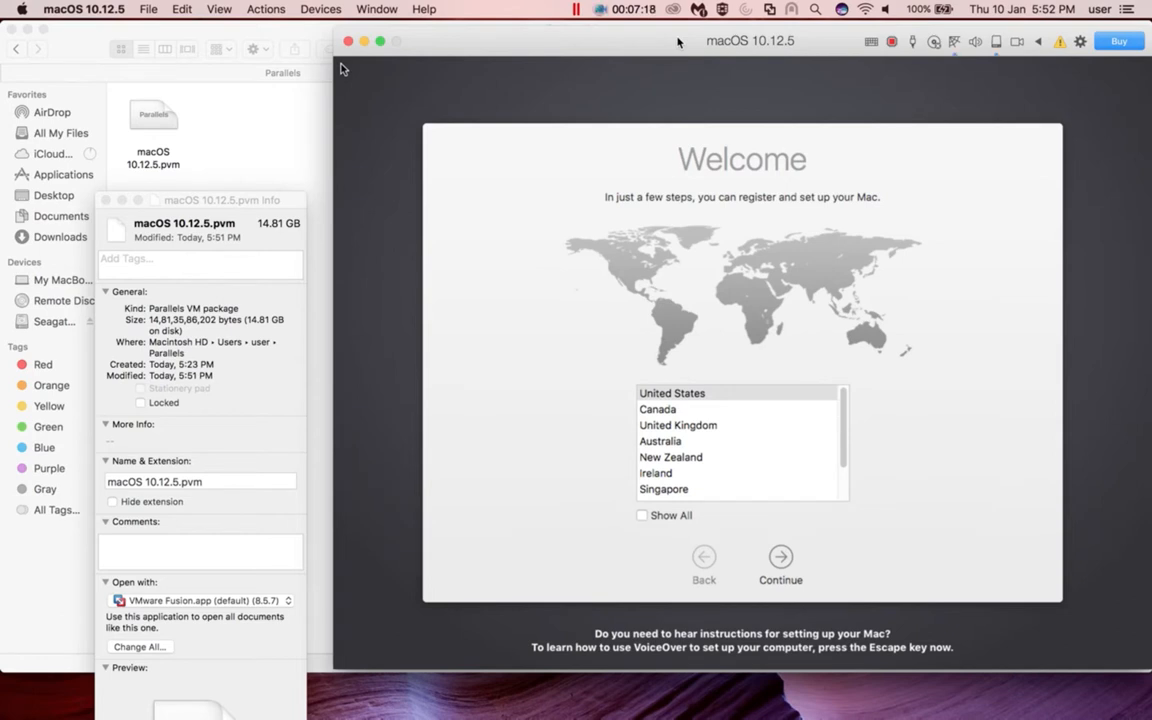
{"action": "mouse_move", "coordinate": [741, 403]}
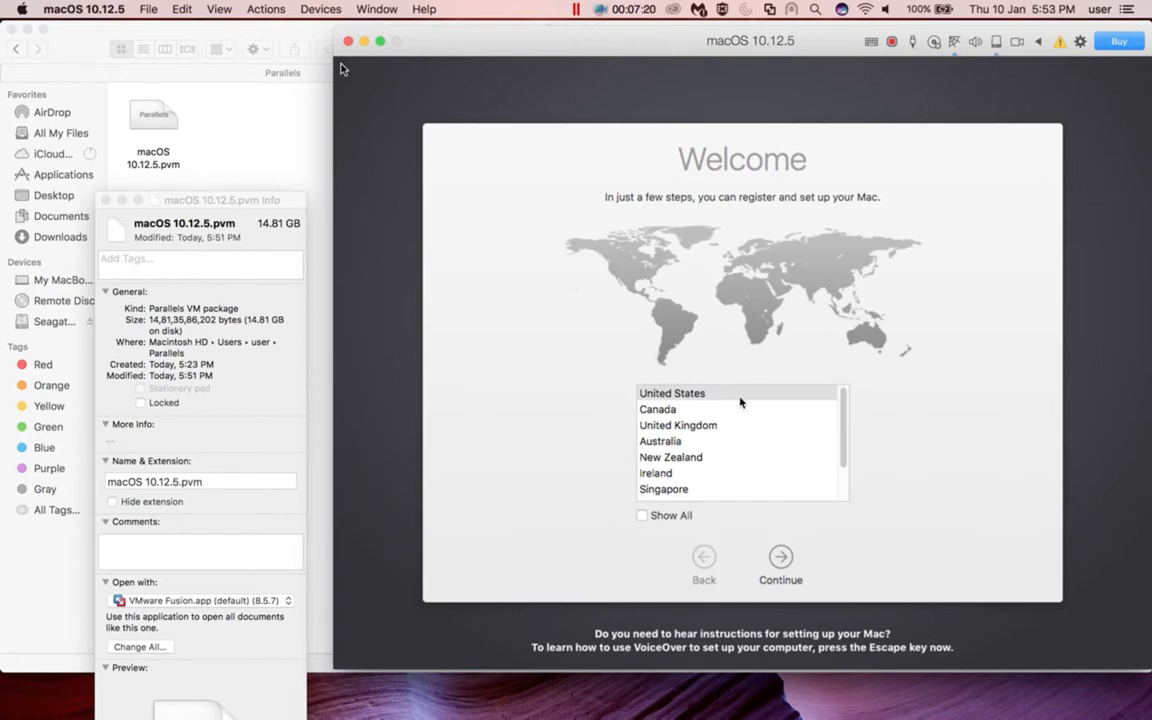
Pick United States region and U.S. keyboard, skip data transfer, and leave Location Services off
{"action": "left_click", "coordinate": [672, 392]}
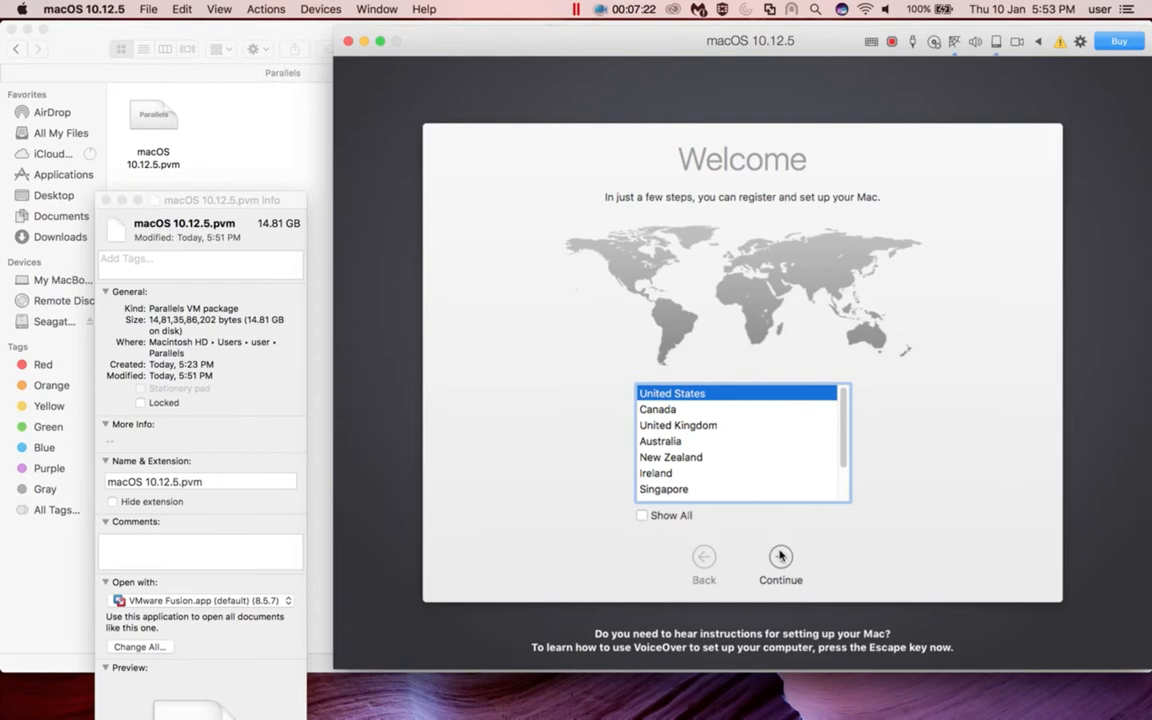
{"action": "left_click", "coordinate": [780, 565]}
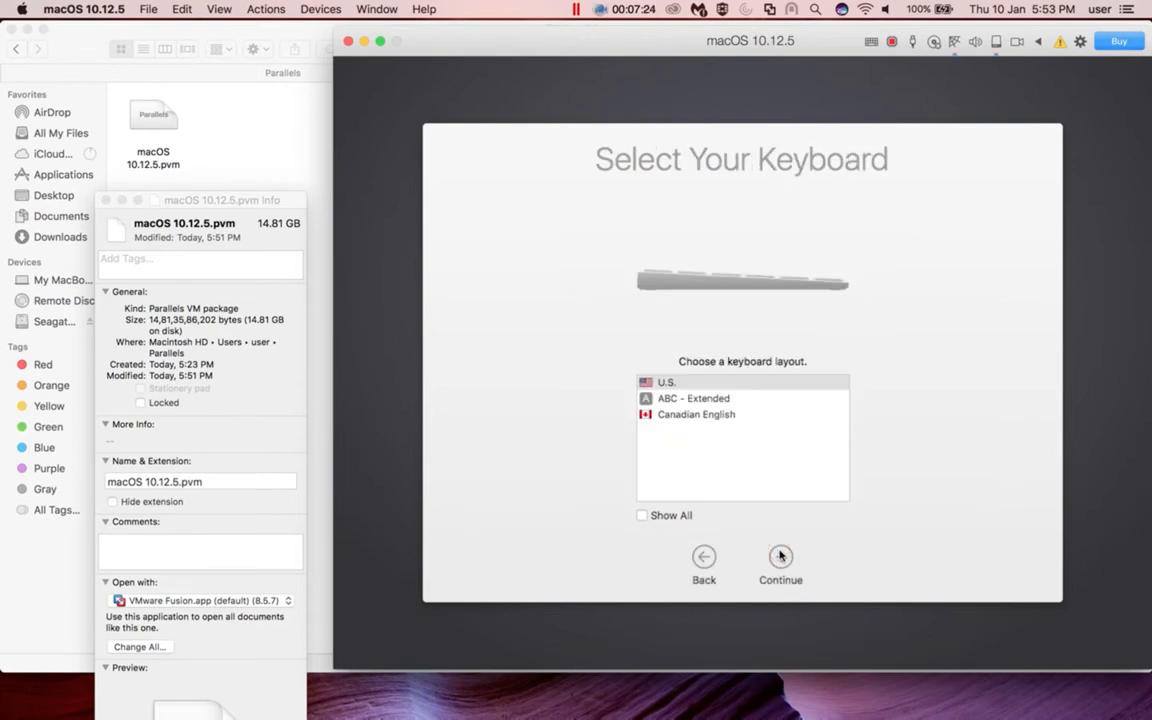
{"action": "left_click", "coordinate": [780, 557]}
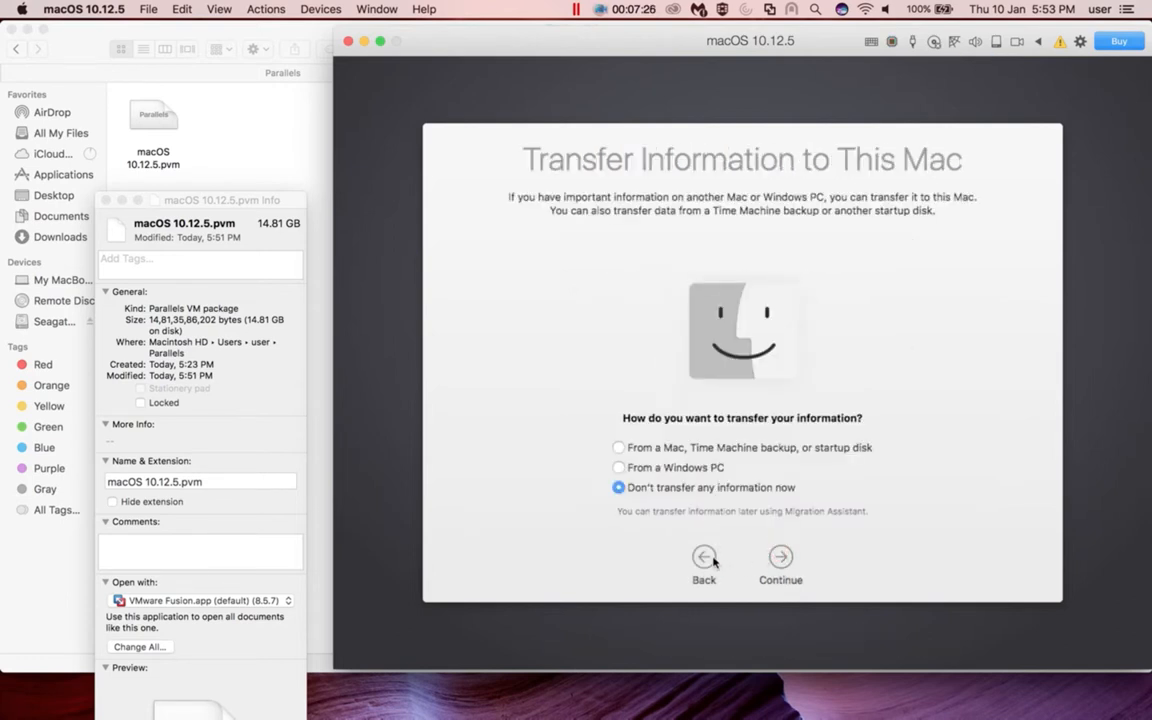
{"action": "mouse_move", "coordinate": [725, 557]}
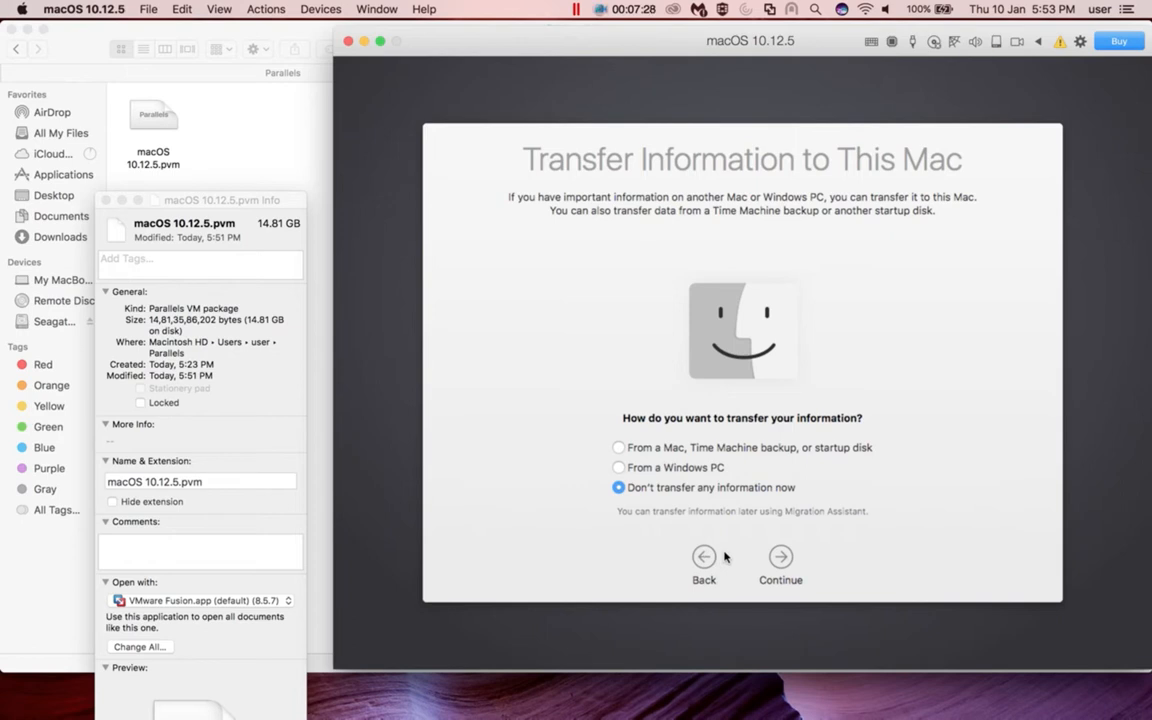
{"action": "mouse_move", "coordinate": [740, 562]}
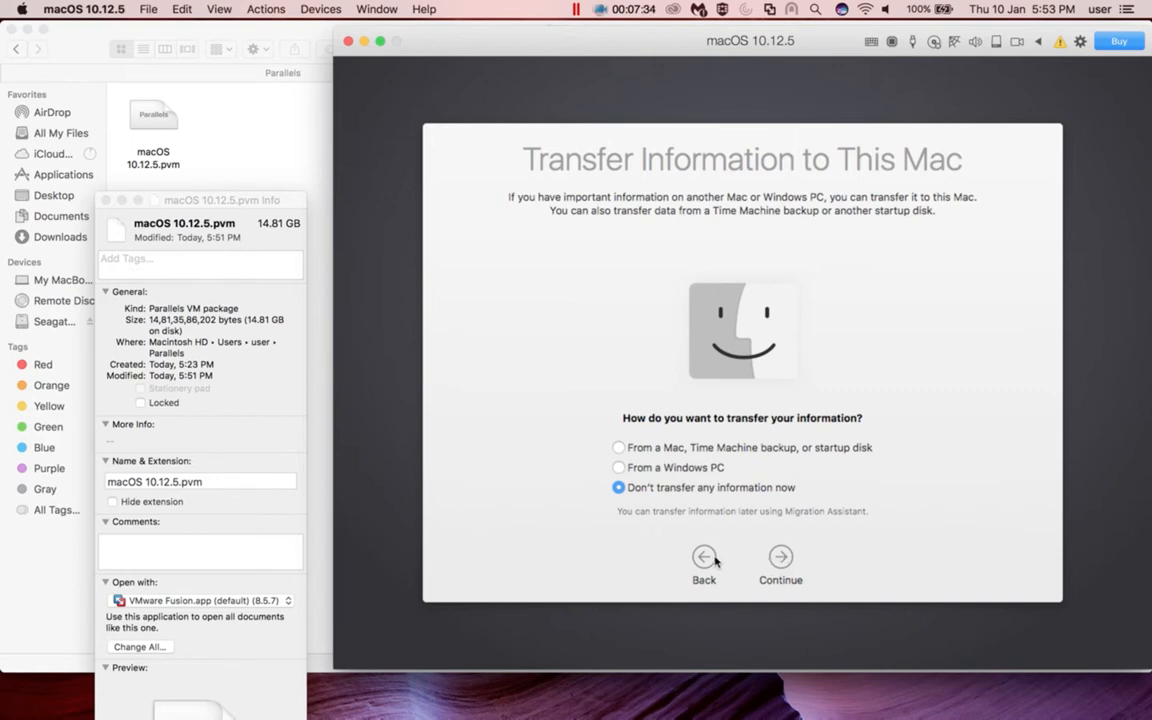
{"action": "mouse_move", "coordinate": [780, 567]}
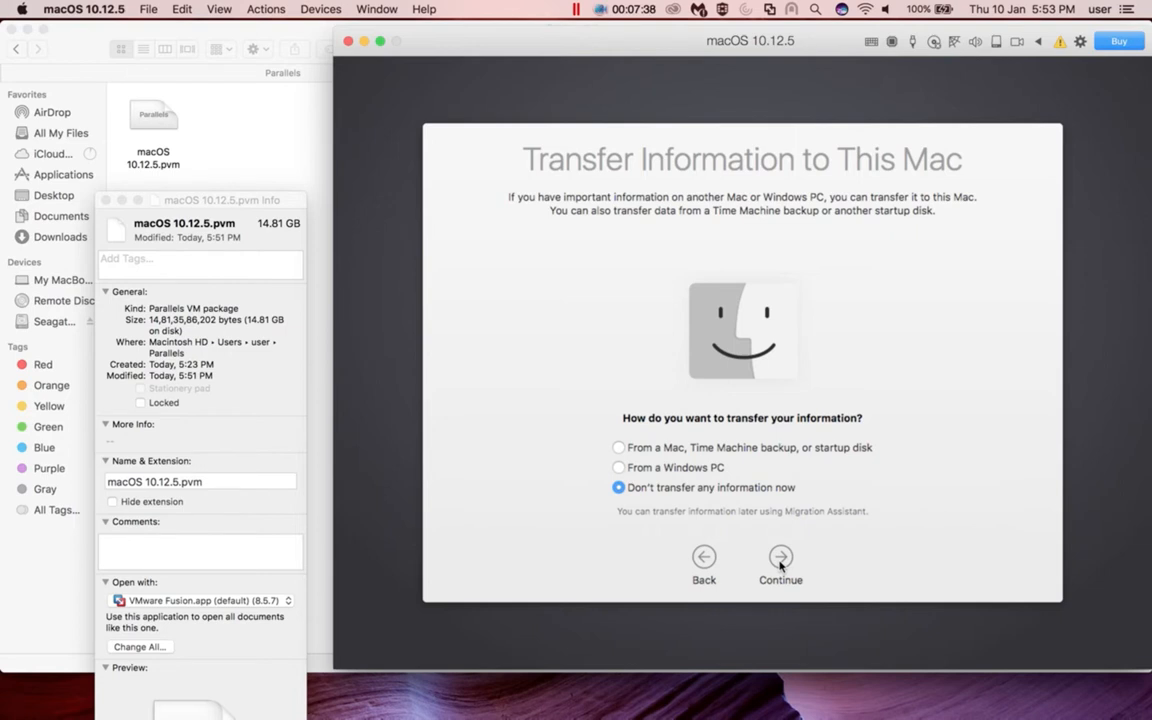
{"action": "left_click", "coordinate": [780, 557]}
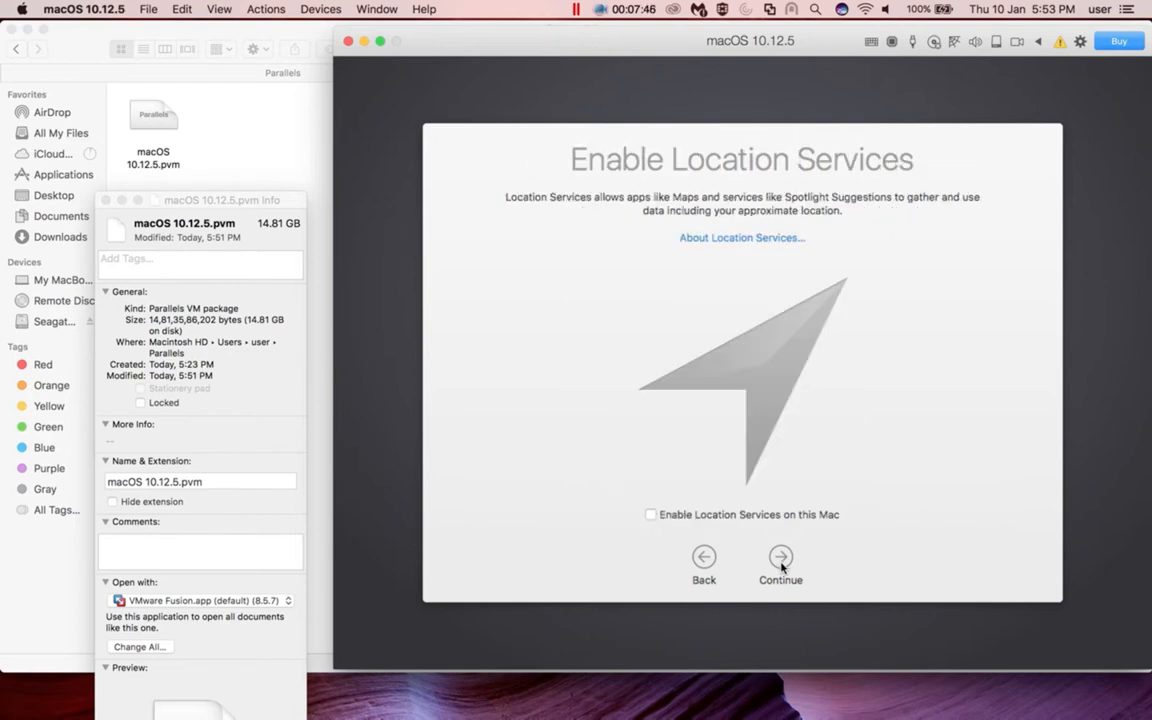
{"action": "left_click", "coordinate": [780, 557]}
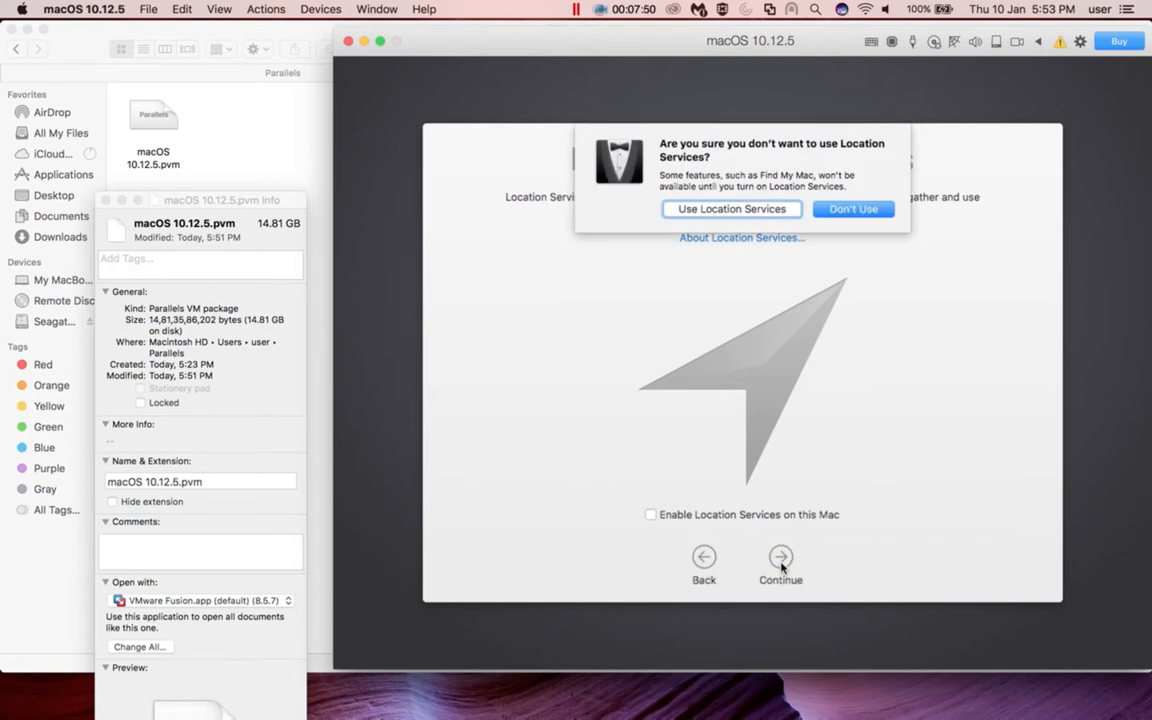
{"action": "mouse_move", "coordinate": [803, 242]}
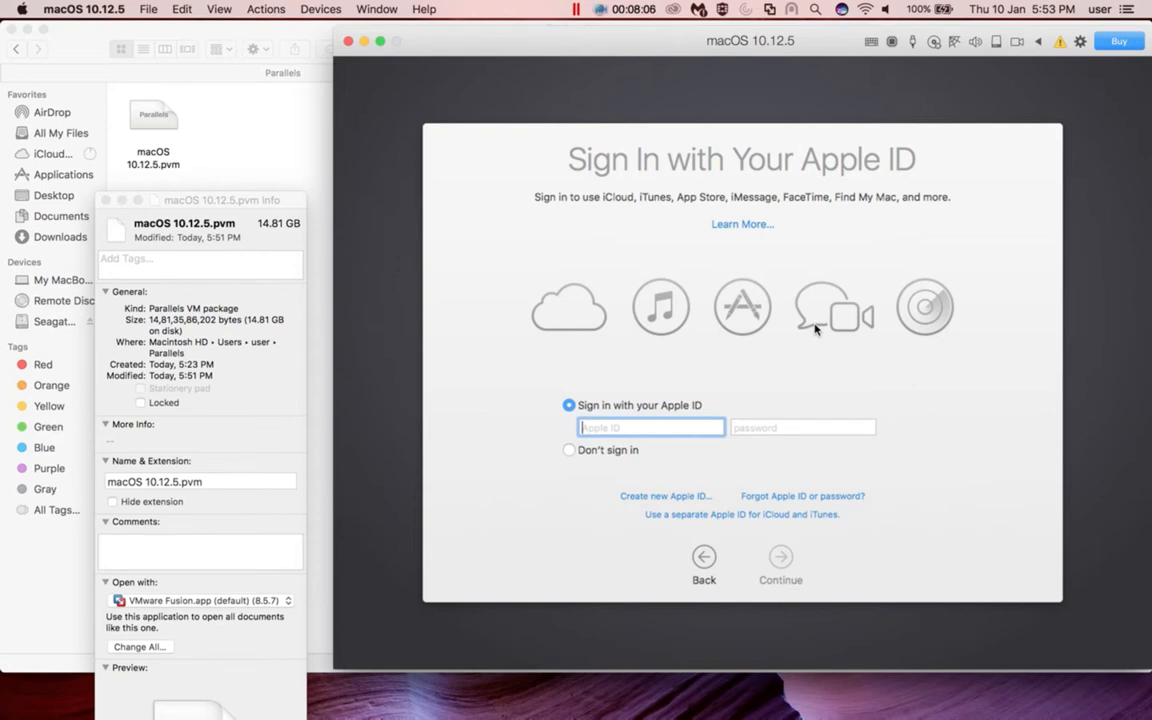
{"action": "mouse_move", "coordinate": [695, 420]}
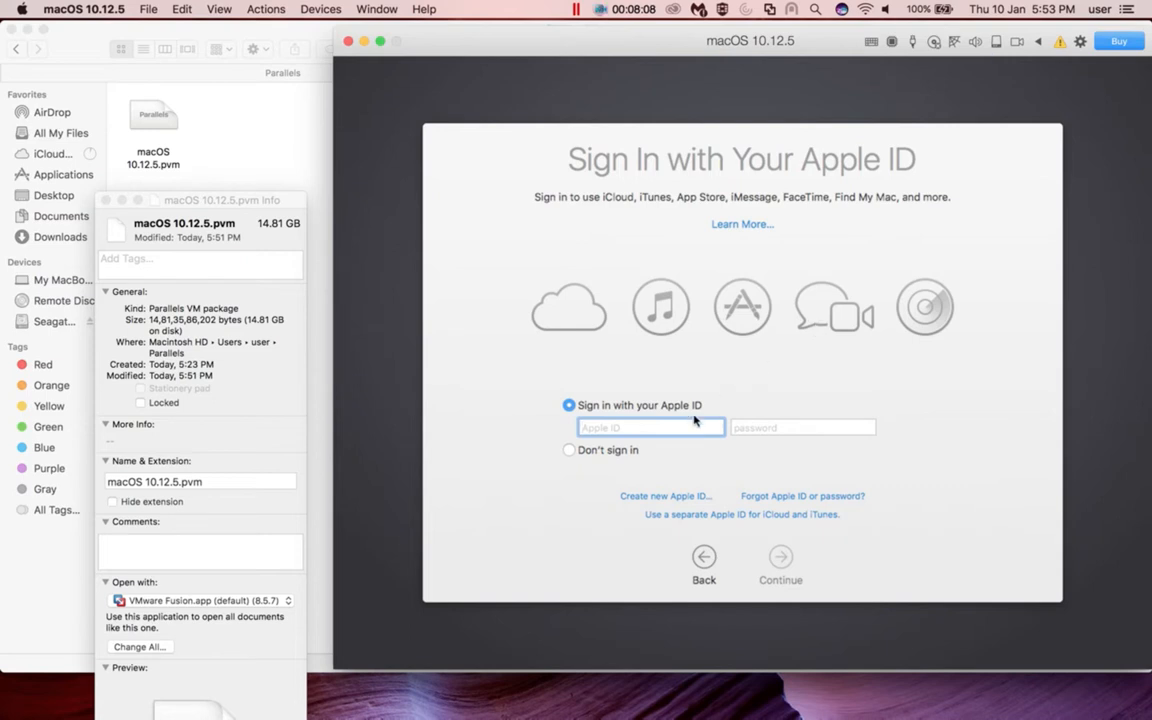
Enter the Apple ID and password, then agree to the terms and conditions
{"action": "left_click", "coordinate": [802, 427]}
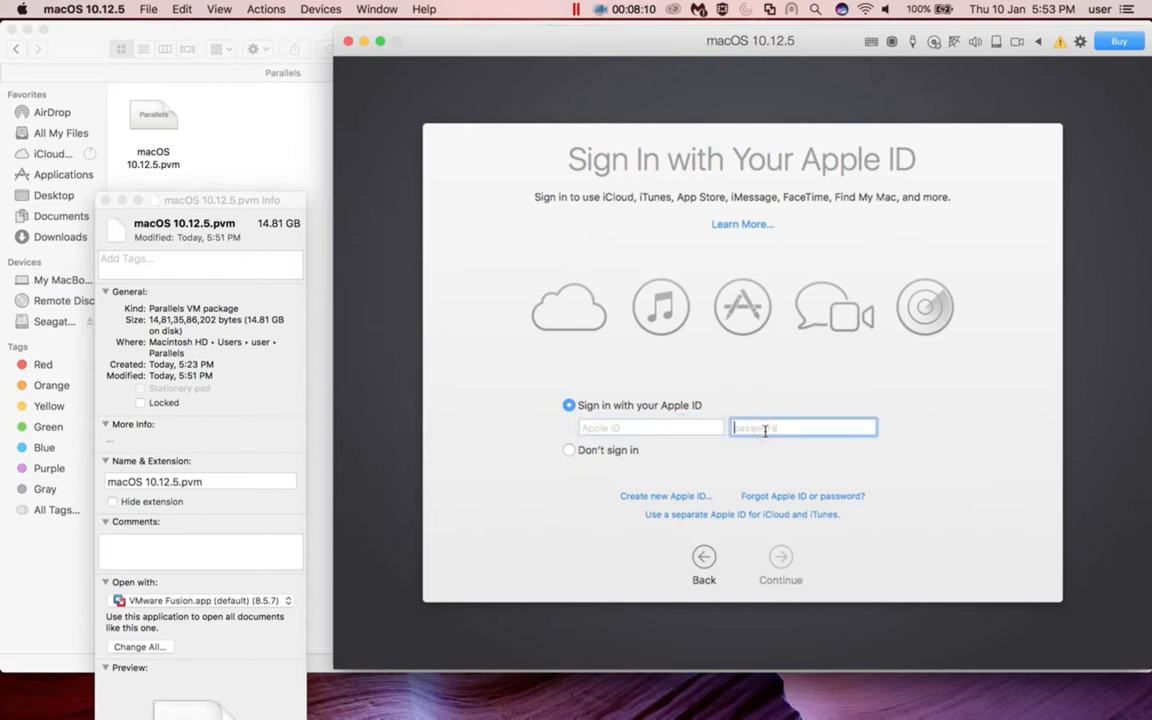
{"action": "left_click", "coordinate": [650, 427]}
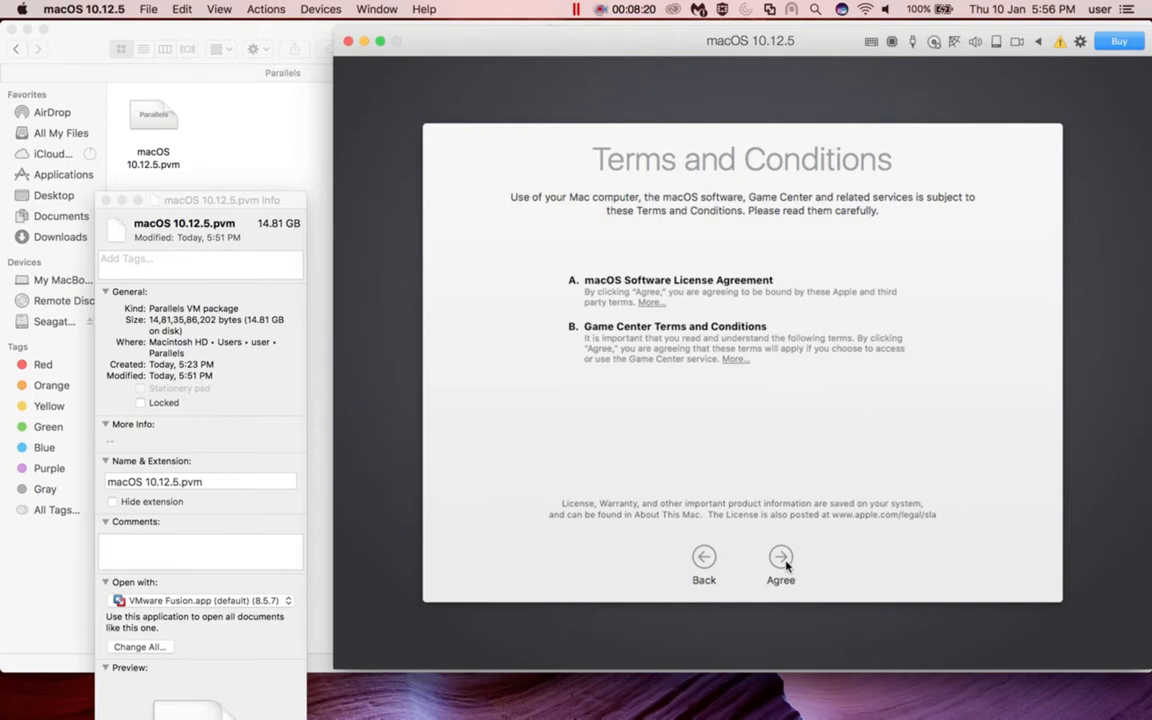
{"action": "left_click", "coordinate": [780, 557]}
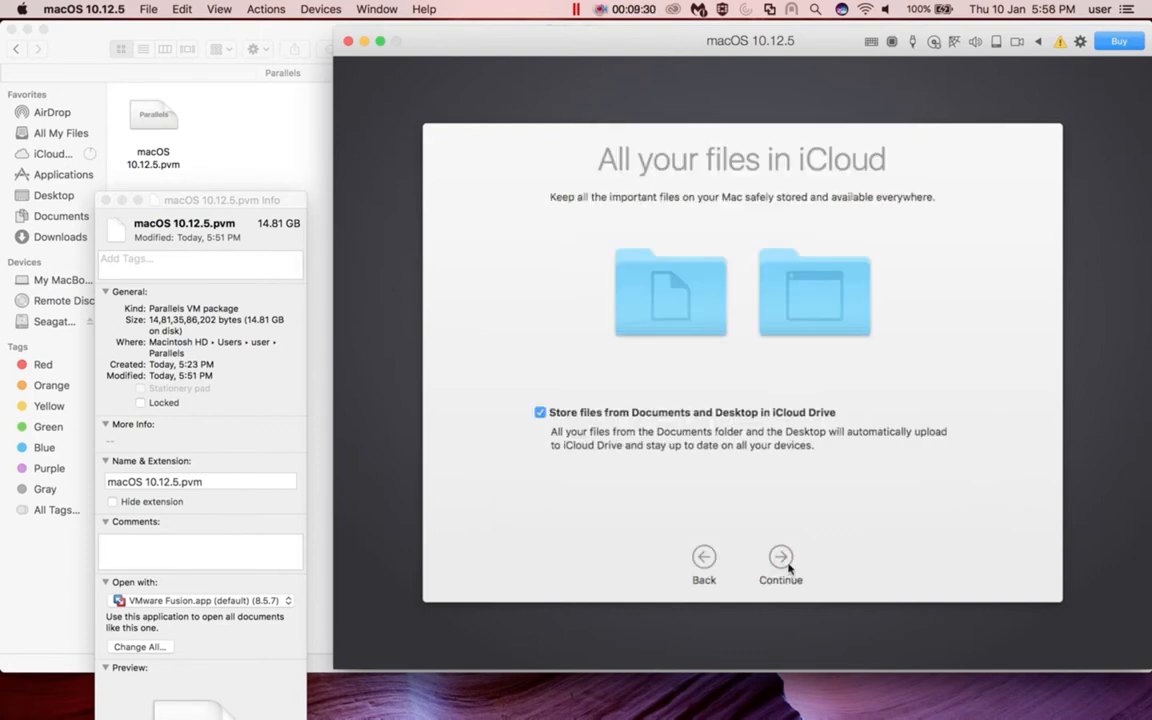
{"action": "mouse_move", "coordinate": [749, 485]}
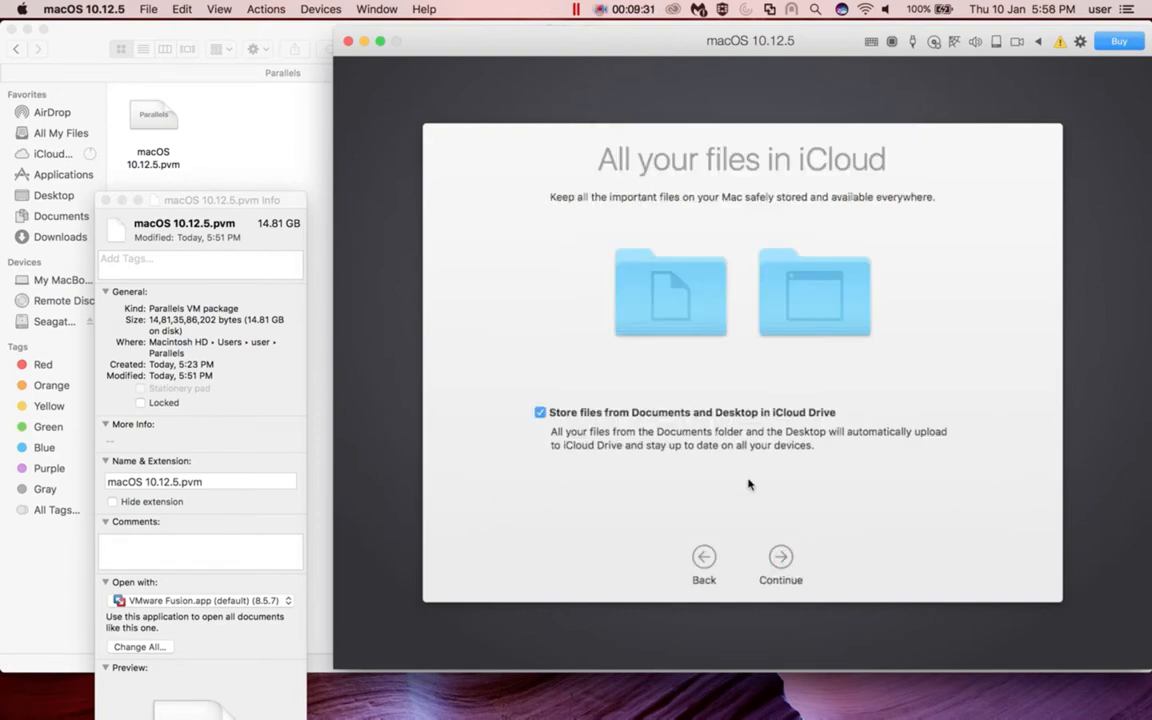
Turn off iCloud Drive file storage, keep Cupertino time zone, and disable analytics sharing
{"action": "left_click", "coordinate": [540, 412]}
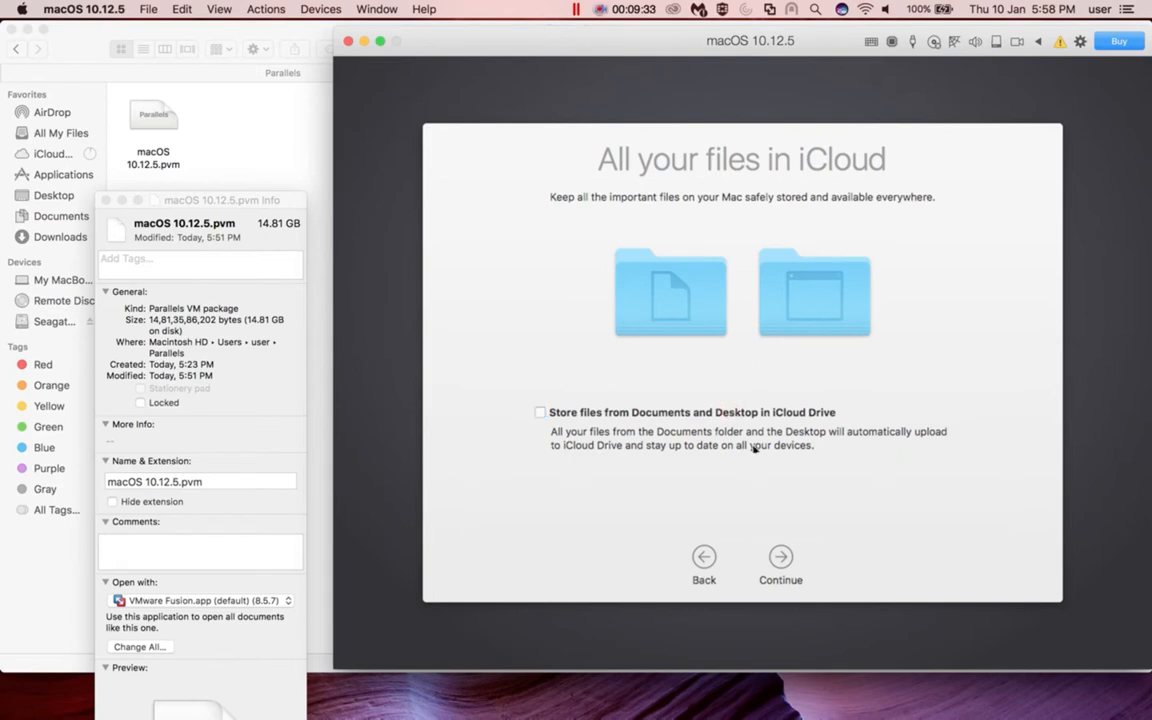
{"action": "left_click", "coordinate": [780, 557]}
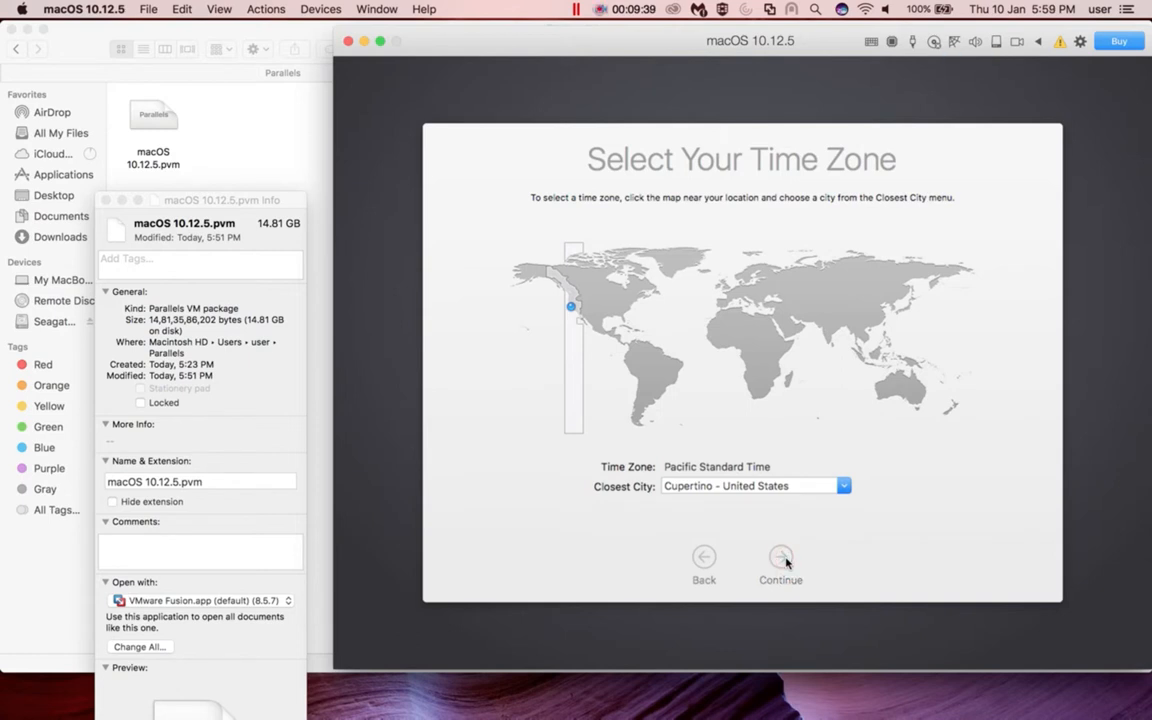
{"action": "left_click", "coordinate": [780, 557]}
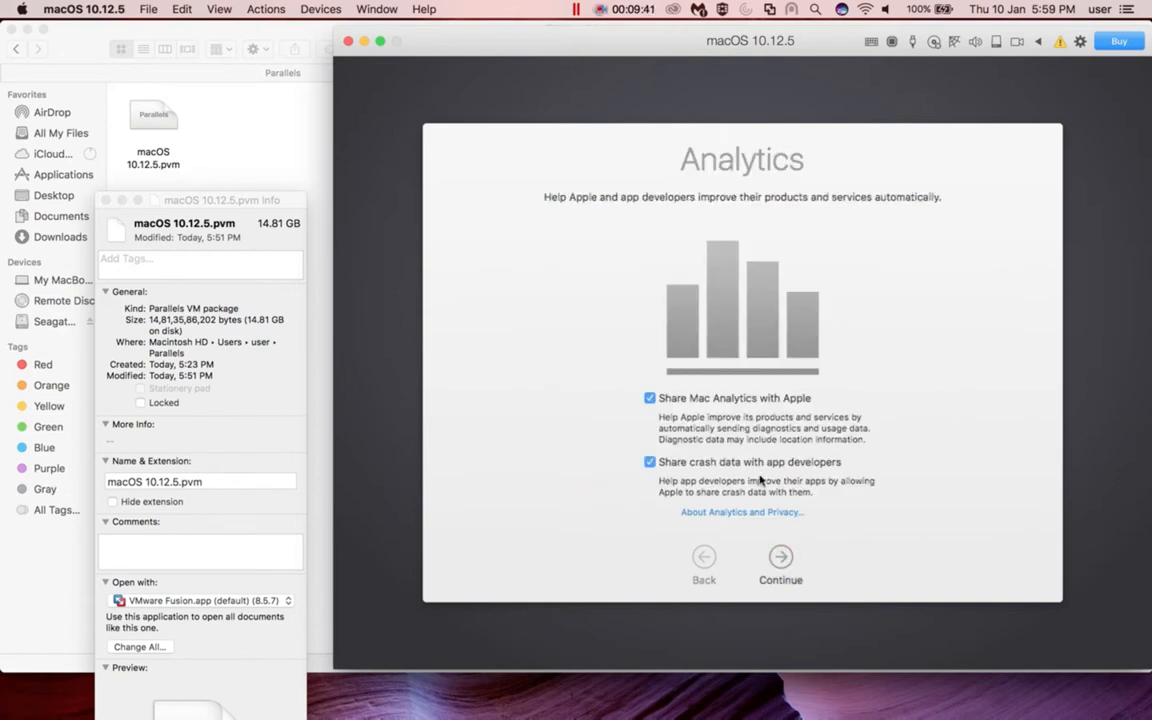
{"action": "left_click", "coordinate": [650, 398]}
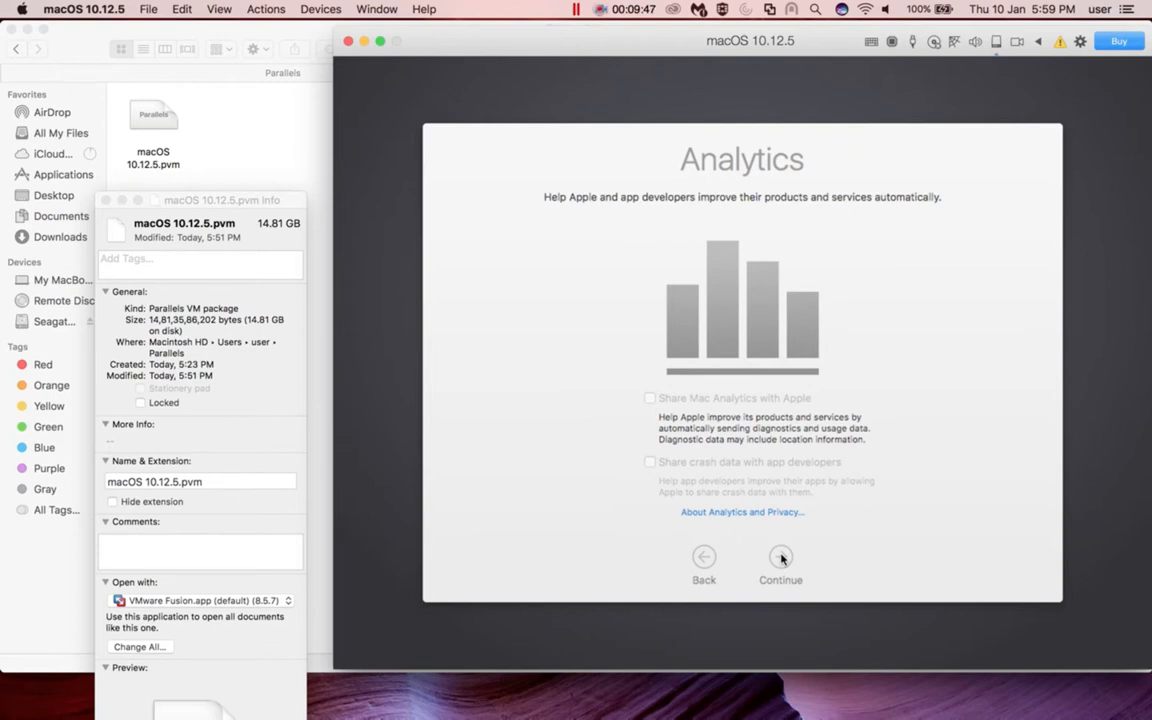
{"action": "left_click", "coordinate": [780, 557]}
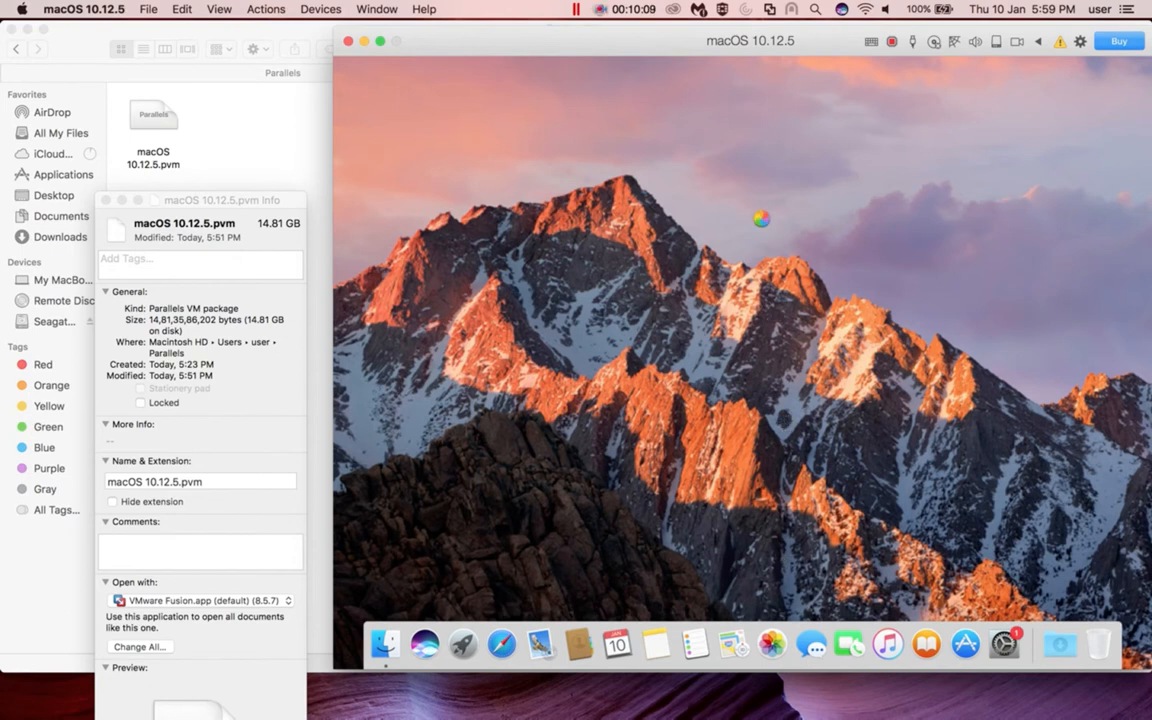
{"action": "mouse_move", "coordinate": [738, 60]}
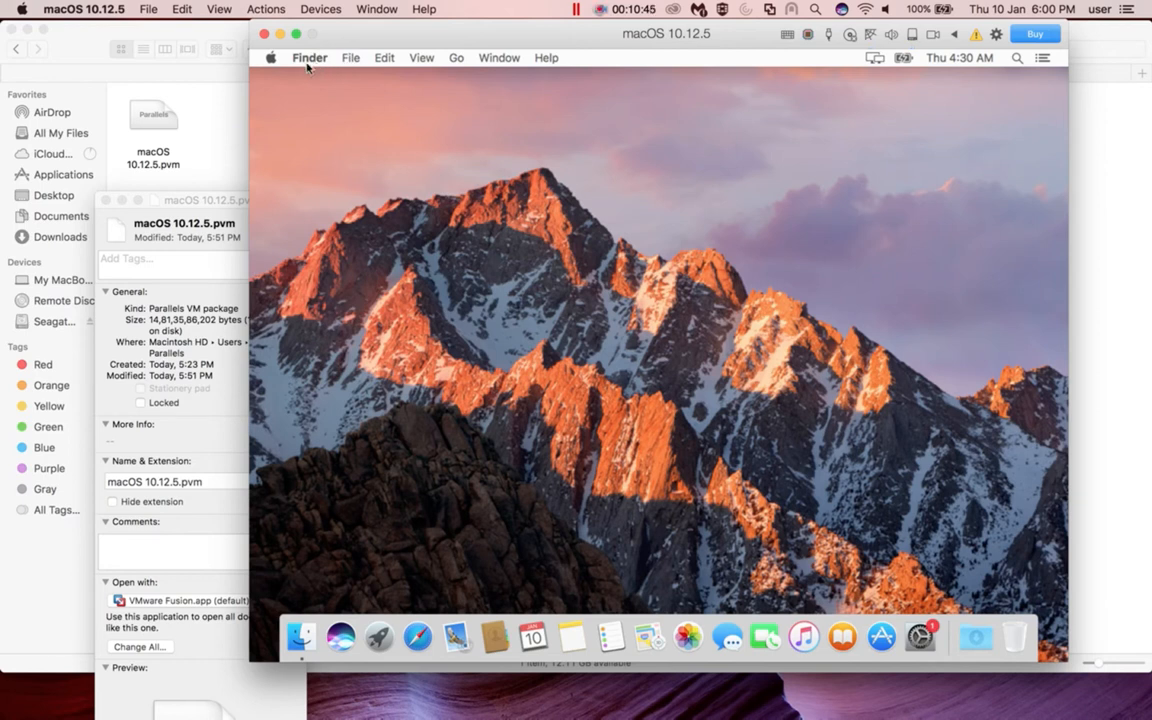
Show the guest's About This Mac (Sierra 10.12.6) and compare with the host's
{"action": "left_click", "coordinate": [270, 57]}
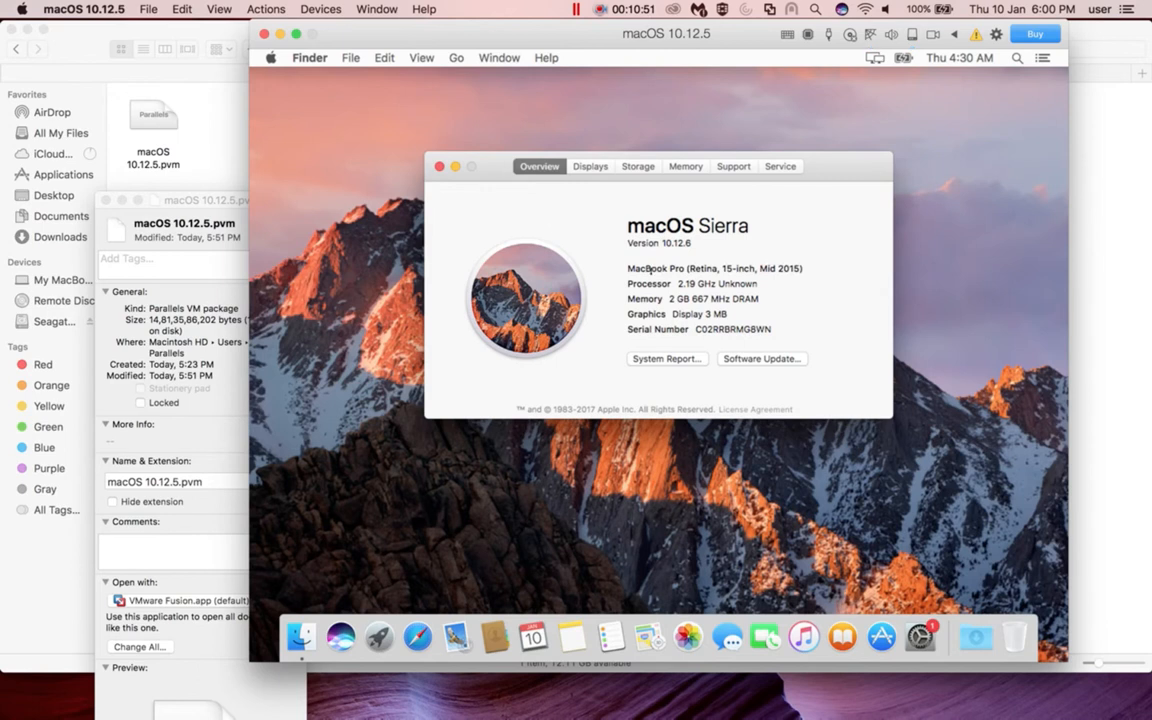
{"action": "mouse_move", "coordinate": [690, 253]}
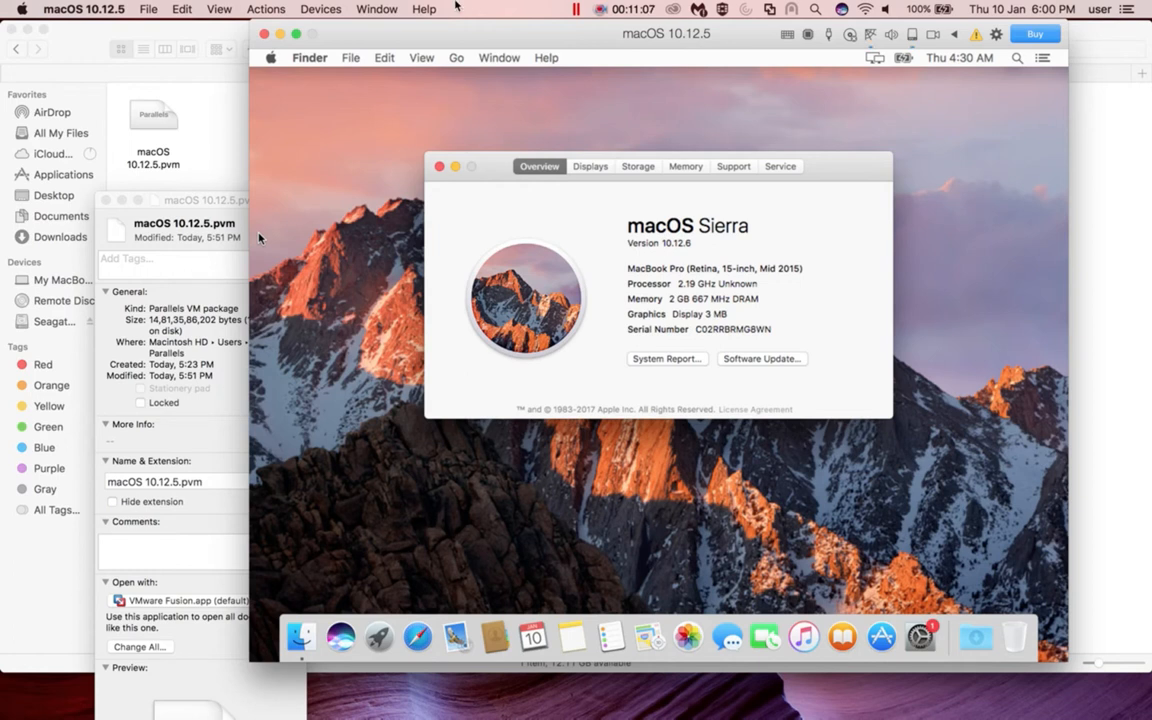
{"action": "left_click", "coordinate": [21, 9]}
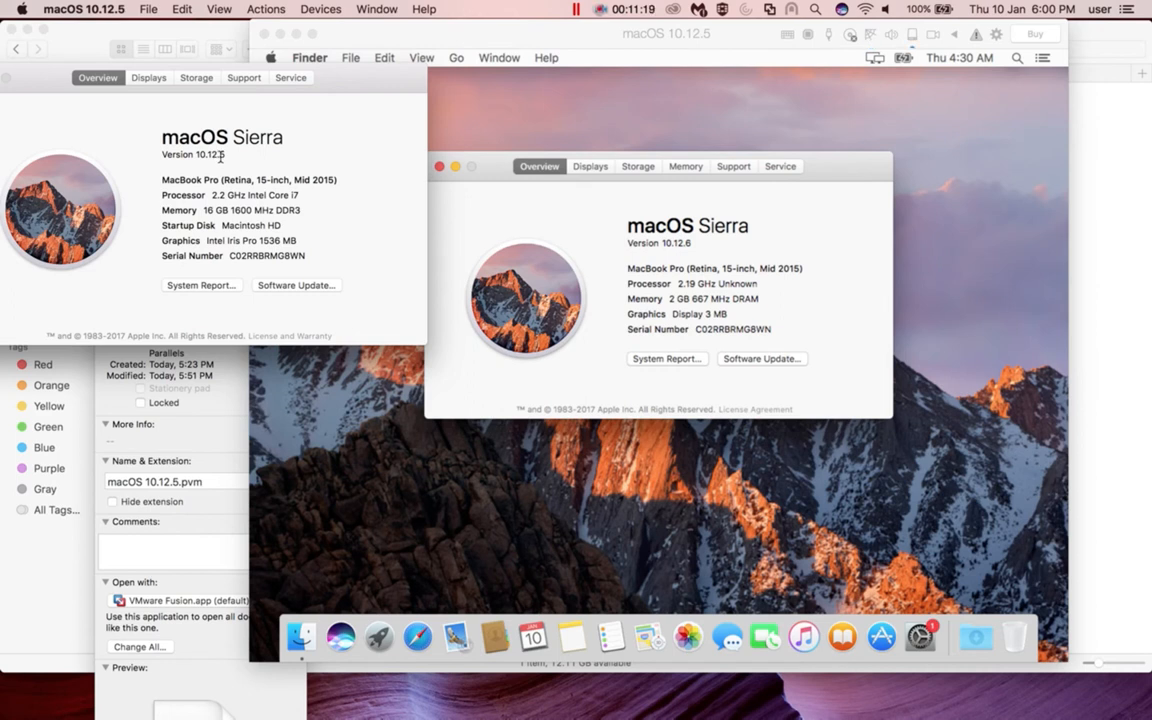
{"action": "mouse_move", "coordinate": [584, 249]}
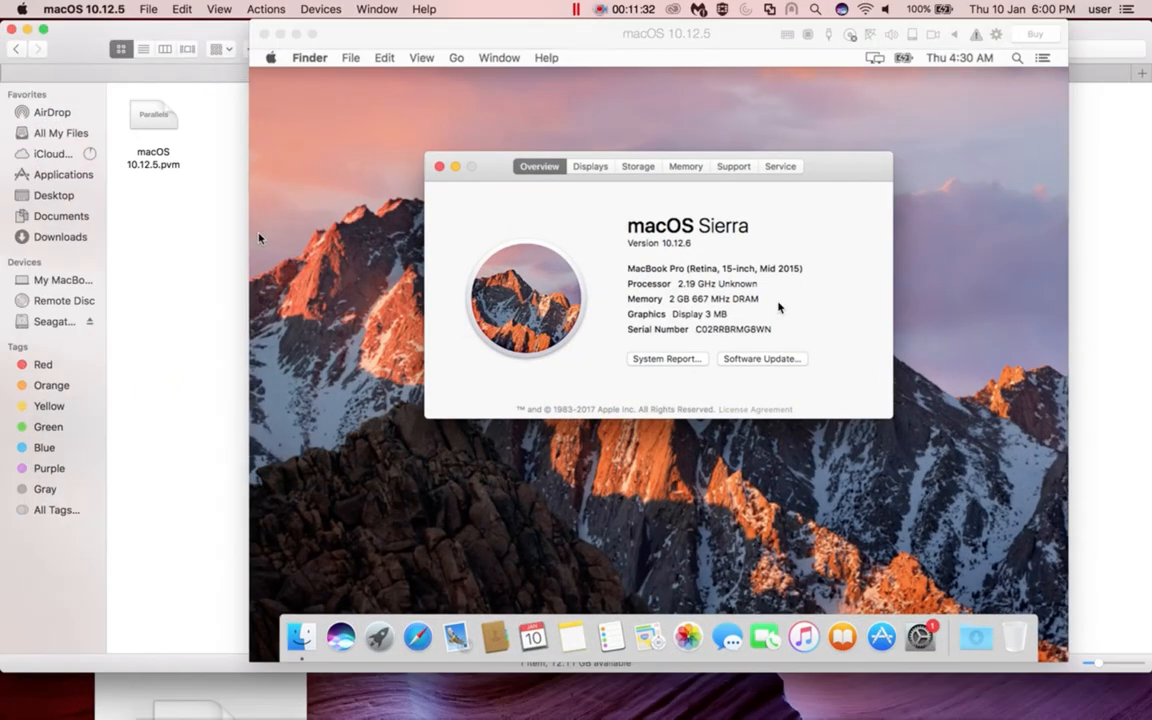
{"action": "mouse_move", "coordinate": [471, 194]}
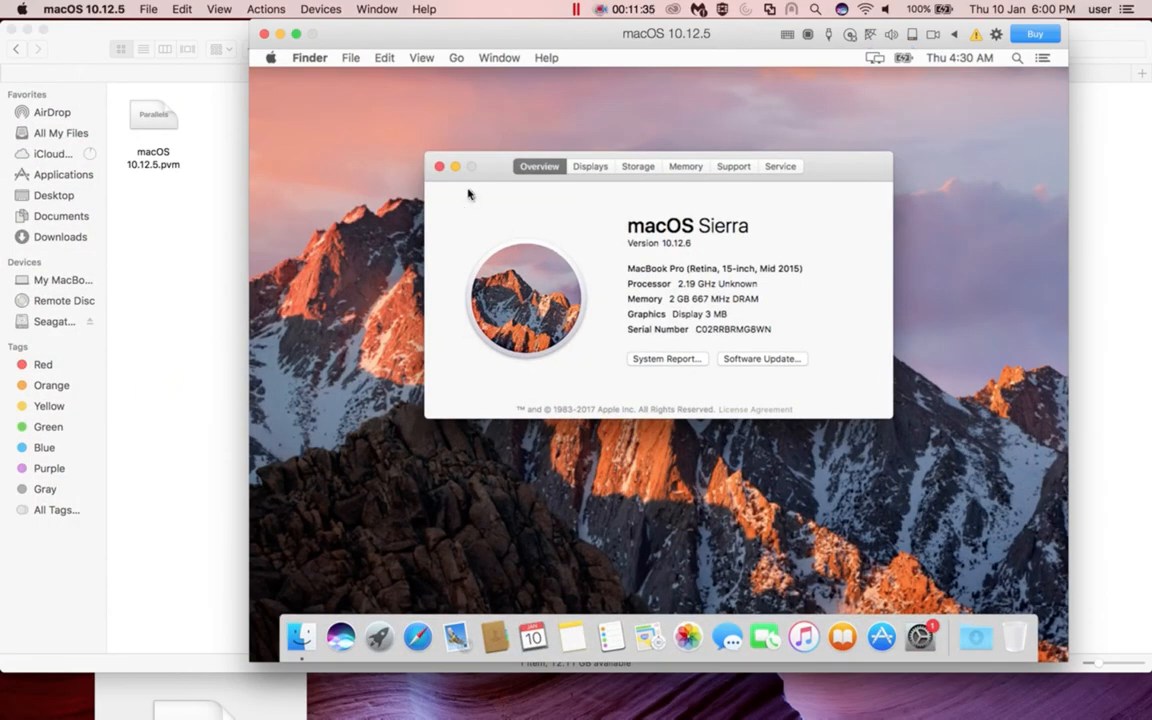